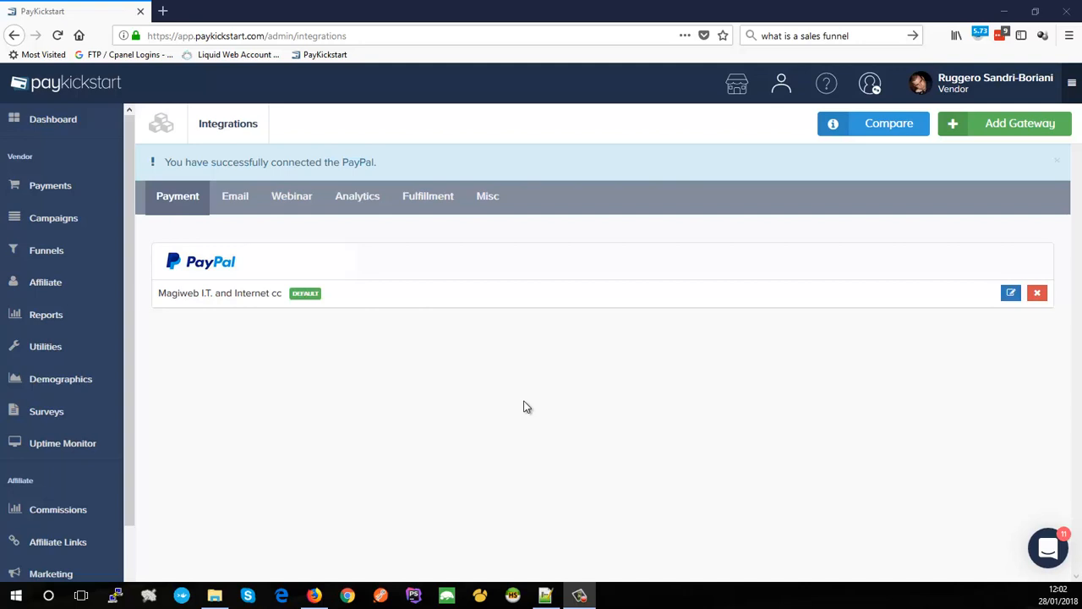
mouse_move(525, 408)
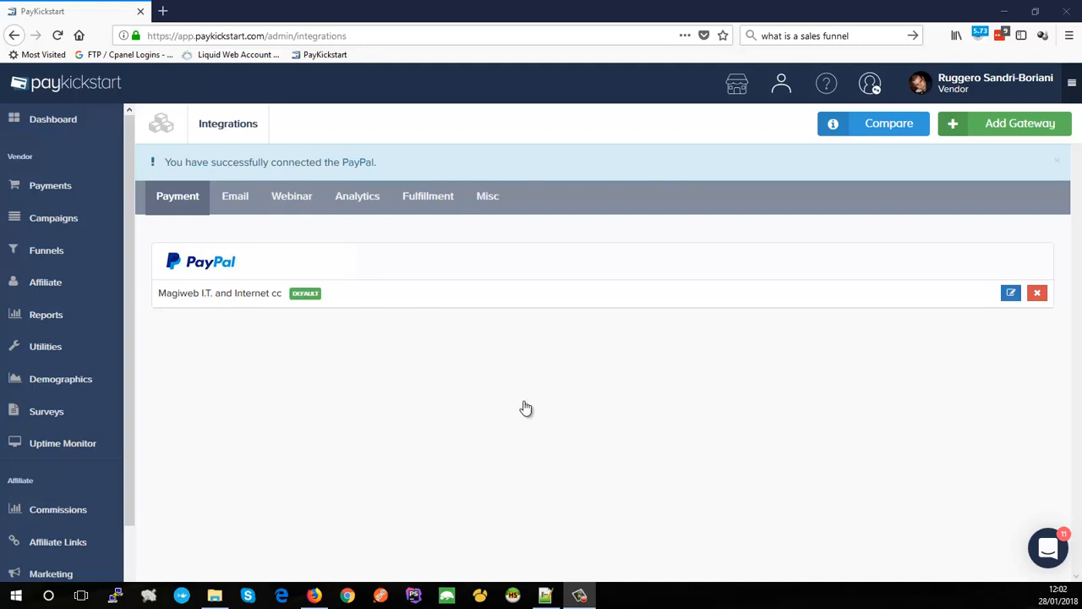
- Dismiss the PayPal connection success notice
left_click(1055, 160)
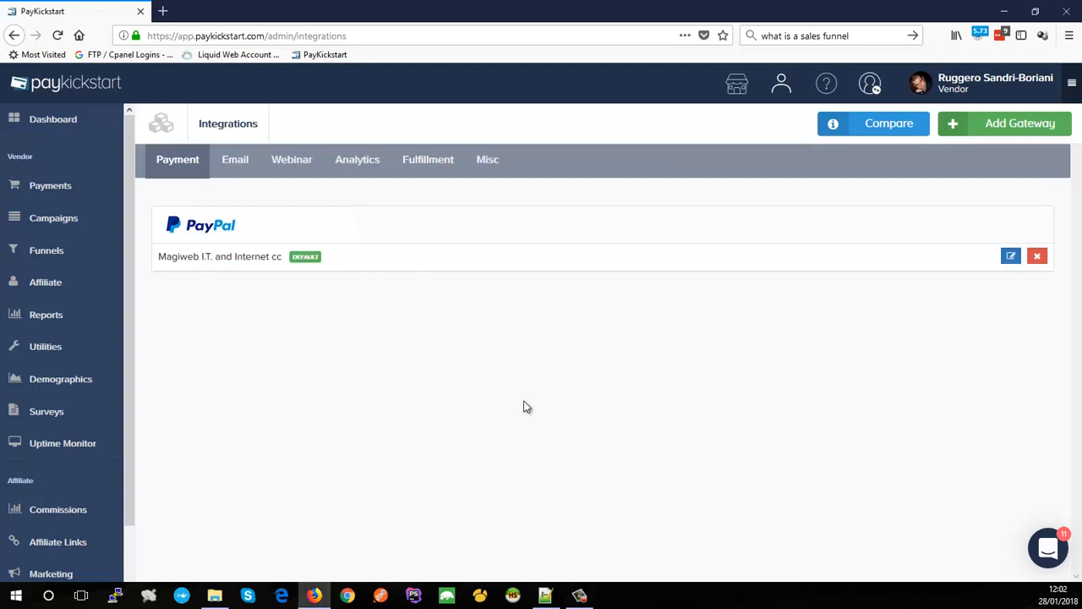
mouse_move(53, 217)
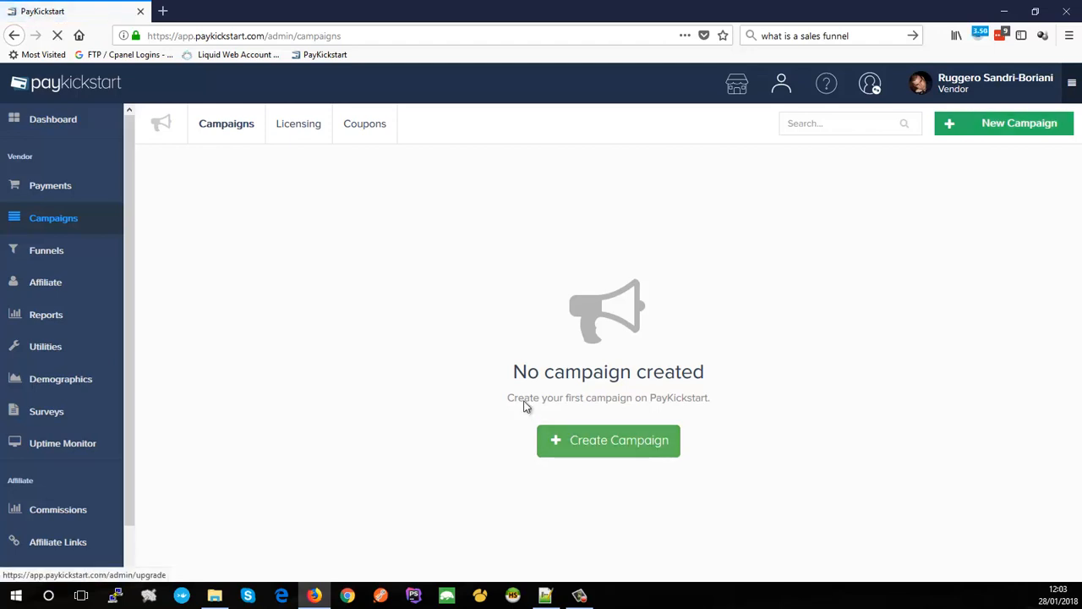
- Create a campaign named 'Magi.Social' and save it
left_click(608, 439)
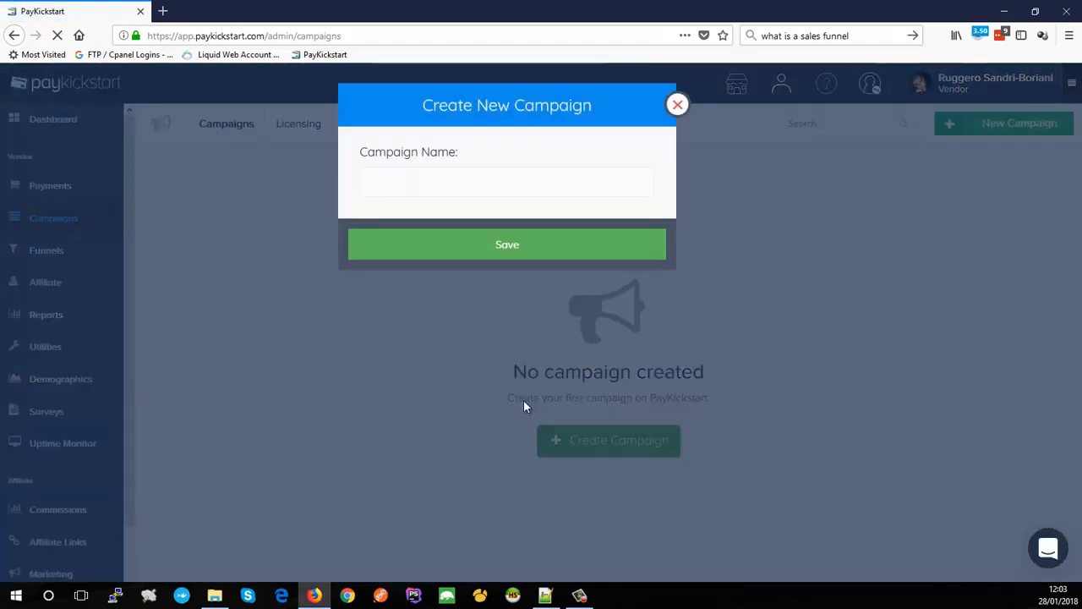
left_click(507, 181)
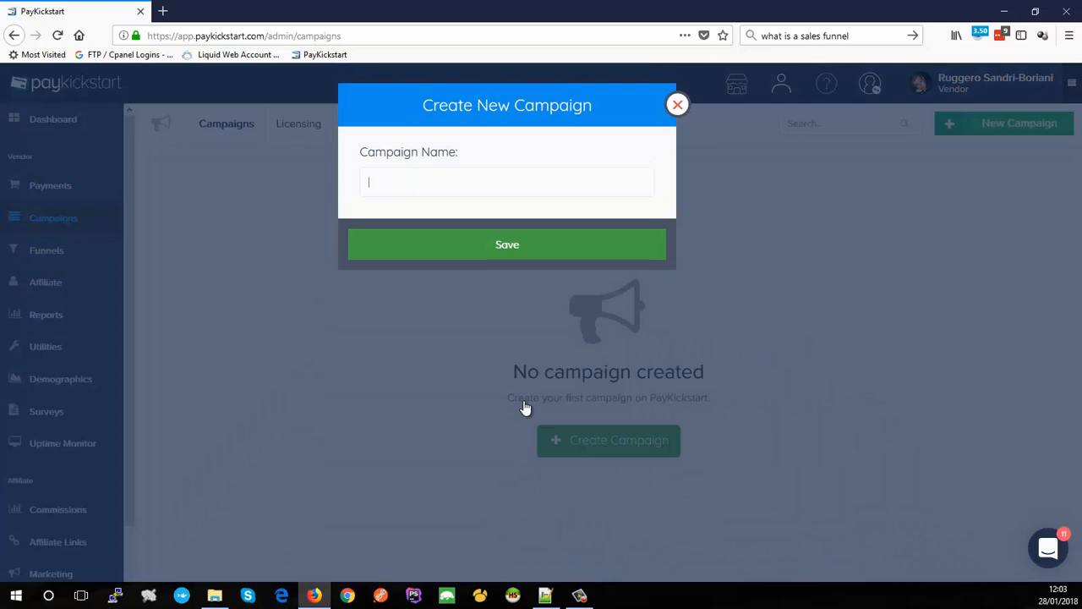
type("Magi.Social")
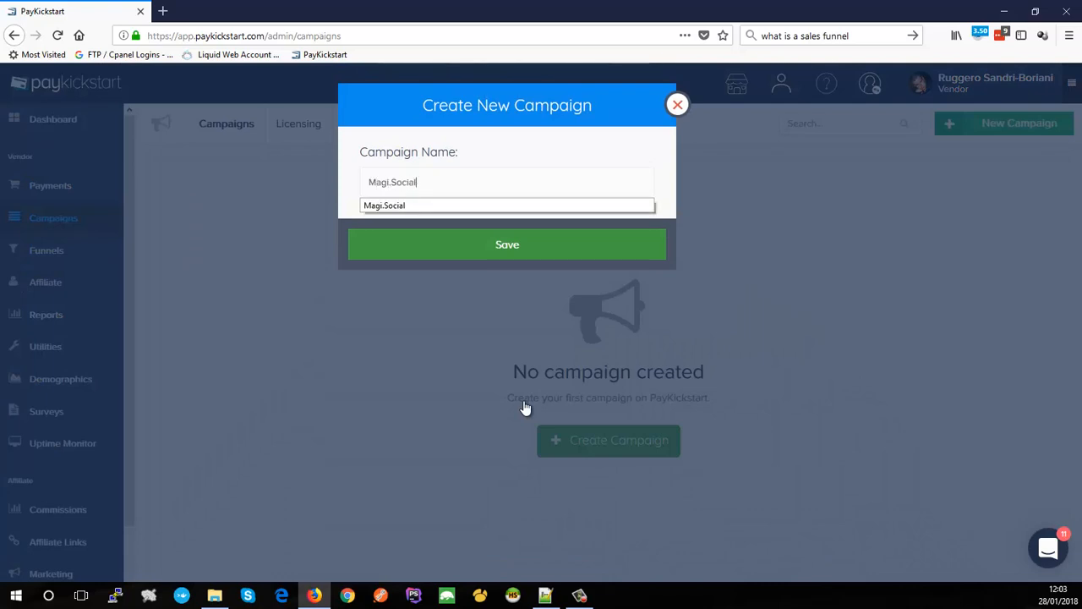
left_click(507, 244)
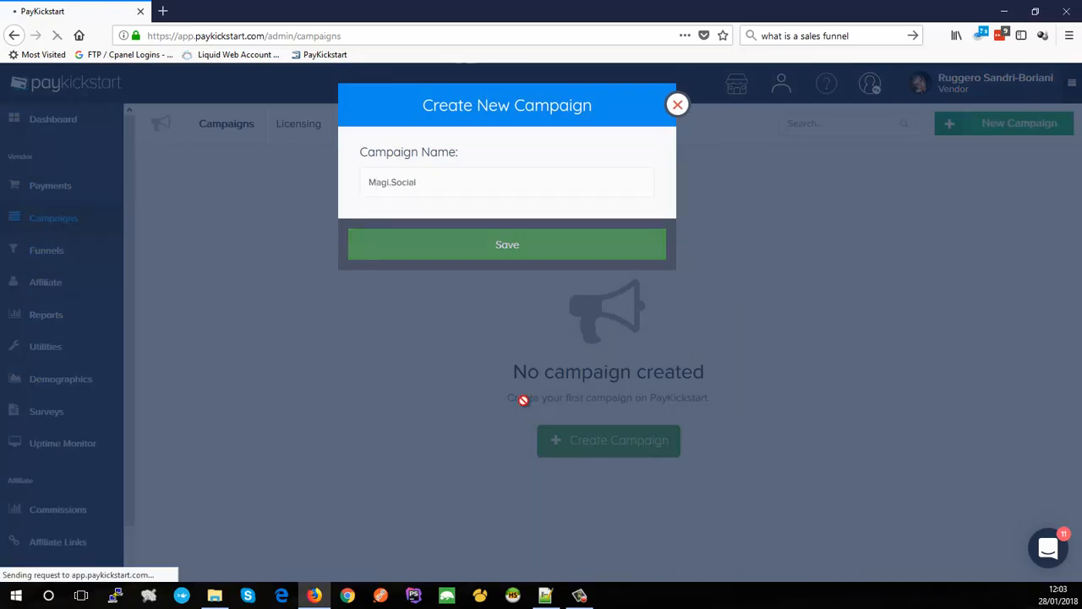
left_click(507, 244)
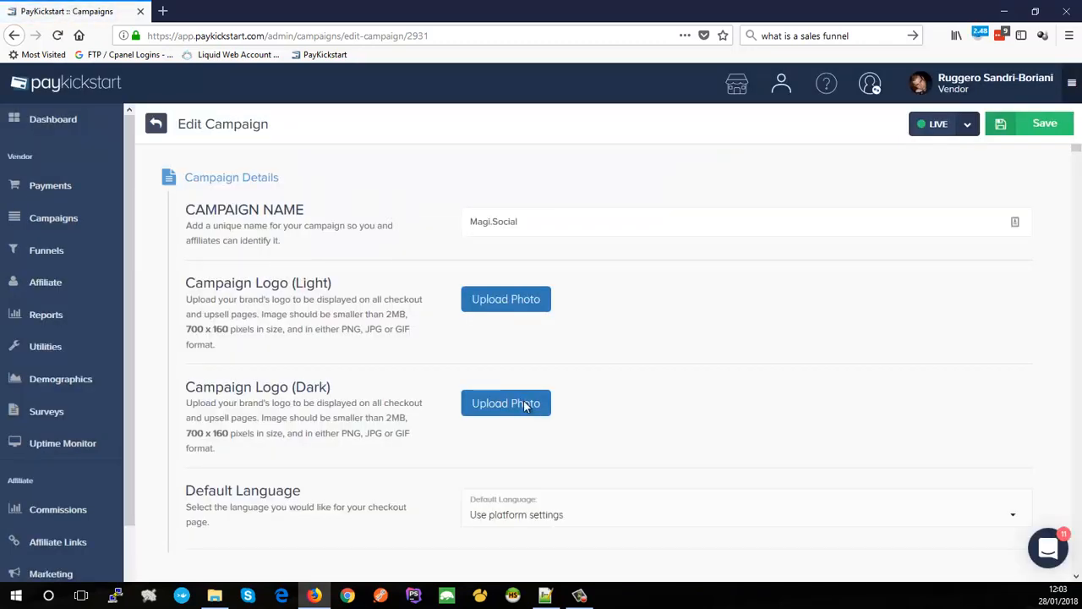
scroll("down", 3)
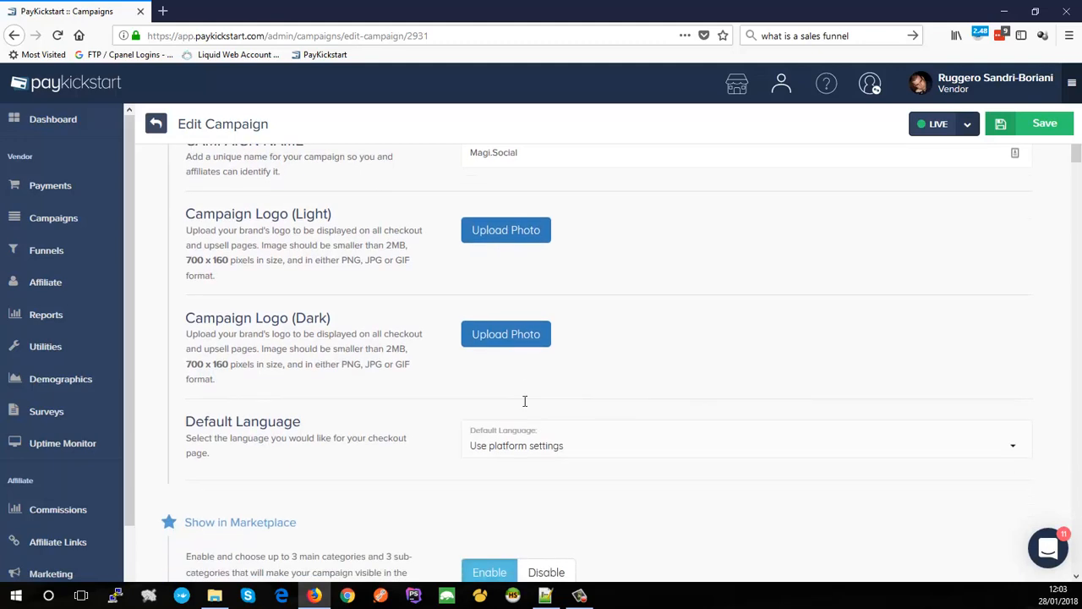
scroll("up", 3)
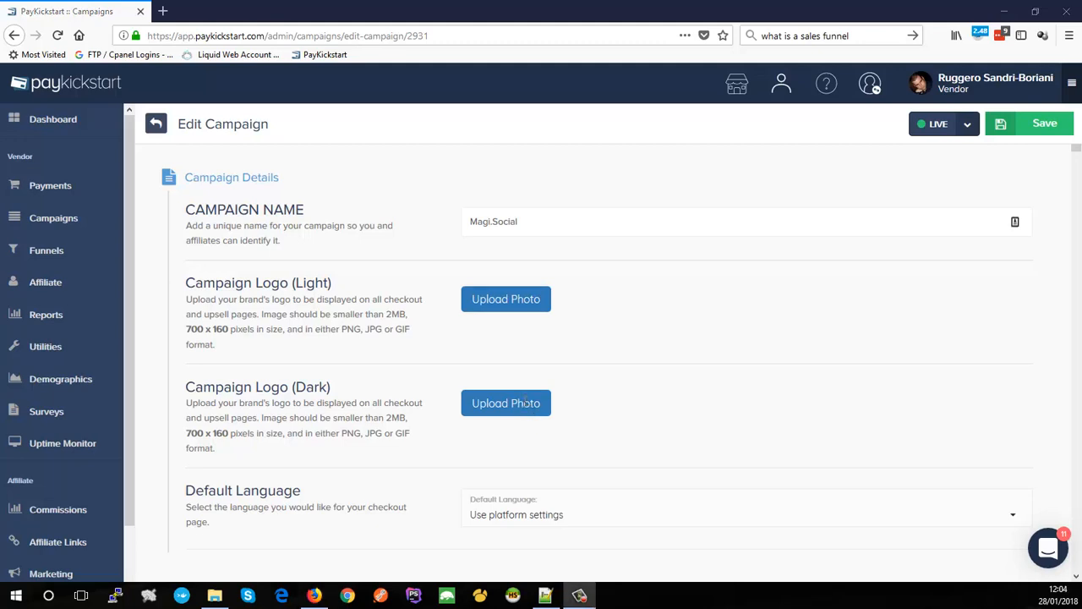
mouse_move(524, 404)
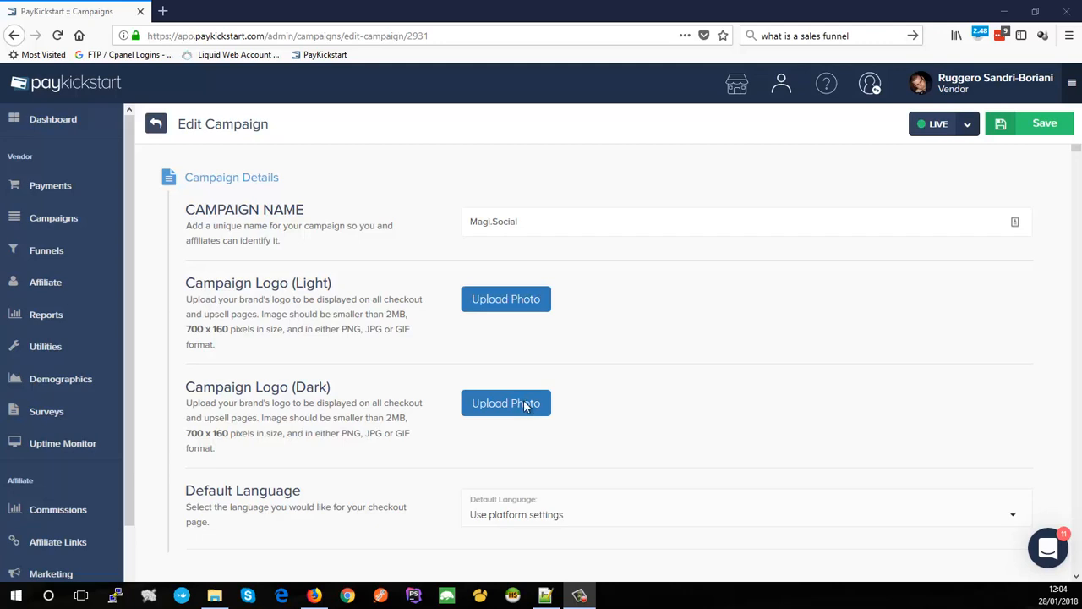
mouse_move(524, 404)
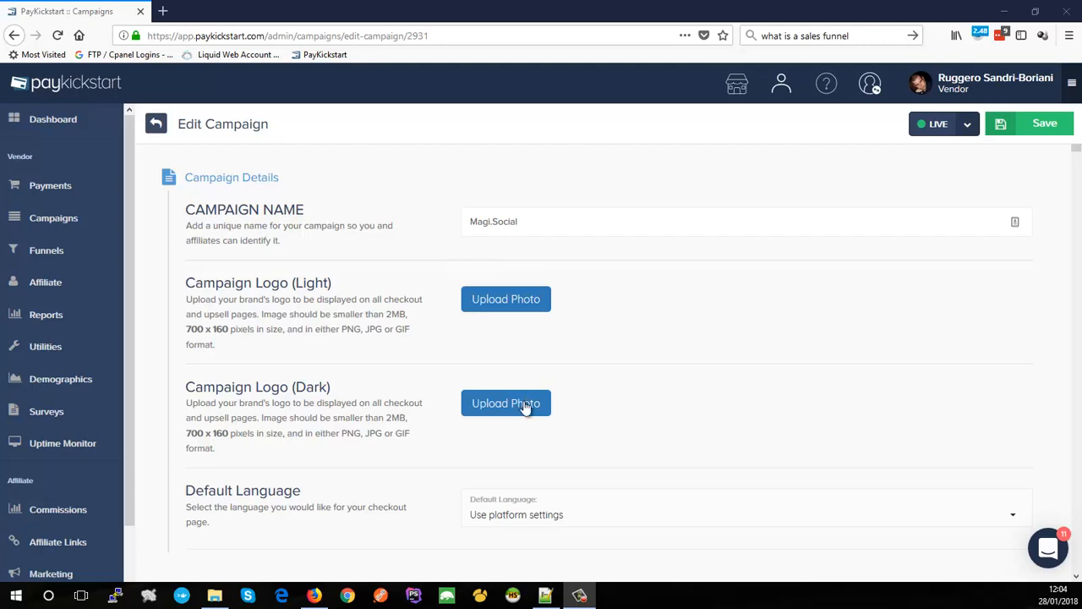
- Upload magisocial-logo-447x160-light.png as the light campaign logo
left_click(505, 402)
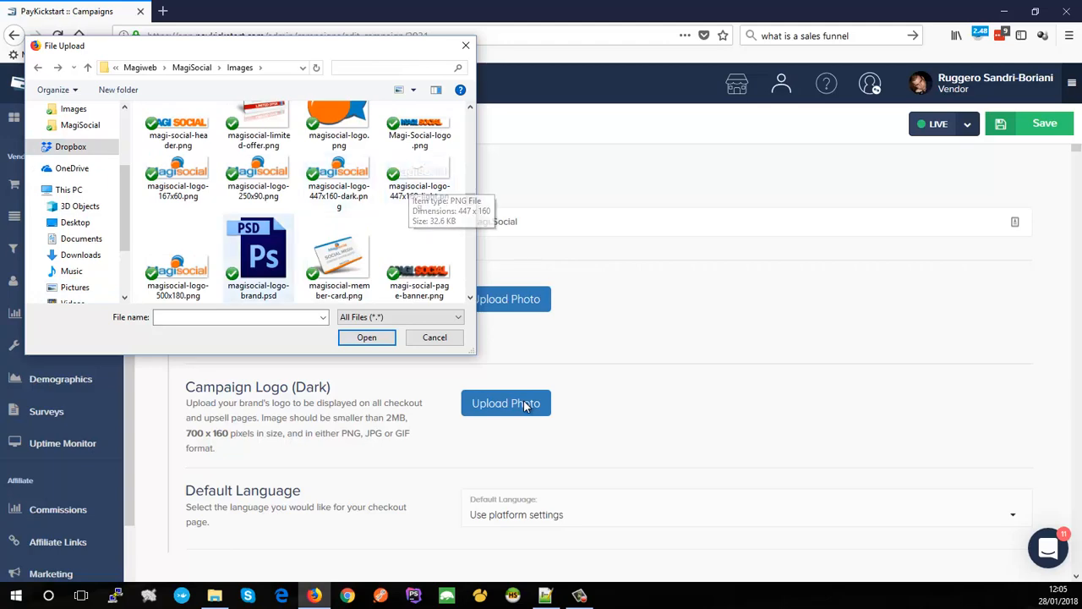
left_click(366, 337)
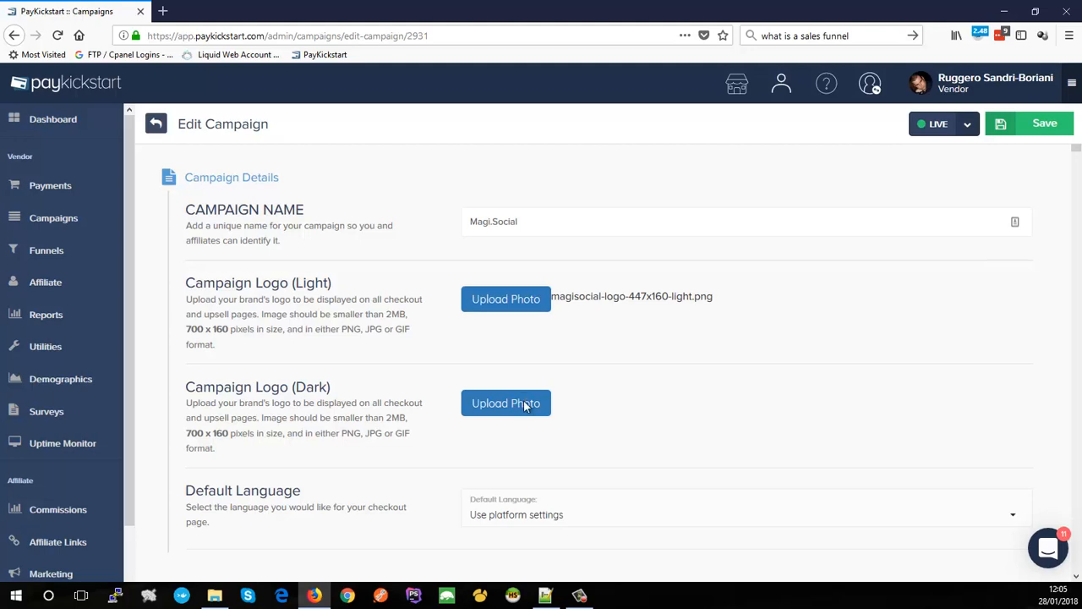
mouse_move(524, 406)
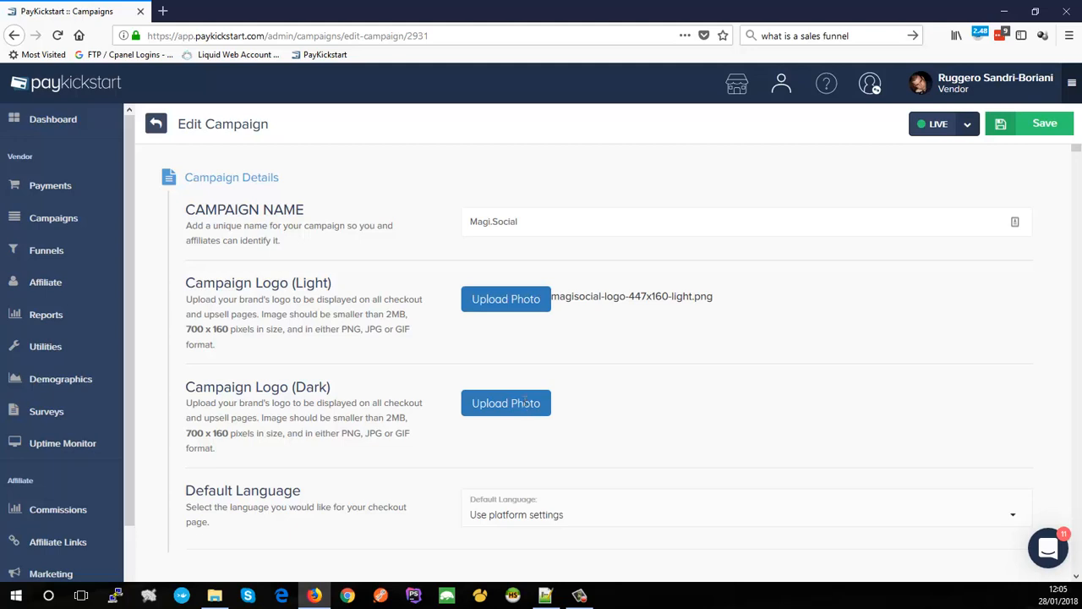
mouse_move(524, 404)
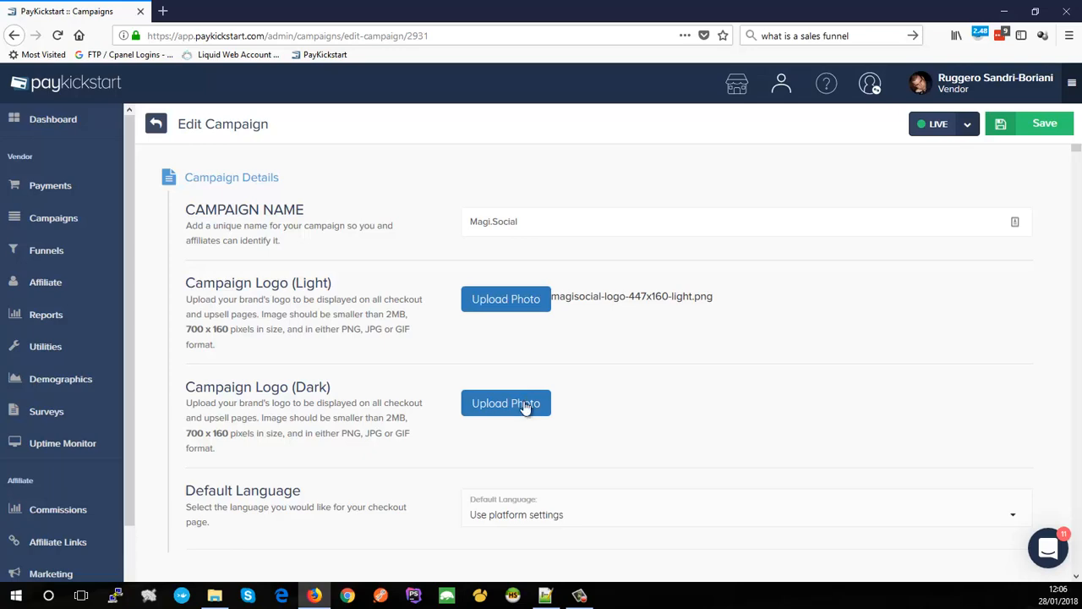
- Upload magisocial-logo-447x160-dark.png as the dark campaign logo
left_click(506, 402)
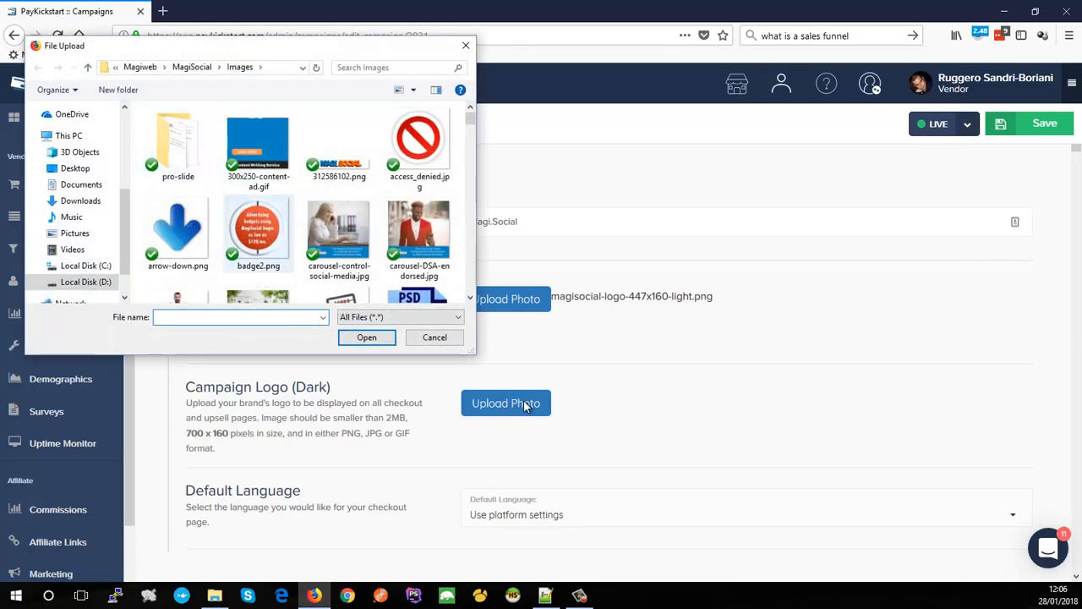
scroll("down", 3)
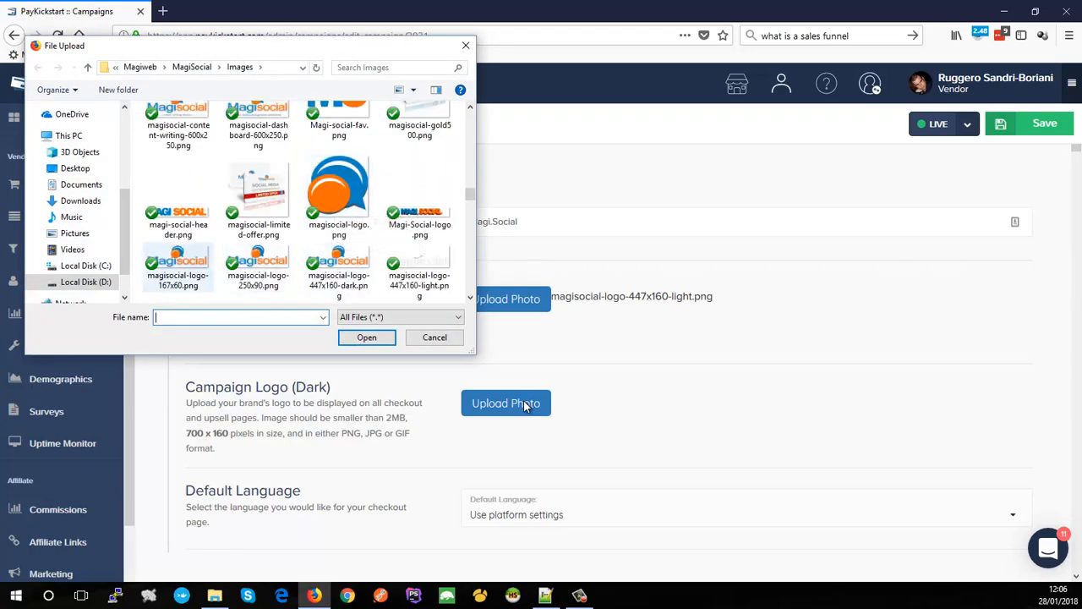
left_click(338, 262)
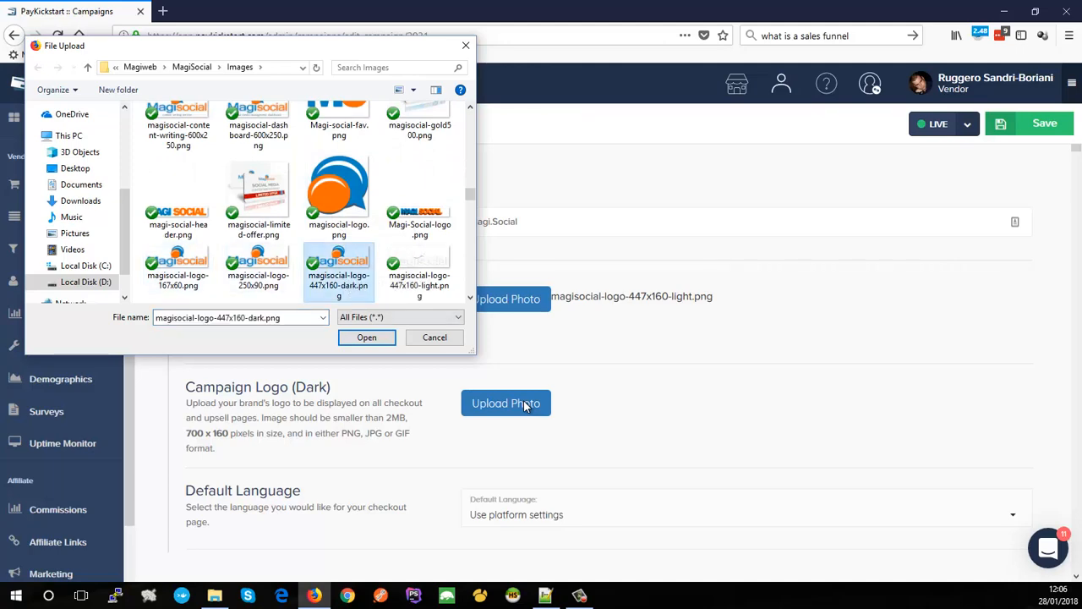
left_click(366, 337)
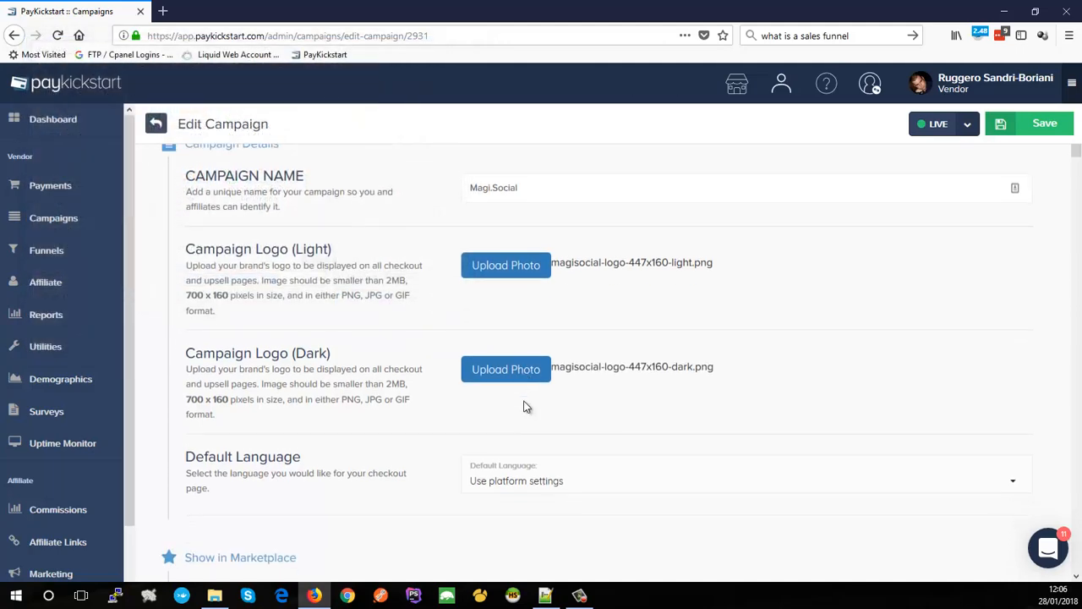
- Choose English as the default checkout language
scroll("down", 3)
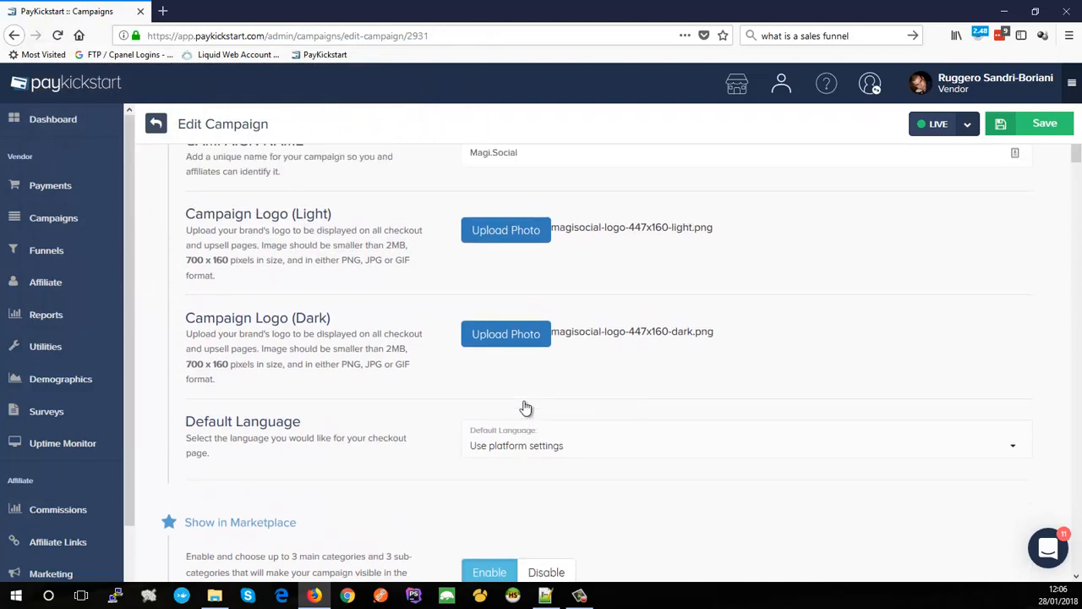
scroll("down", 3)
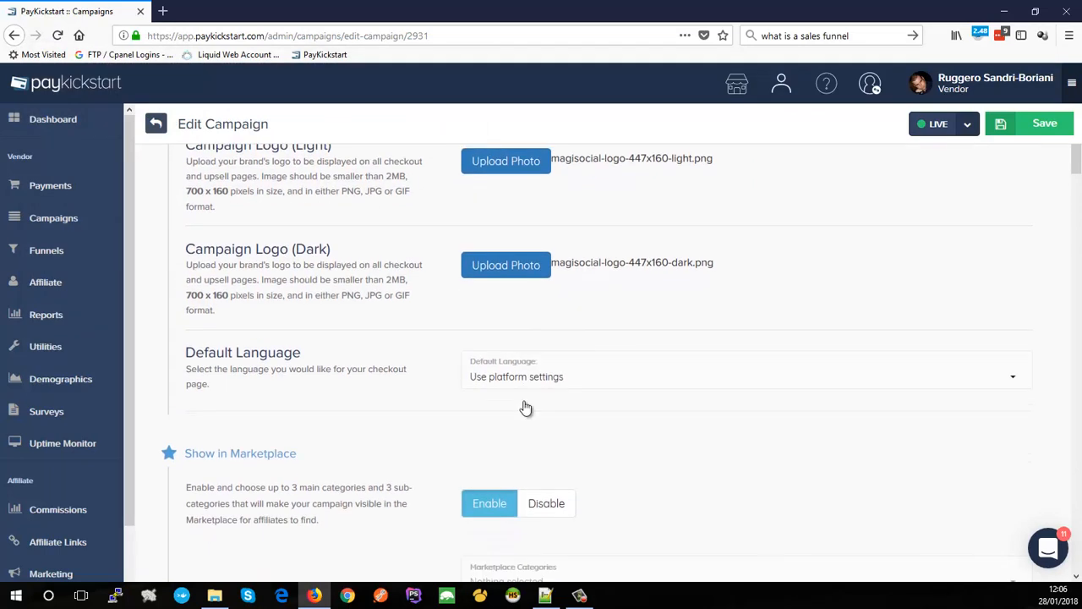
mouse_move(524, 405)
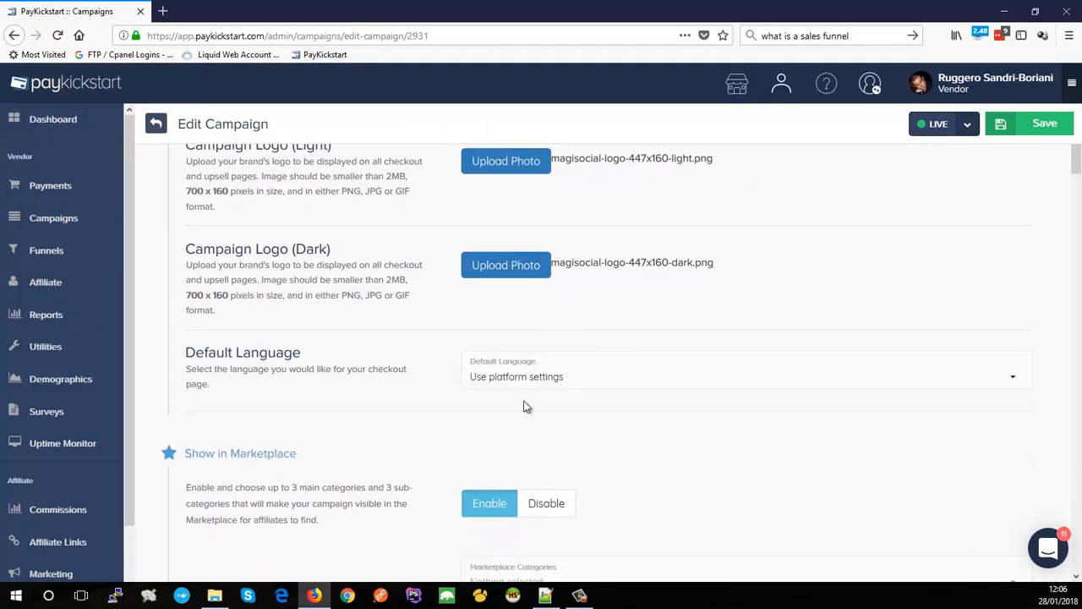
left_click(744, 376)
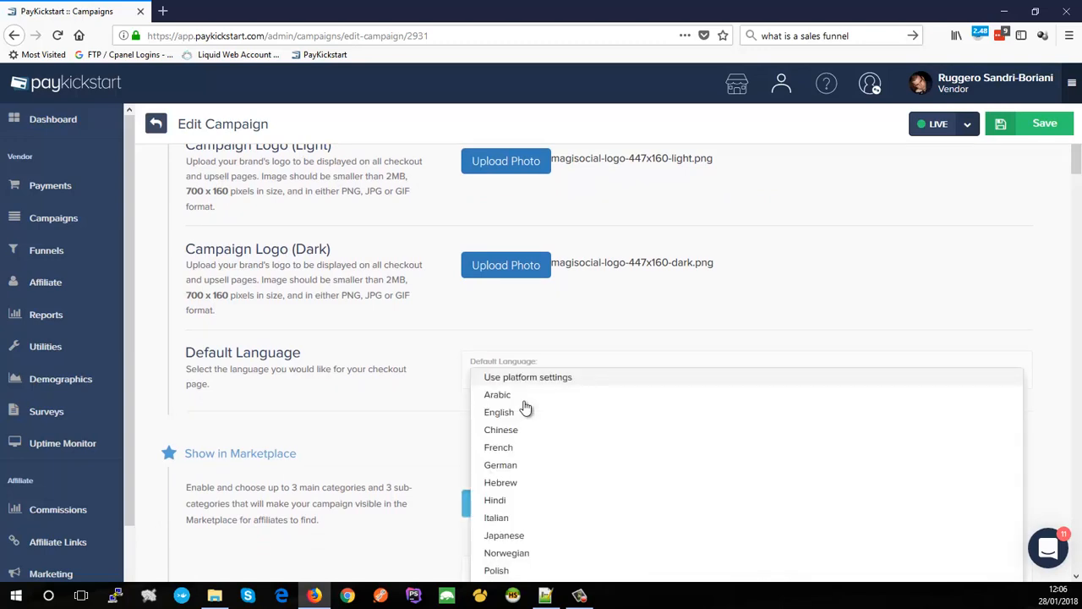
left_click(499, 412)
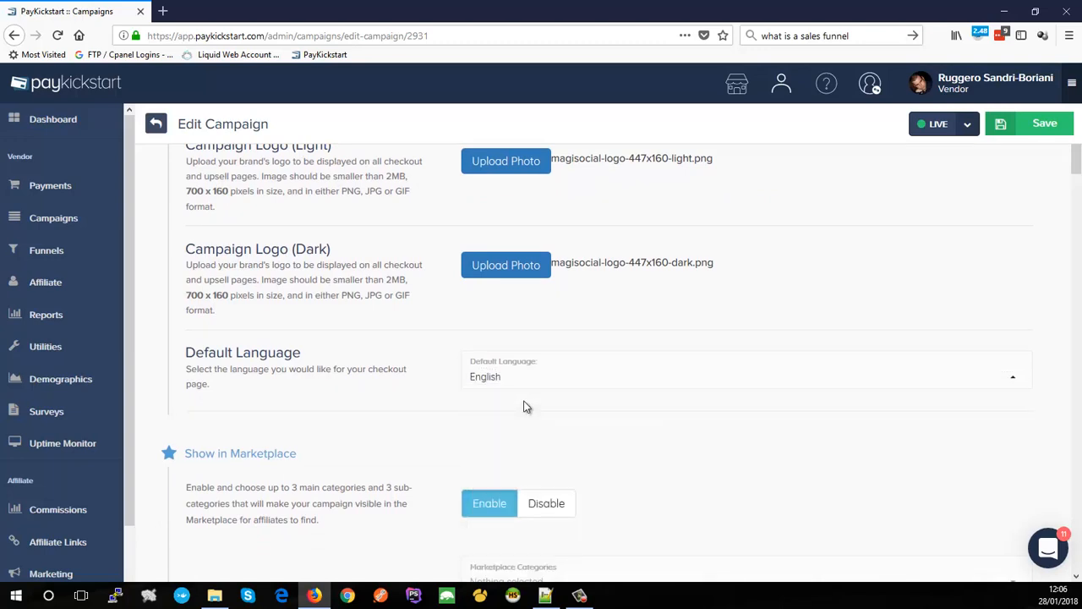
scroll("down", 3)
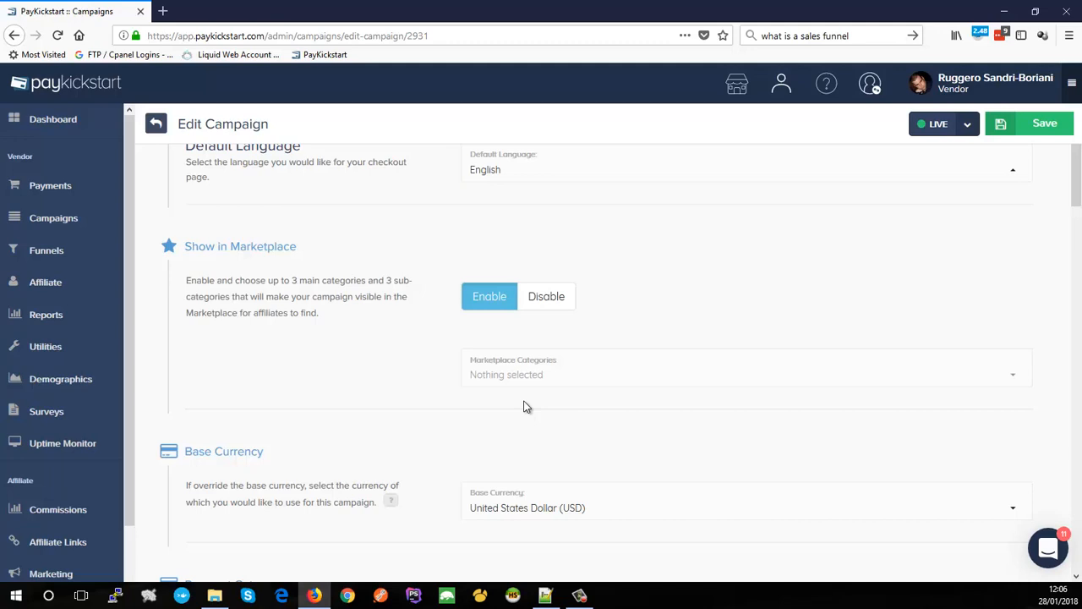
mouse_move(526, 408)
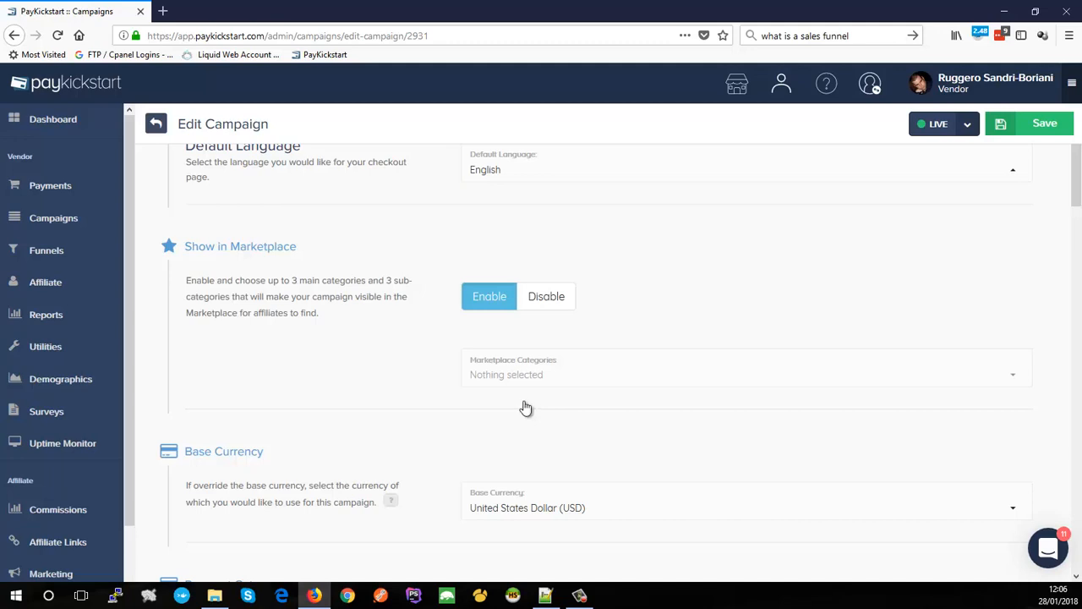
- Leave marketplace categories empty and disable Show in Marketplace
left_click(743, 375)
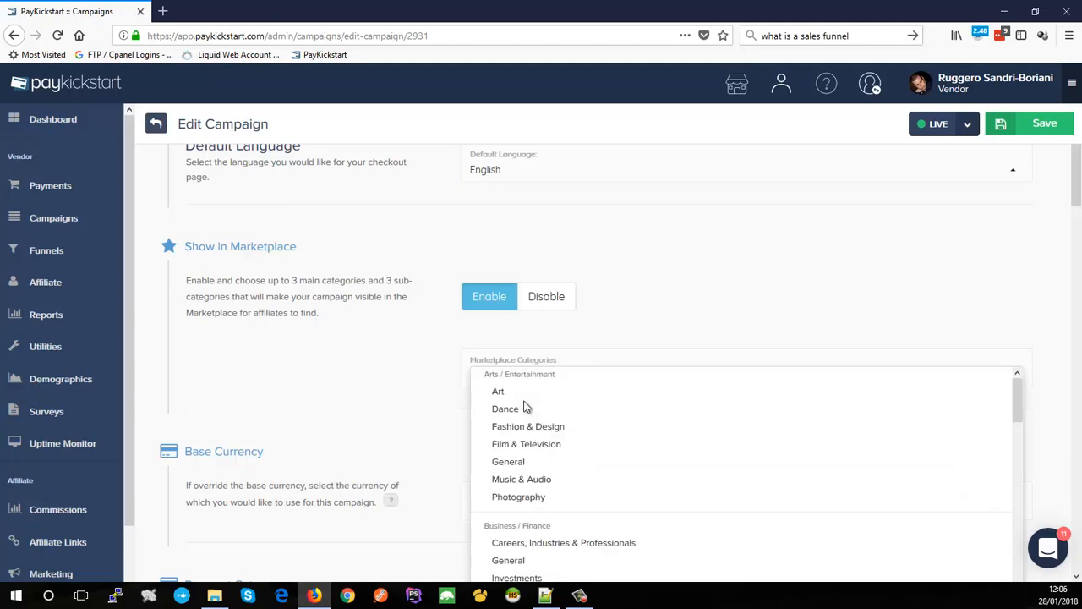
scroll("down", 3)
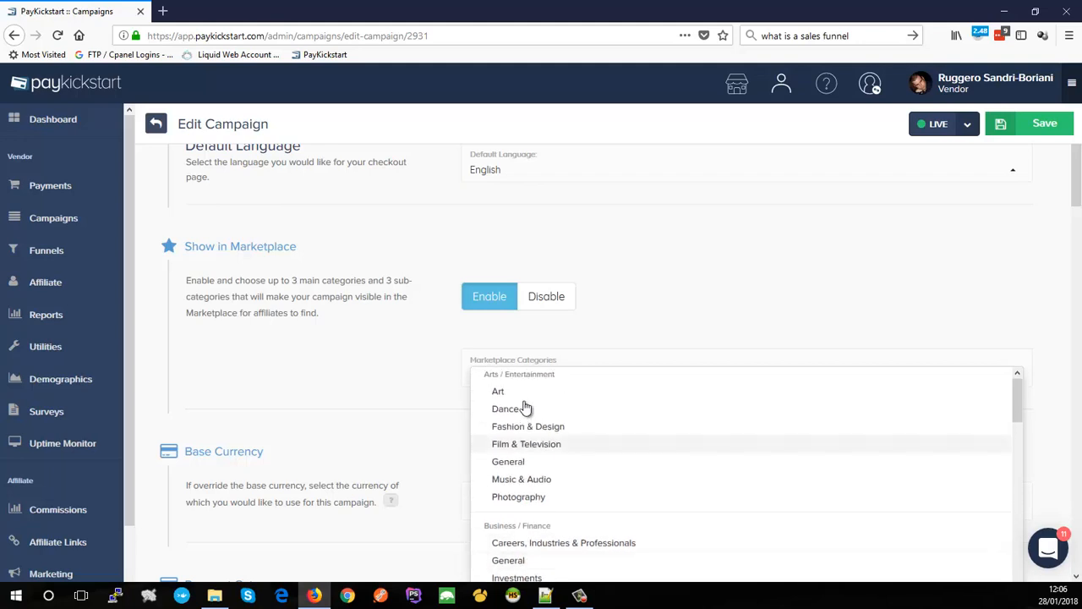
scroll("down", 3)
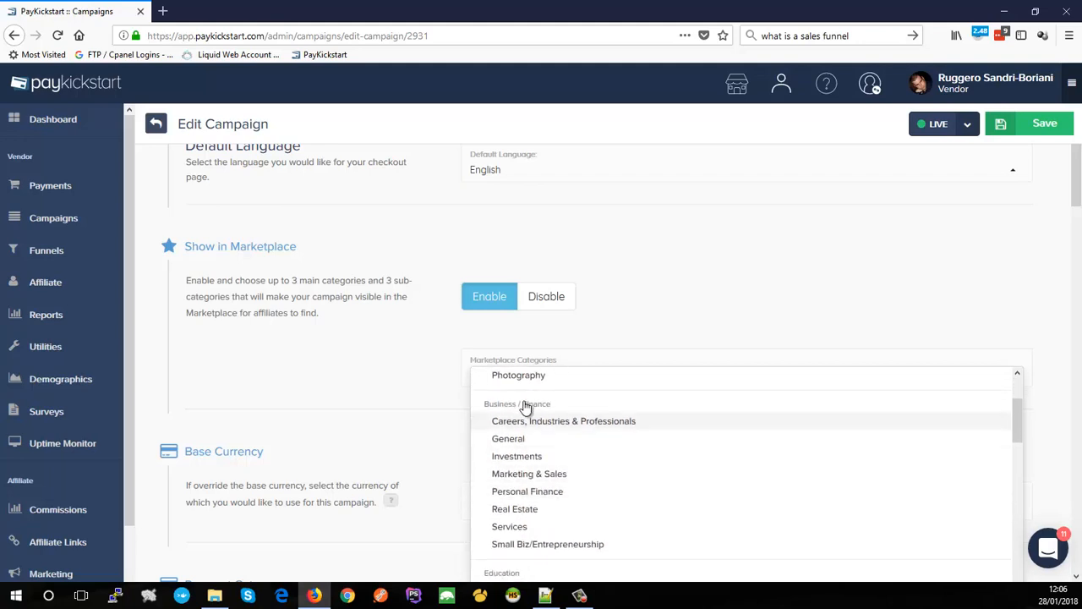
scroll("down", 3)
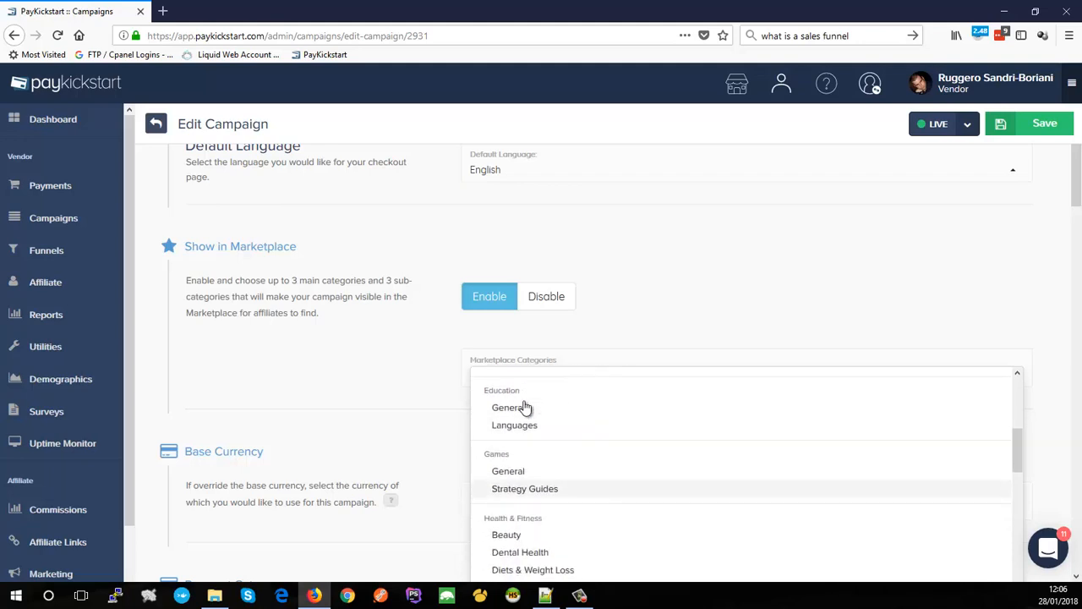
scroll("down", 3)
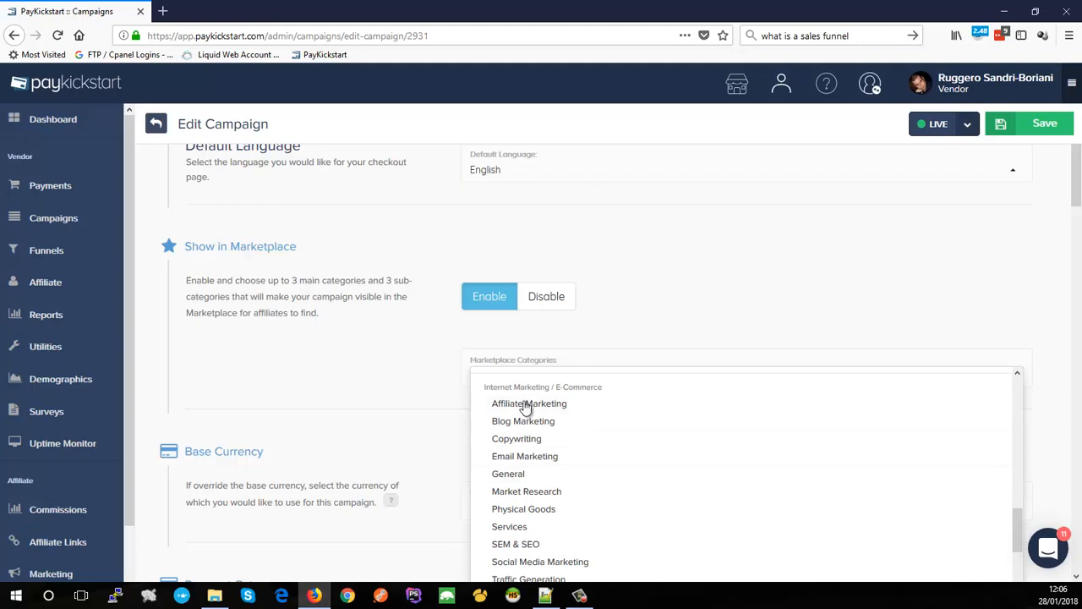
scroll("down", 3)
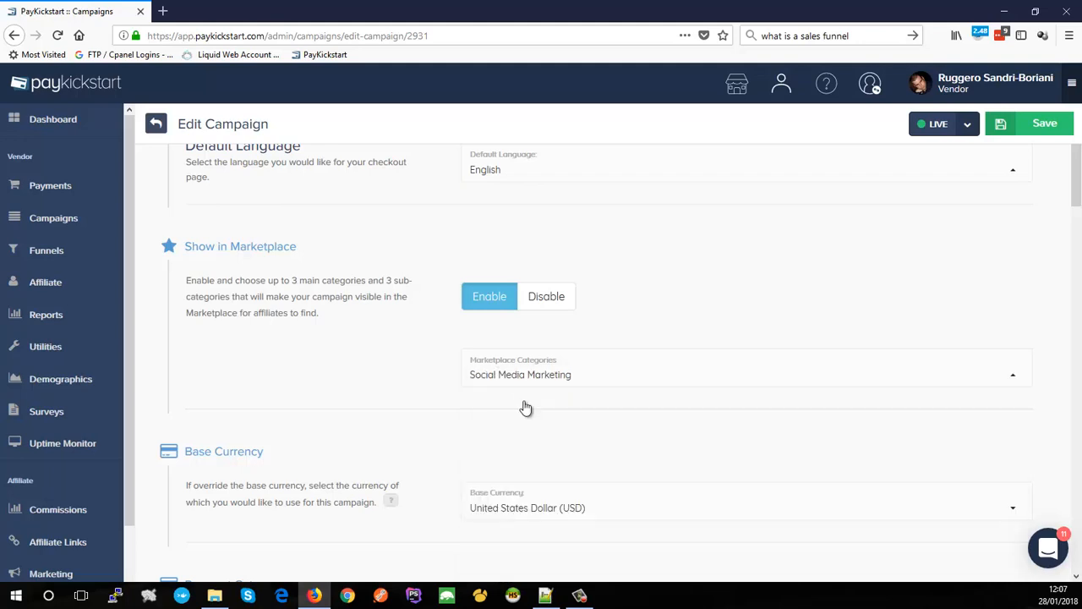
left_click(744, 374)
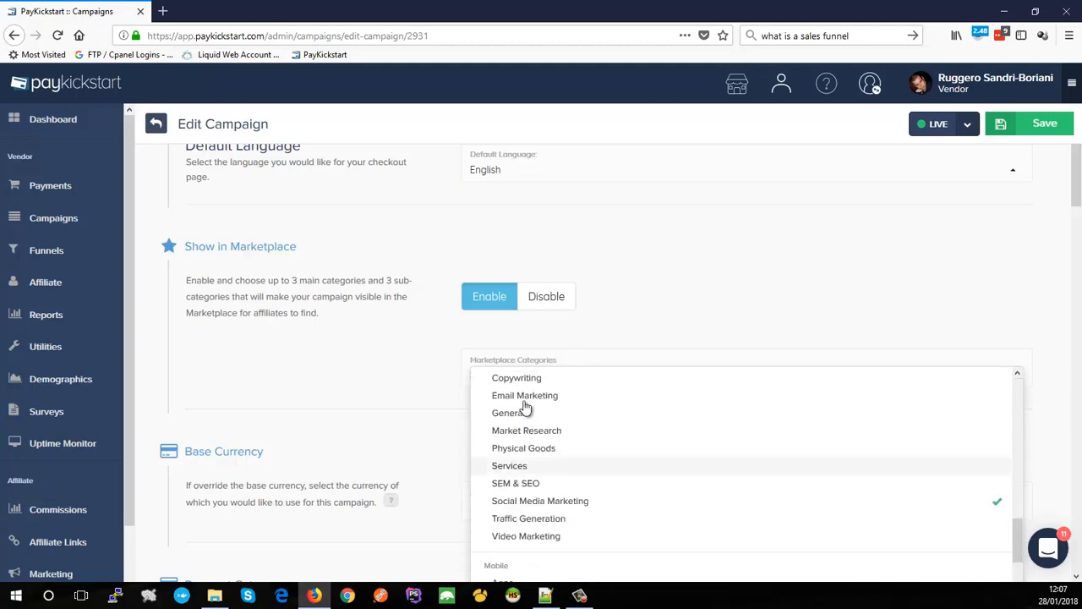
scroll("down", 3)
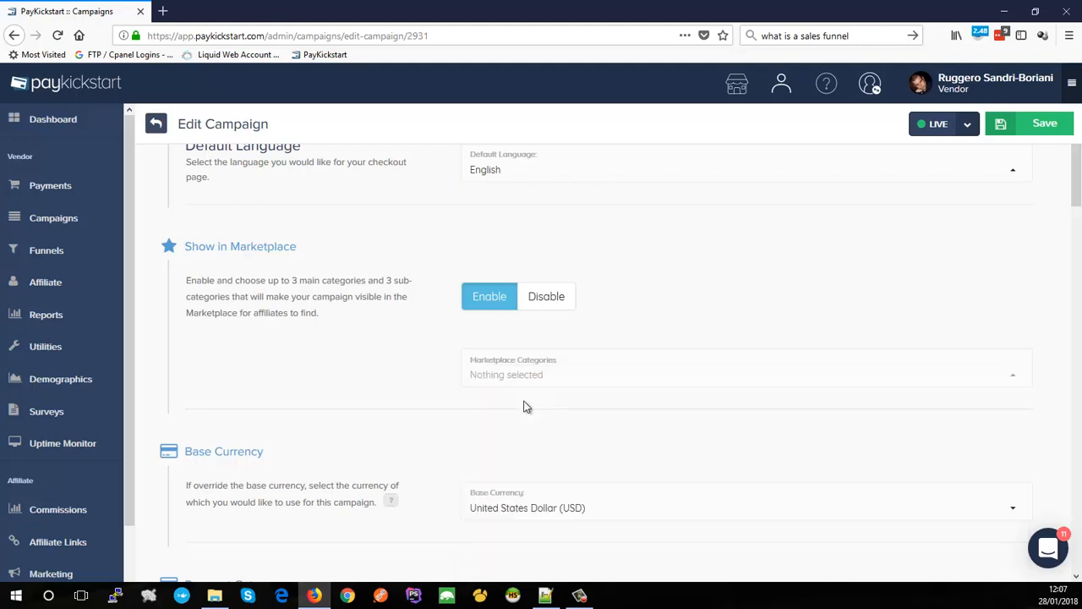
left_click(546, 296)
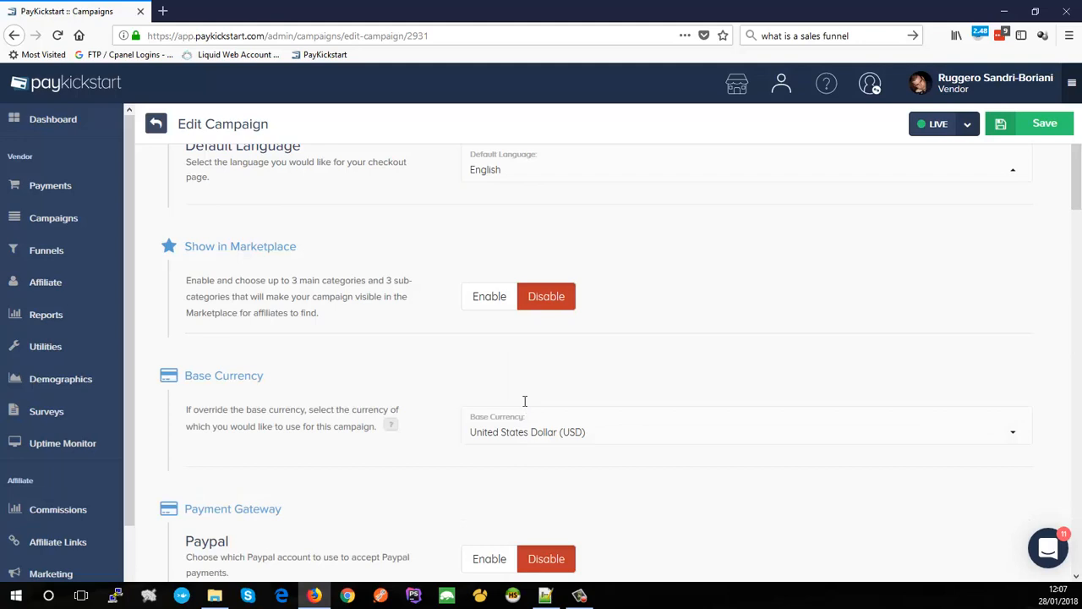
scroll("down", 3)
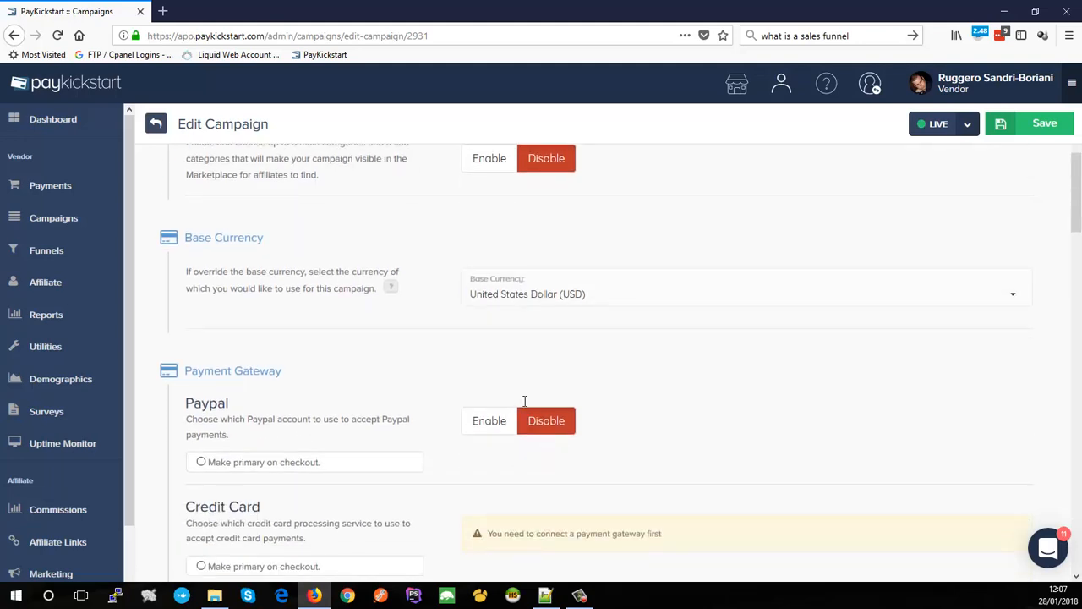
mouse_move(524, 407)
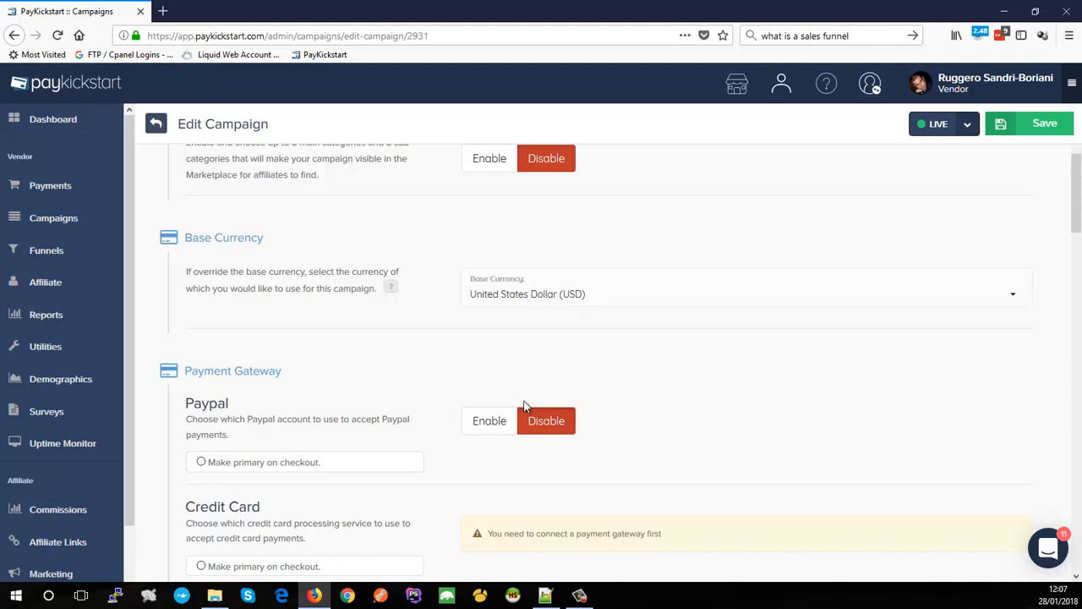
scroll("down", 3)
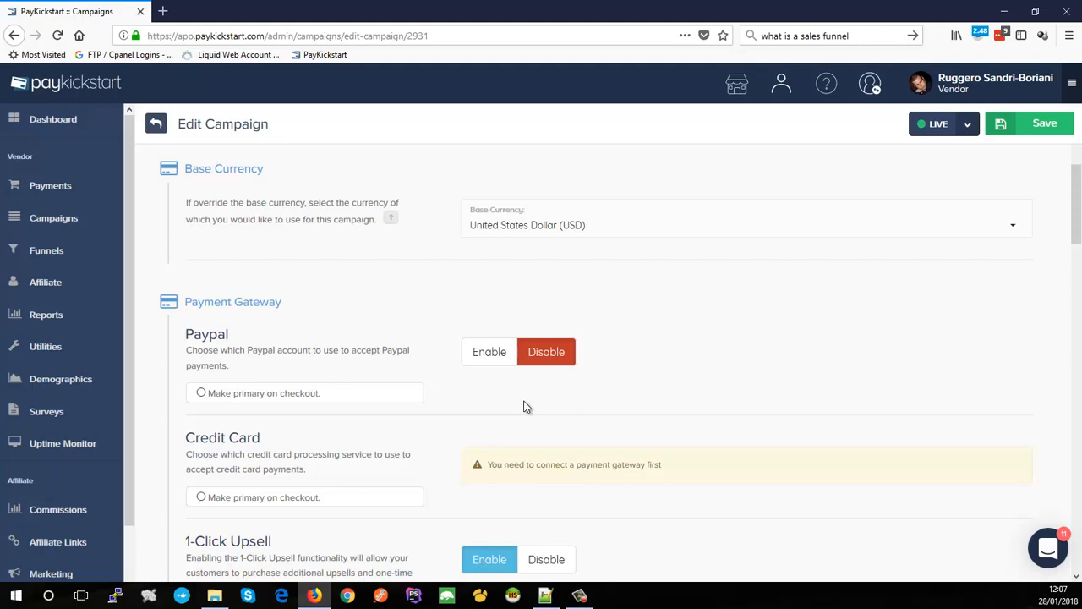
mouse_move(526, 409)
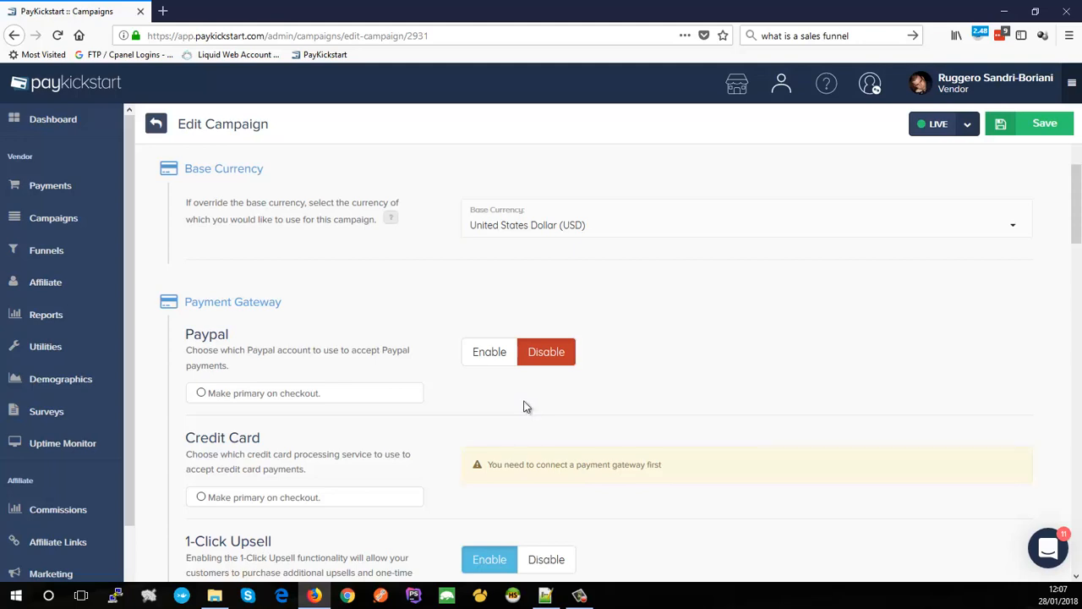
- Enable PayPal as a payment gateway, with the connected account primary at checkout
scroll("down", 3)
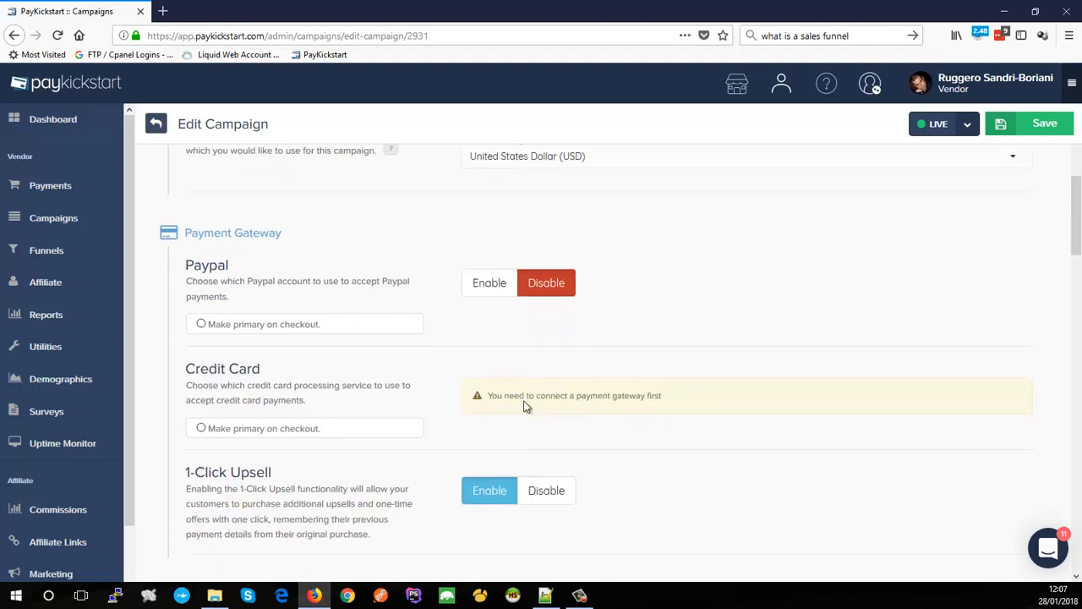
left_click(489, 283)
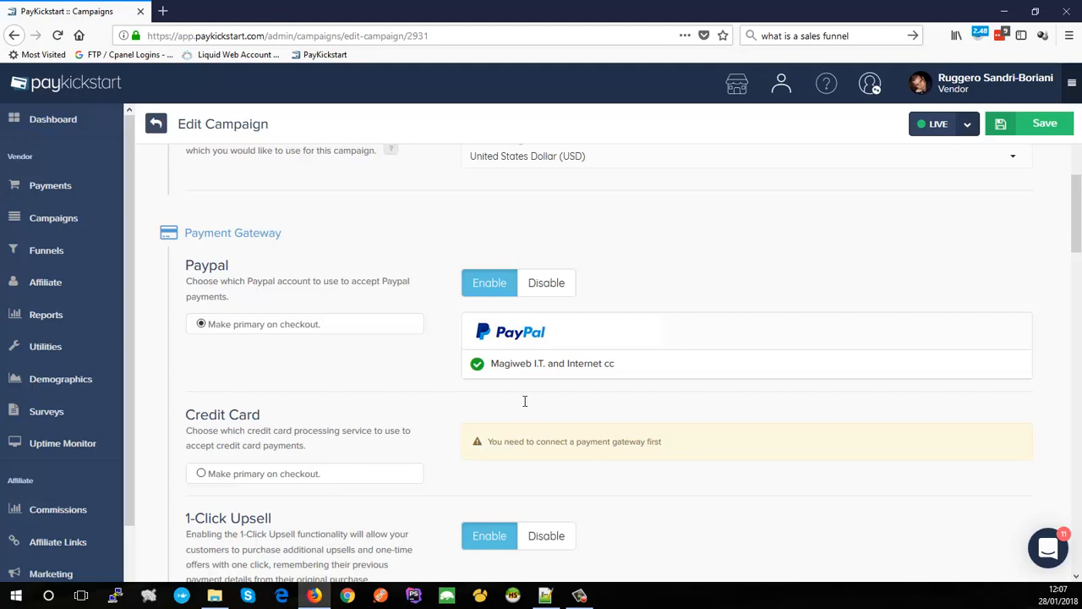
scroll("down", 3)
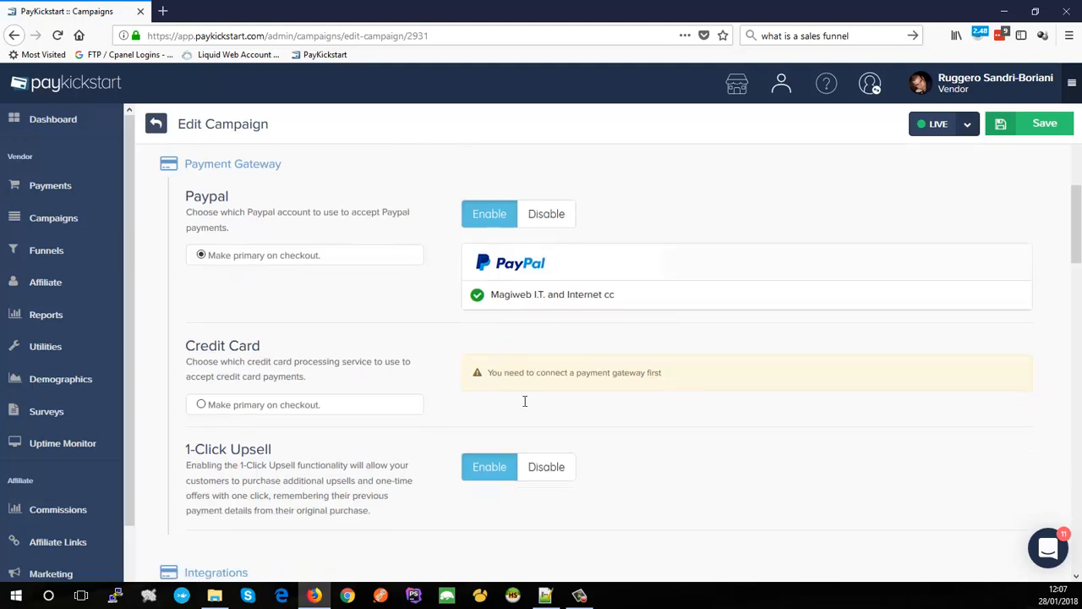
mouse_move(524, 405)
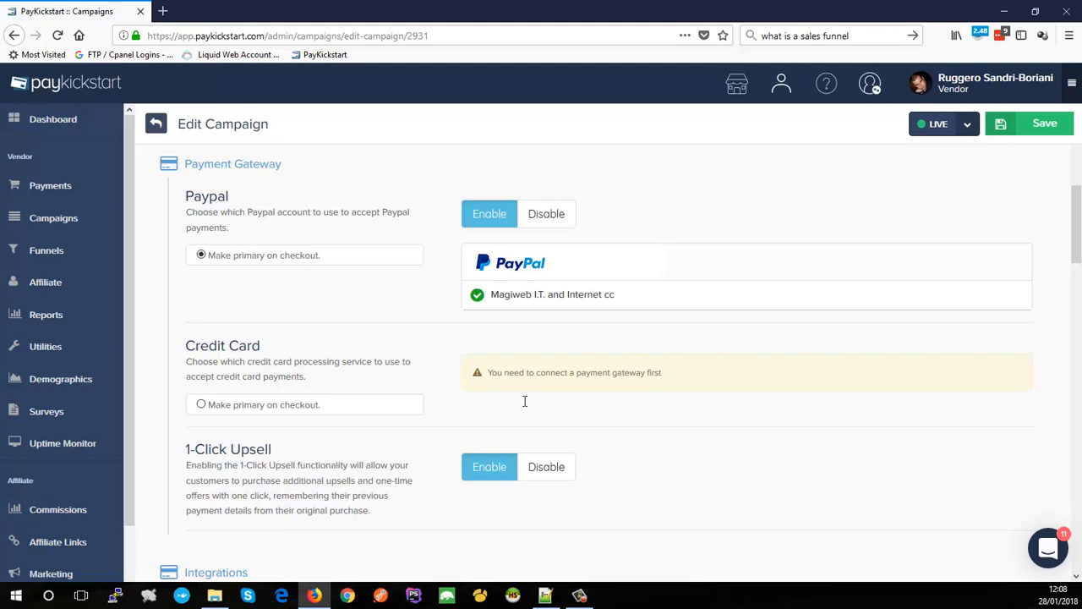
mouse_move(524, 406)
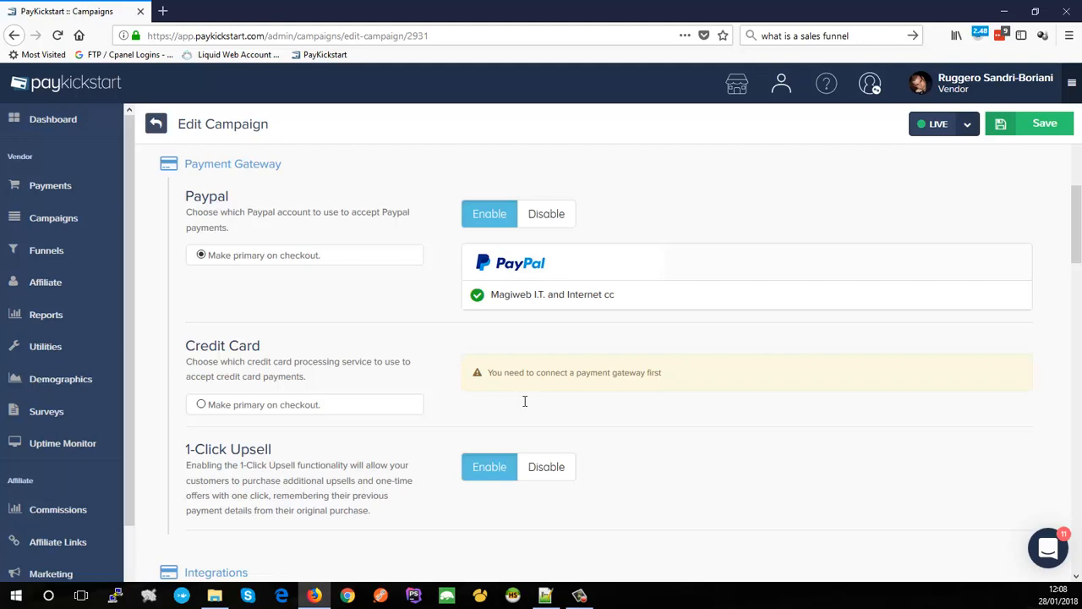
left_click(201, 254)
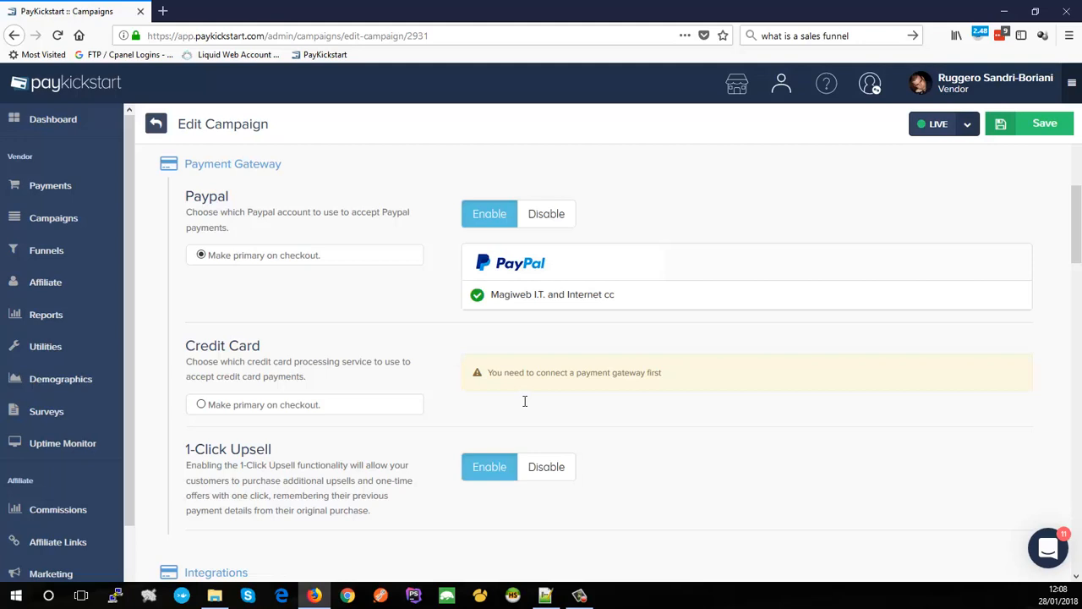
mouse_move(524, 406)
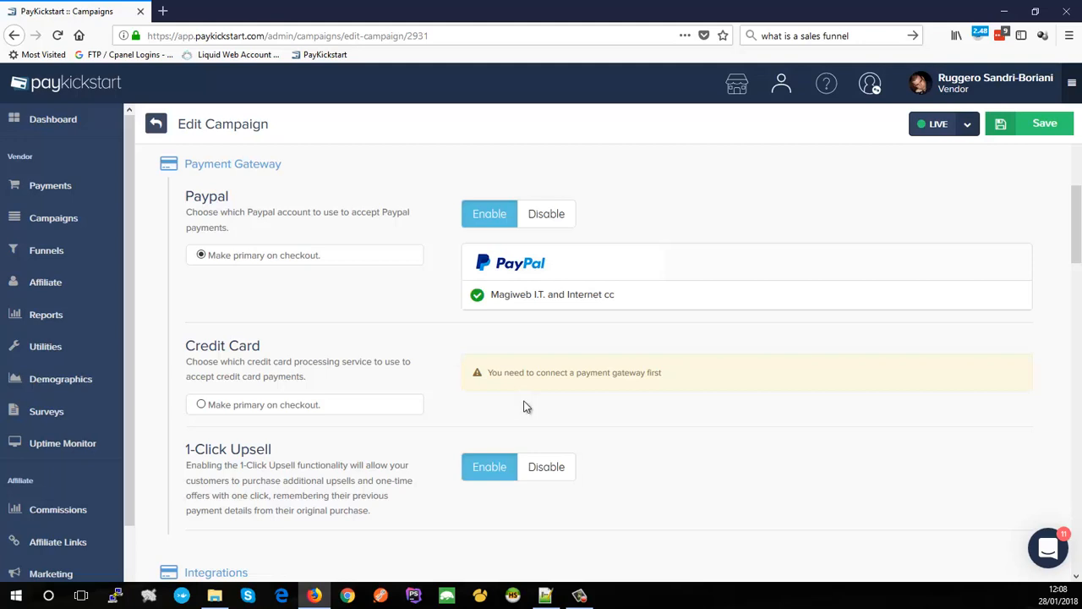
left_click(201, 404)
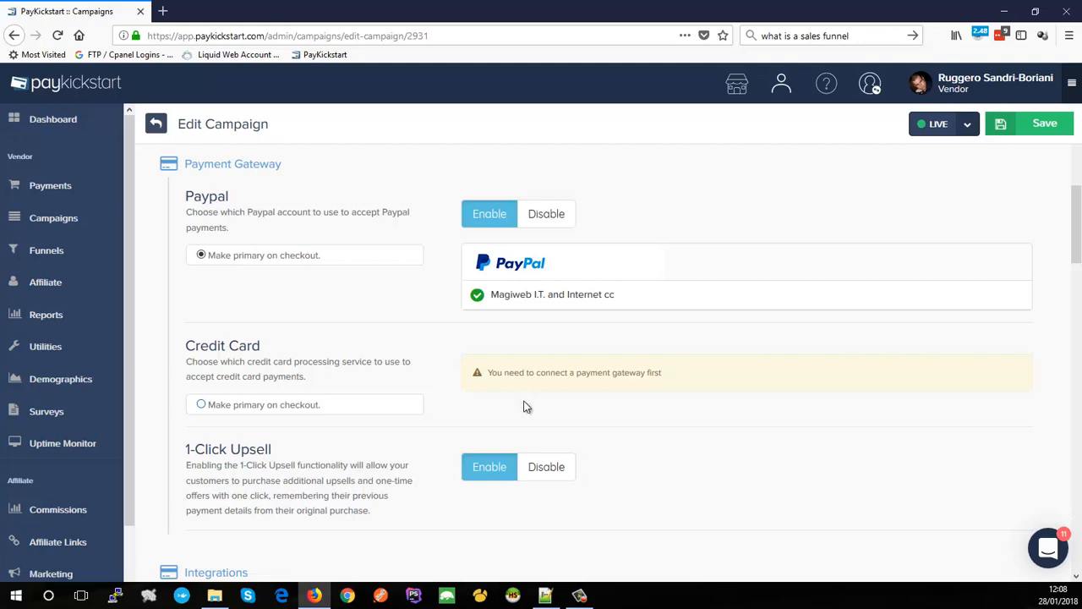
scroll("down", 3)
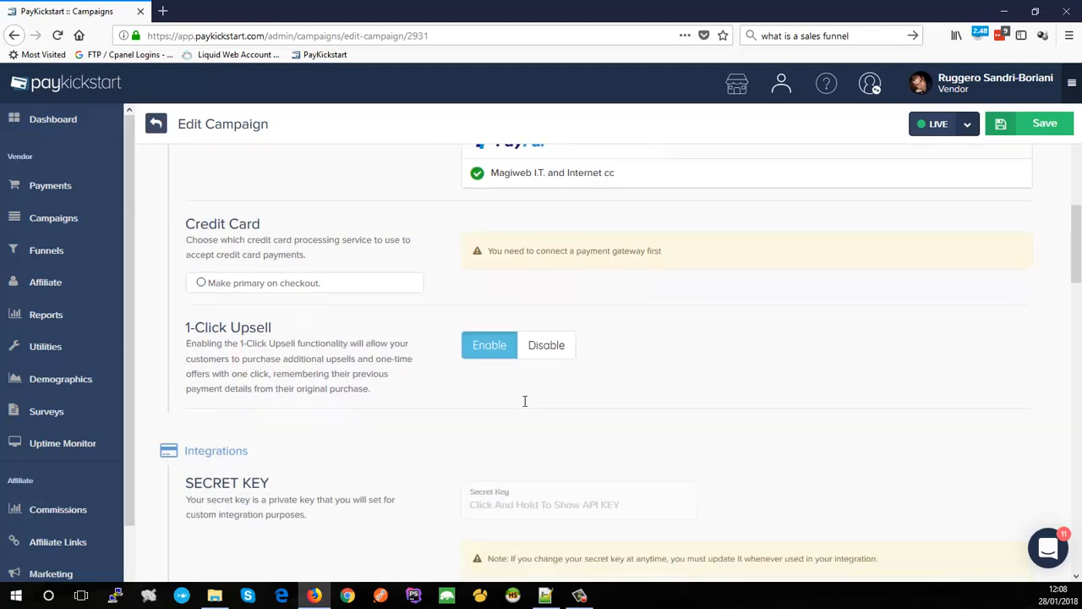
scroll("down", 3)
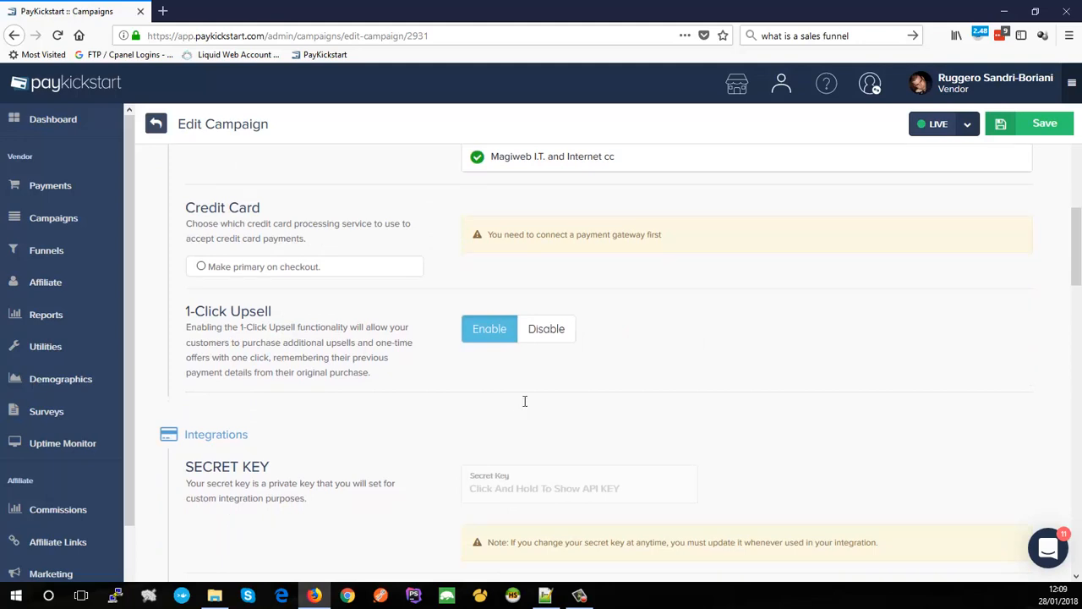
mouse_move(524, 406)
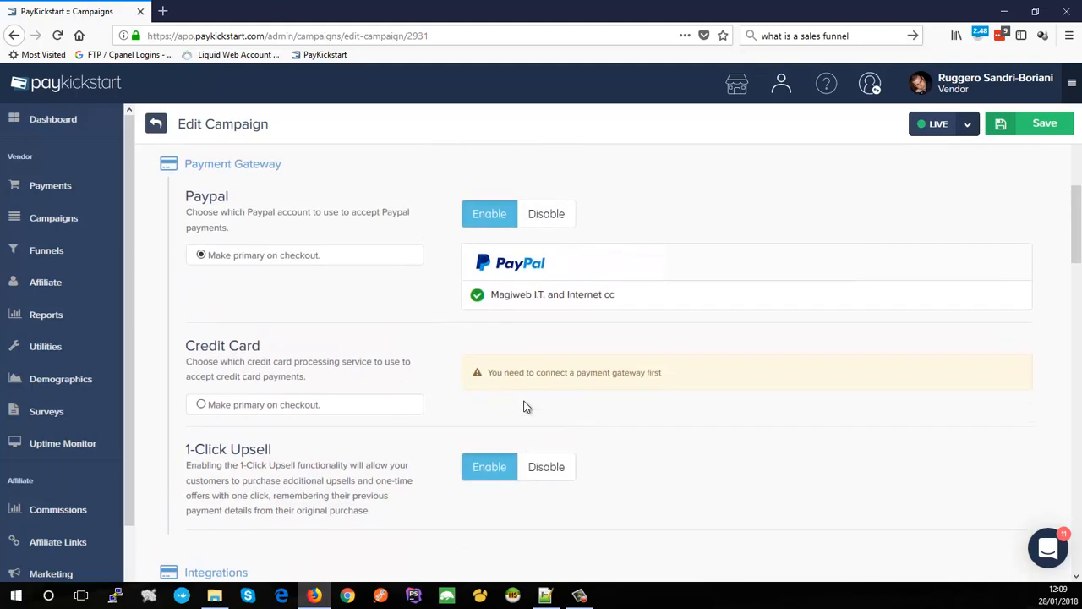
scroll("down", 3)
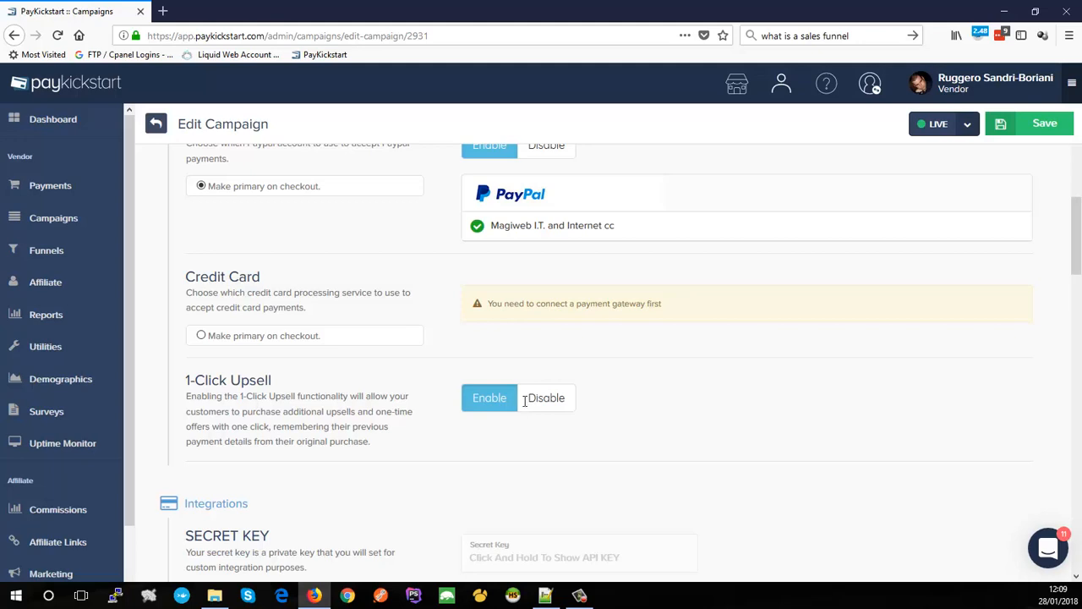
mouse_move(525, 406)
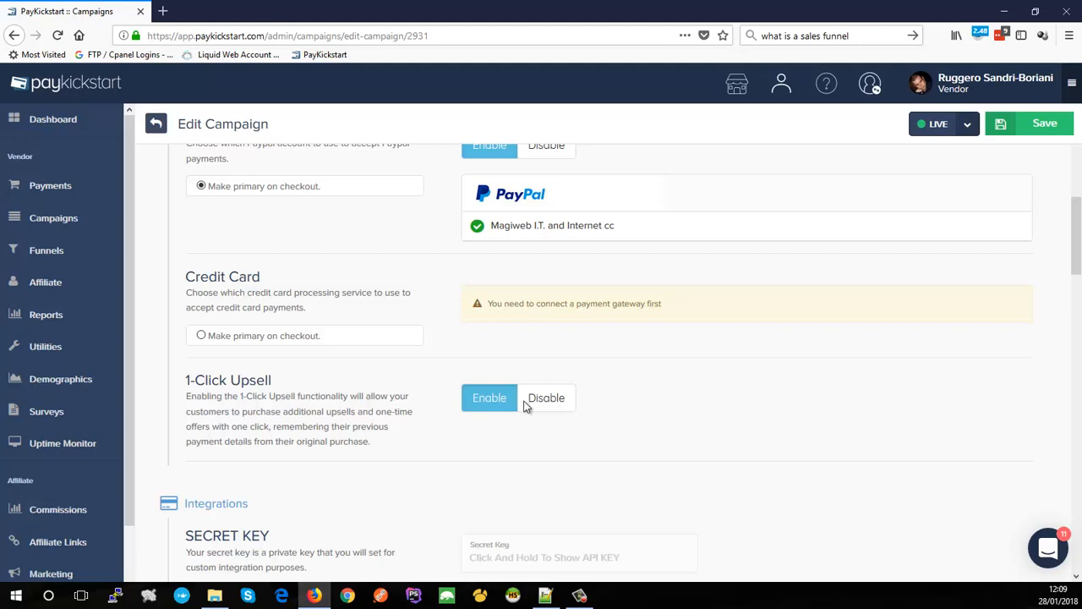
mouse_move(523, 407)
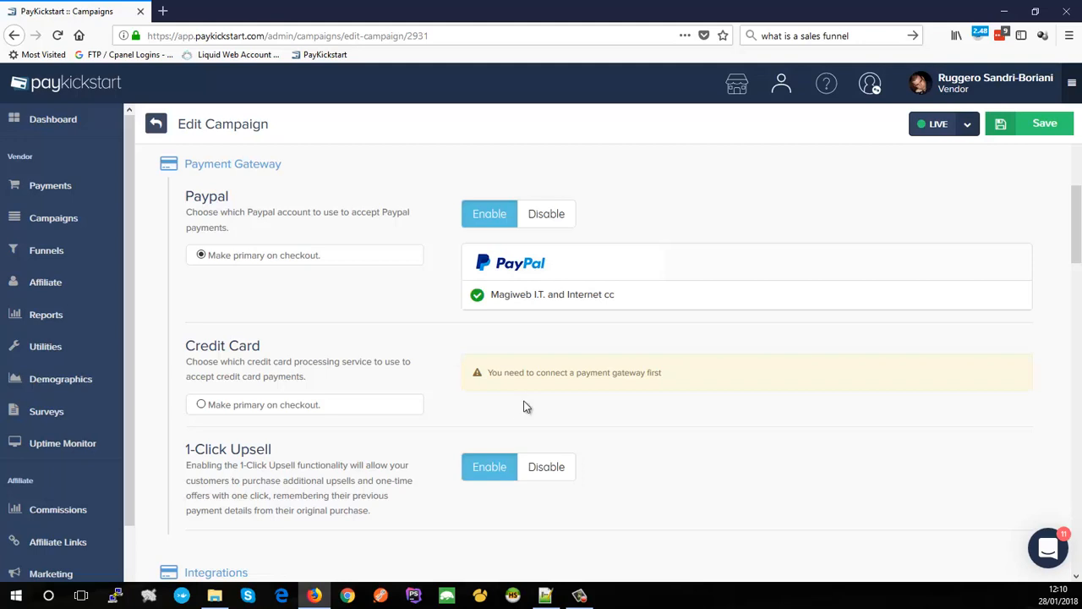
- Disable 1-Click Upsell for the Magi.Social campaign
scroll("down", 3)
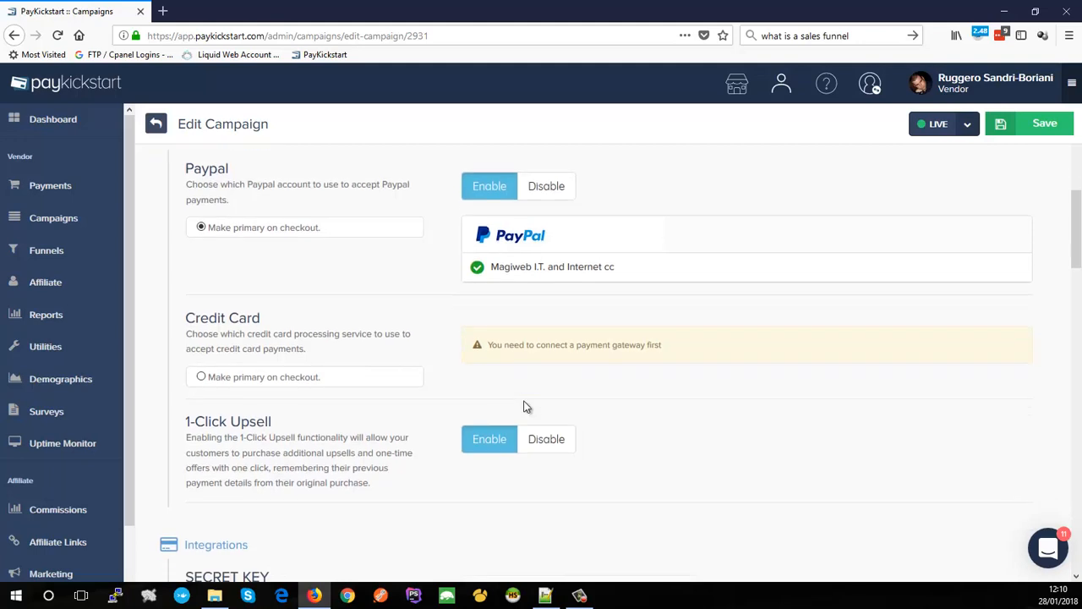
scroll("down", 3)
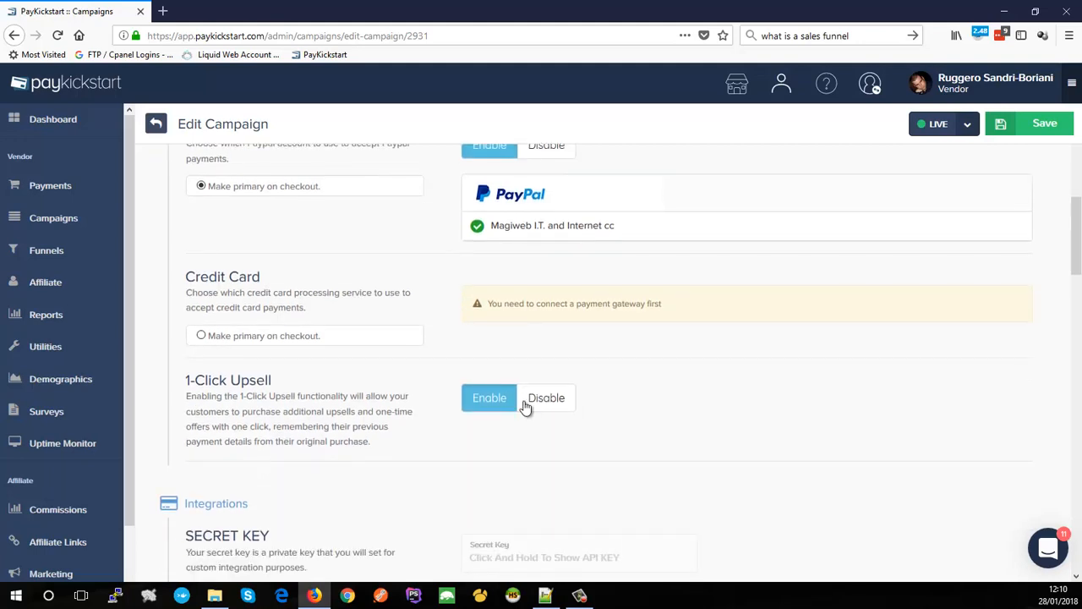
left_click(546, 397)
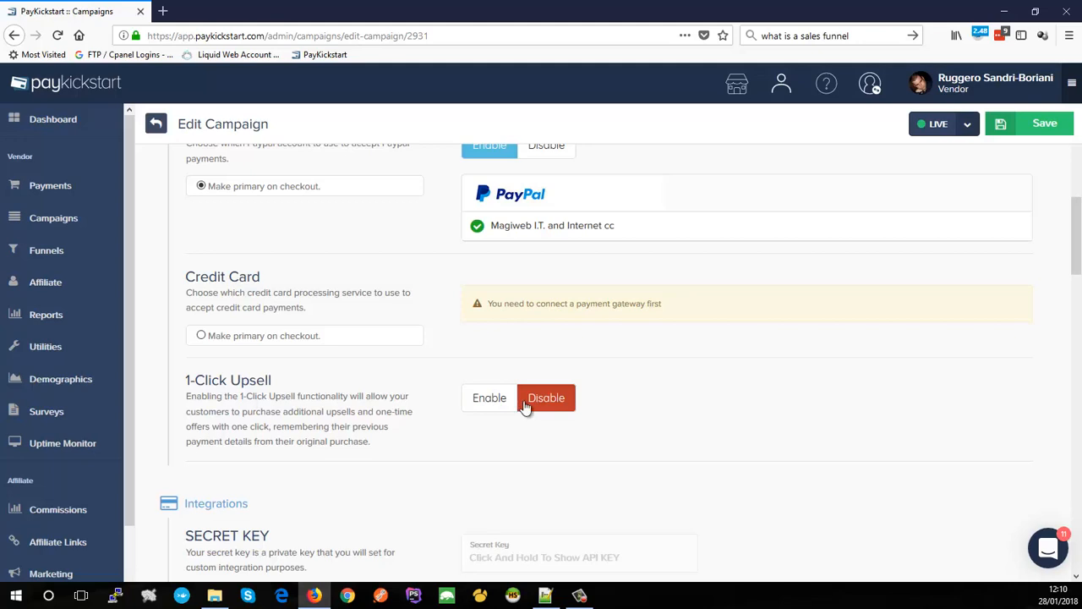
mouse_move(525, 407)
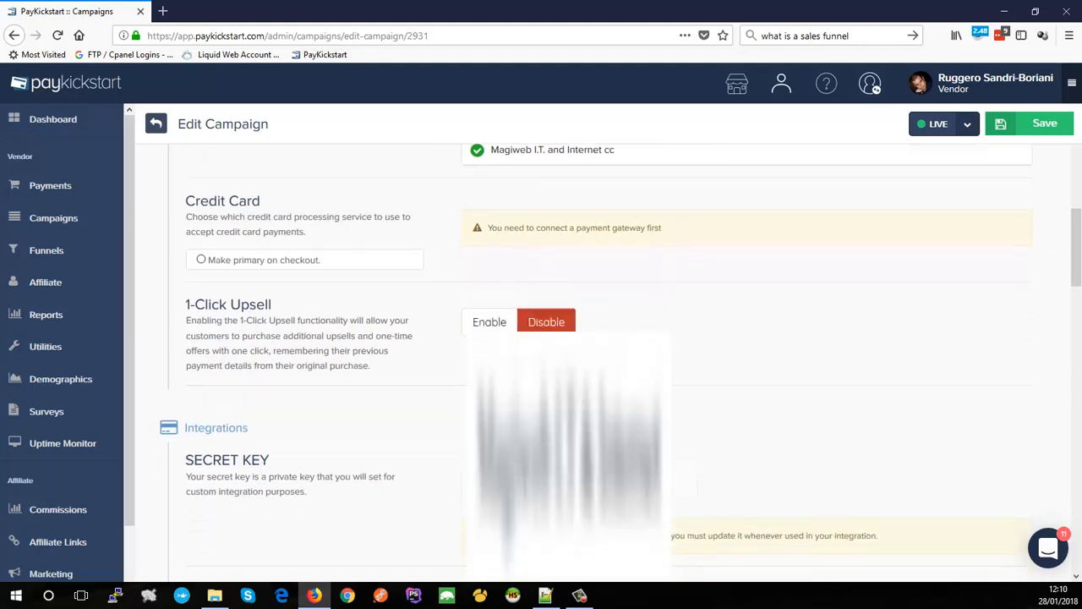
scroll("down", 3)
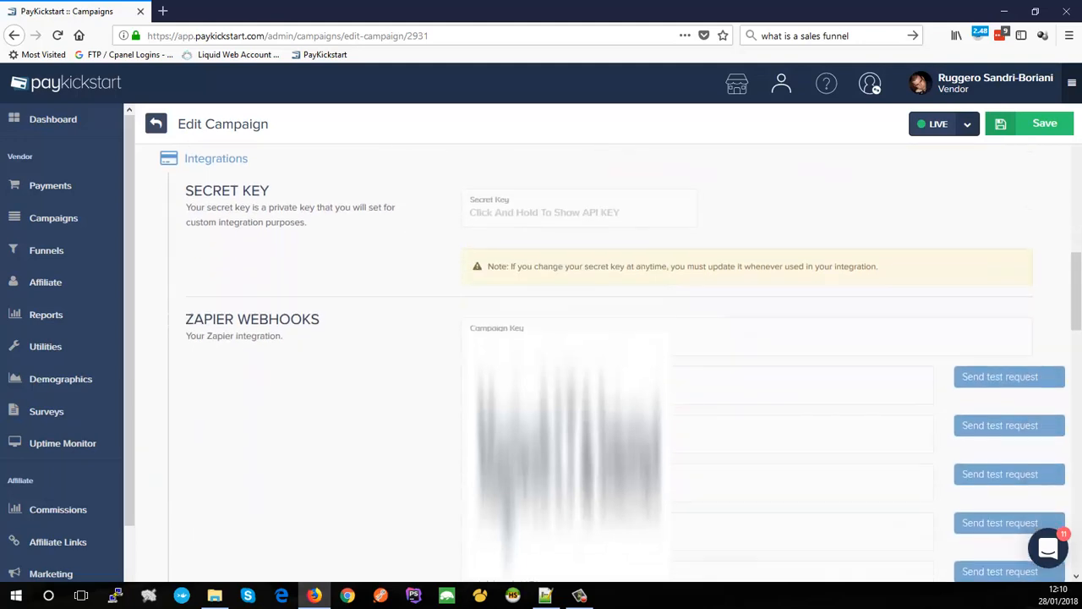
scroll("down", 3)
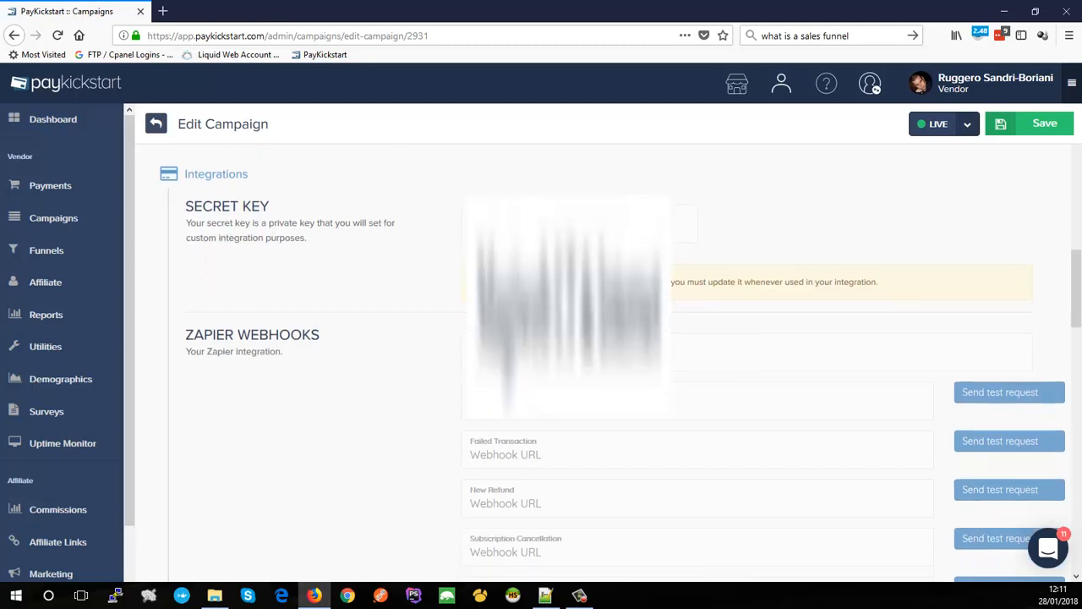
scroll("down", 3)
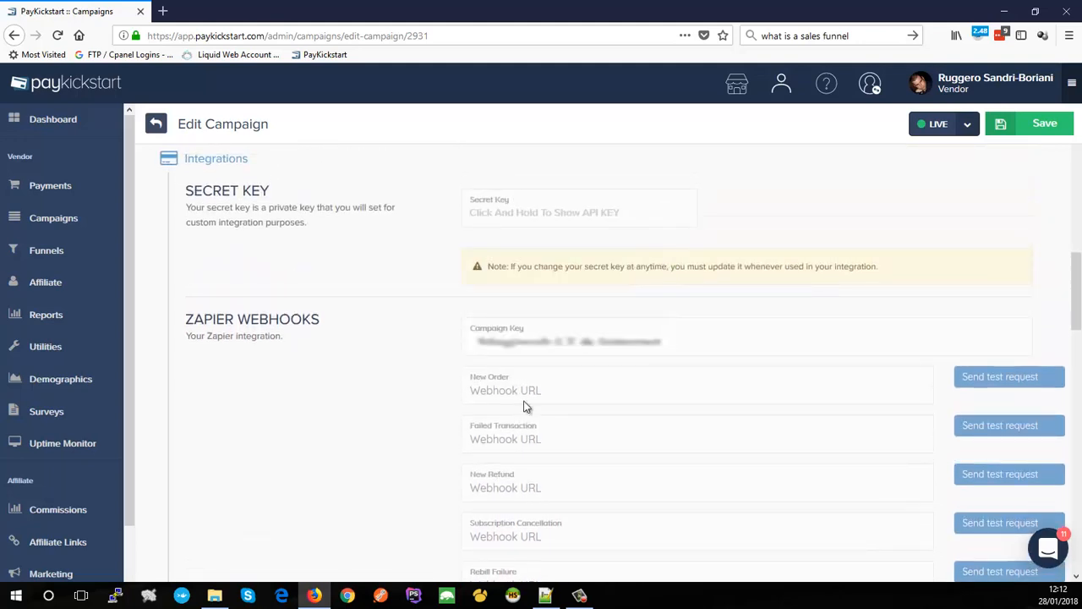
scroll("down", 3)
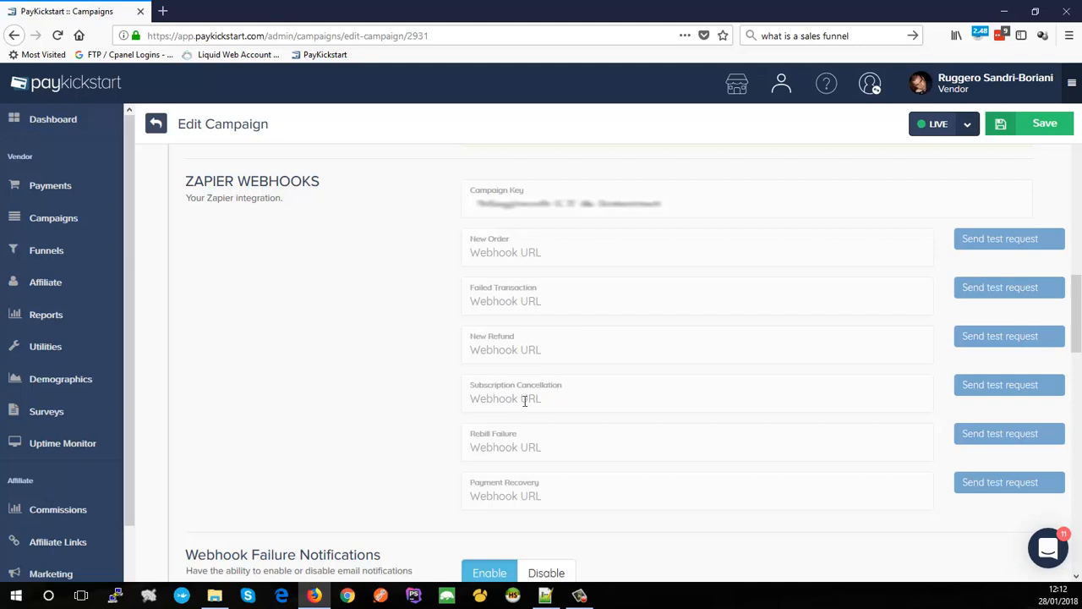
mouse_move(525, 405)
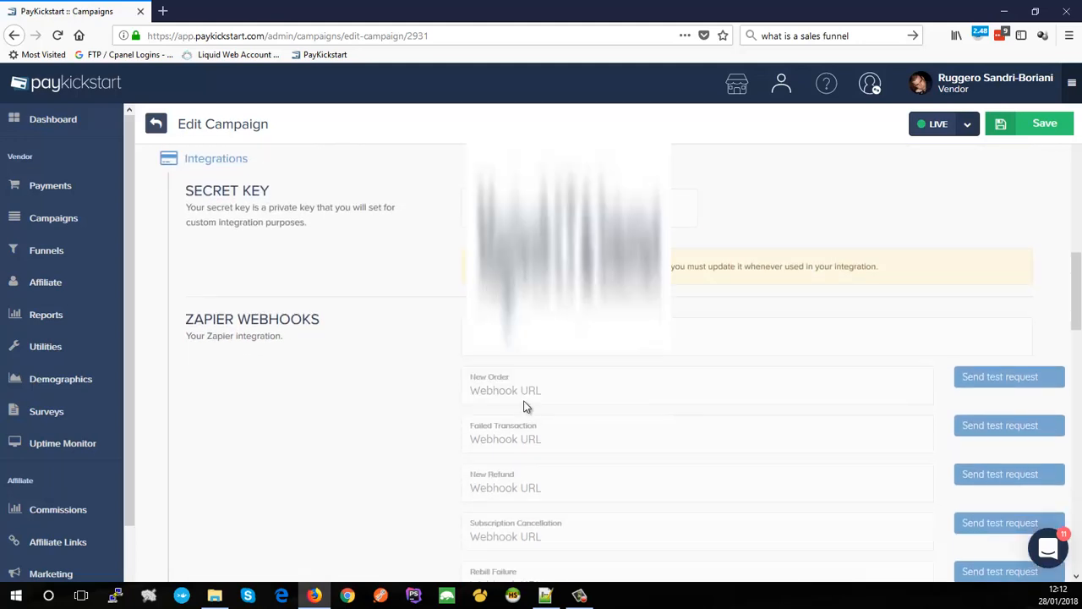
scroll("down", 3)
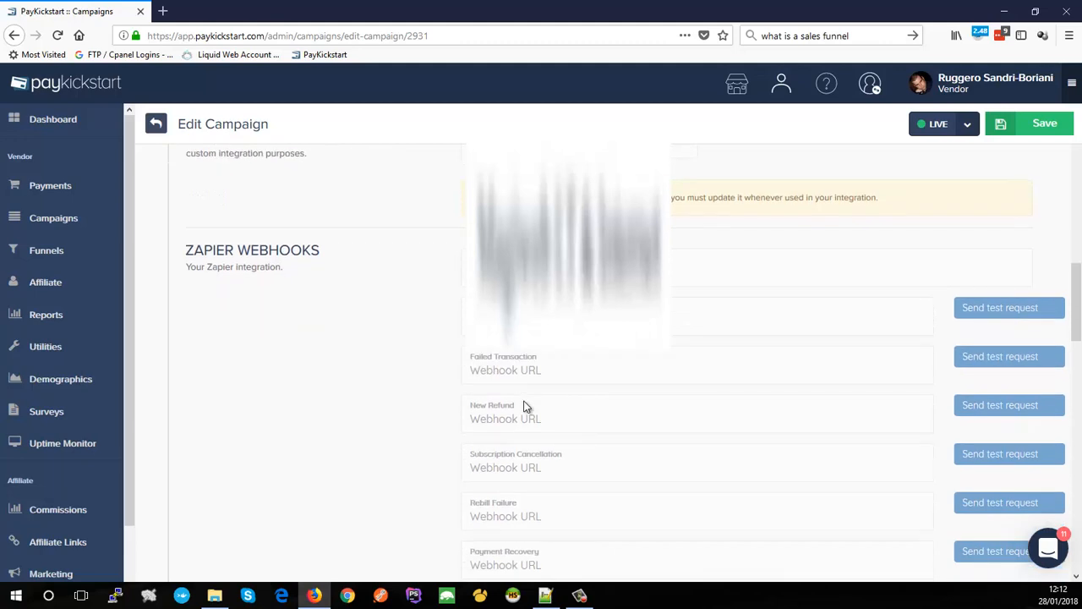
scroll("down", 3)
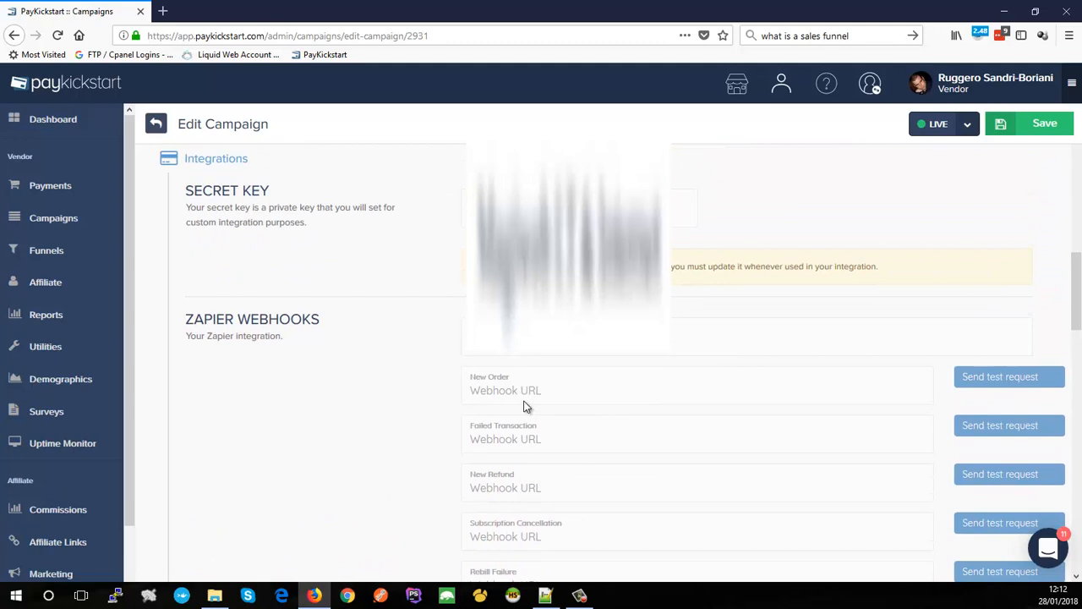
scroll("down", 3)
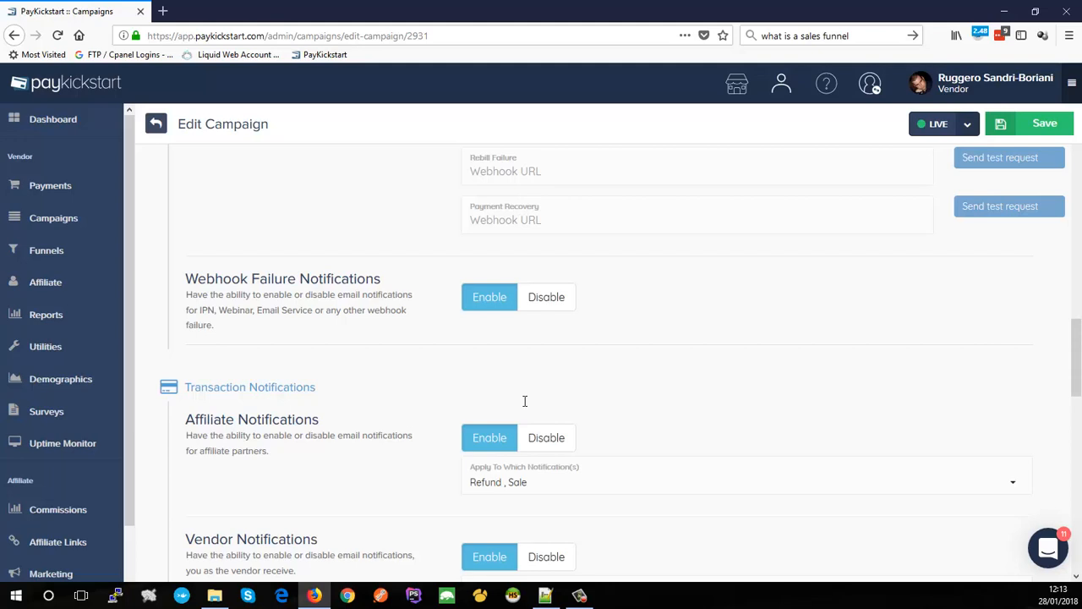
mouse_move(525, 406)
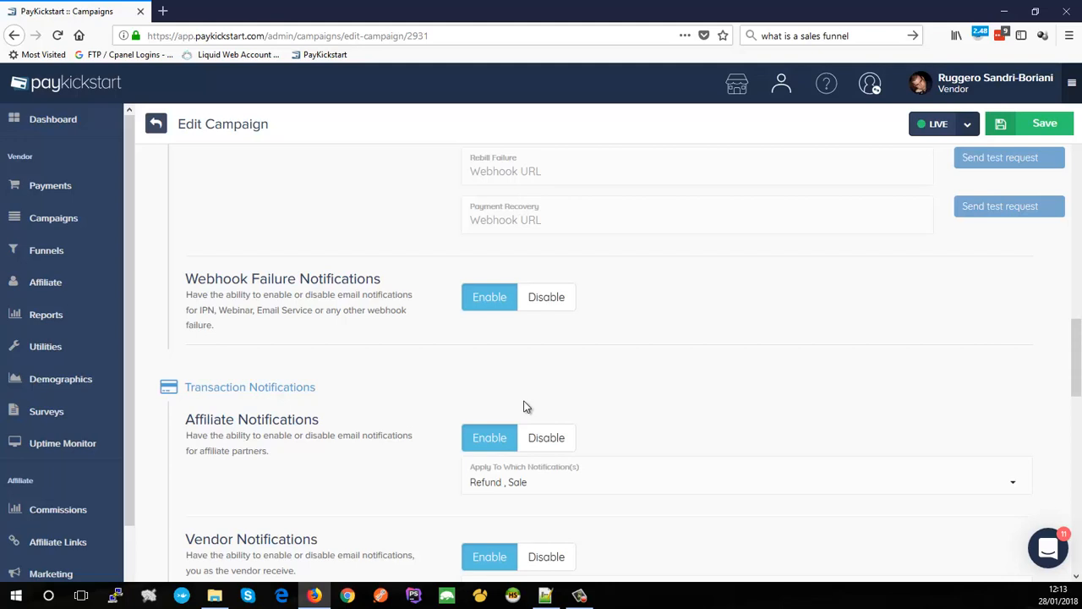
mouse_move(524, 401)
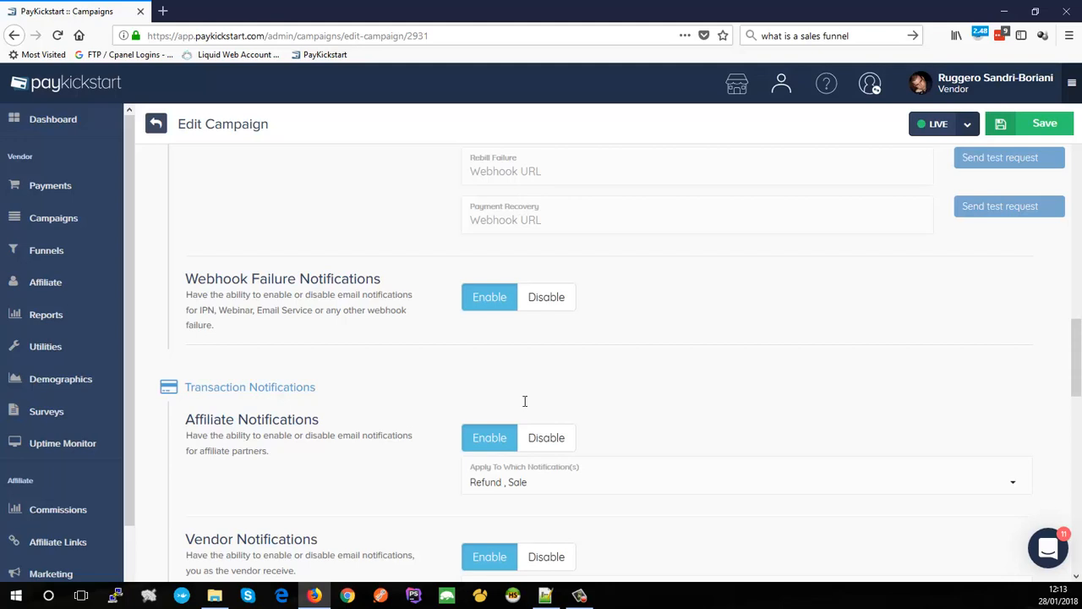
mouse_move(524, 405)
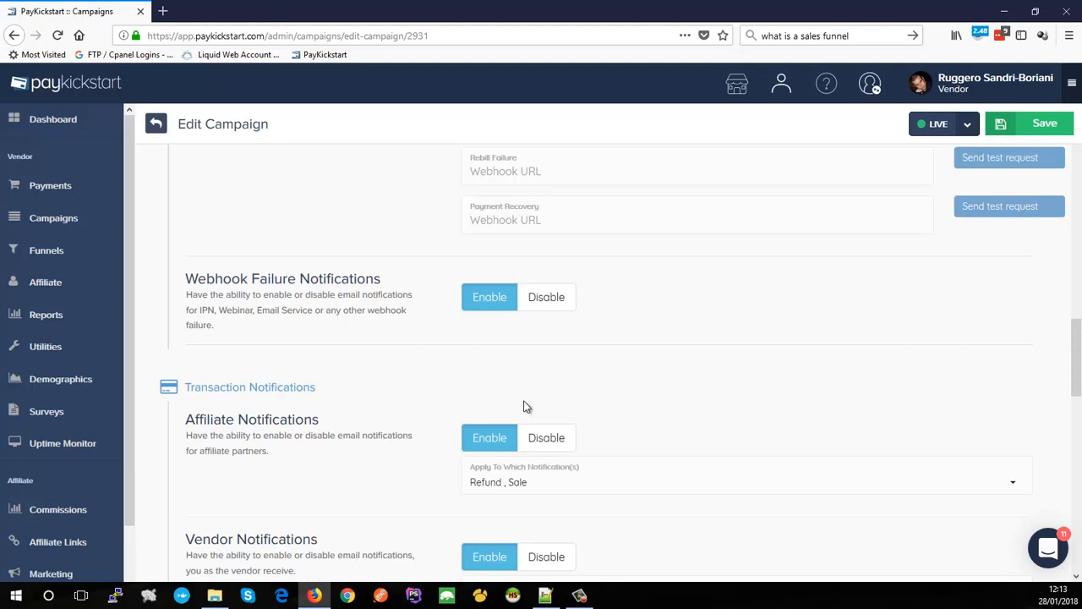
scroll("down", 3)
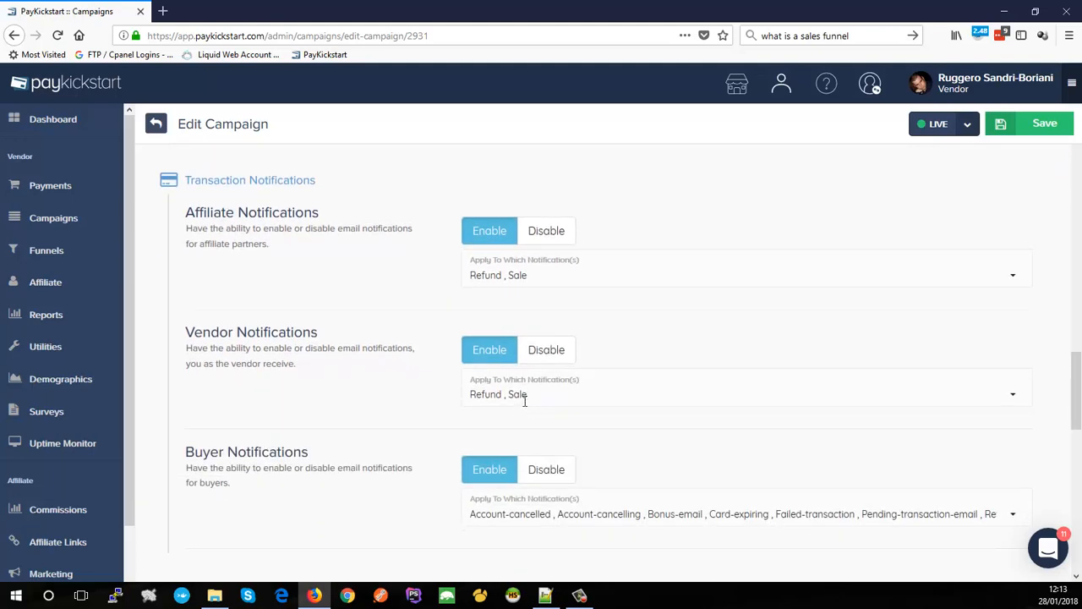
mouse_move(524, 406)
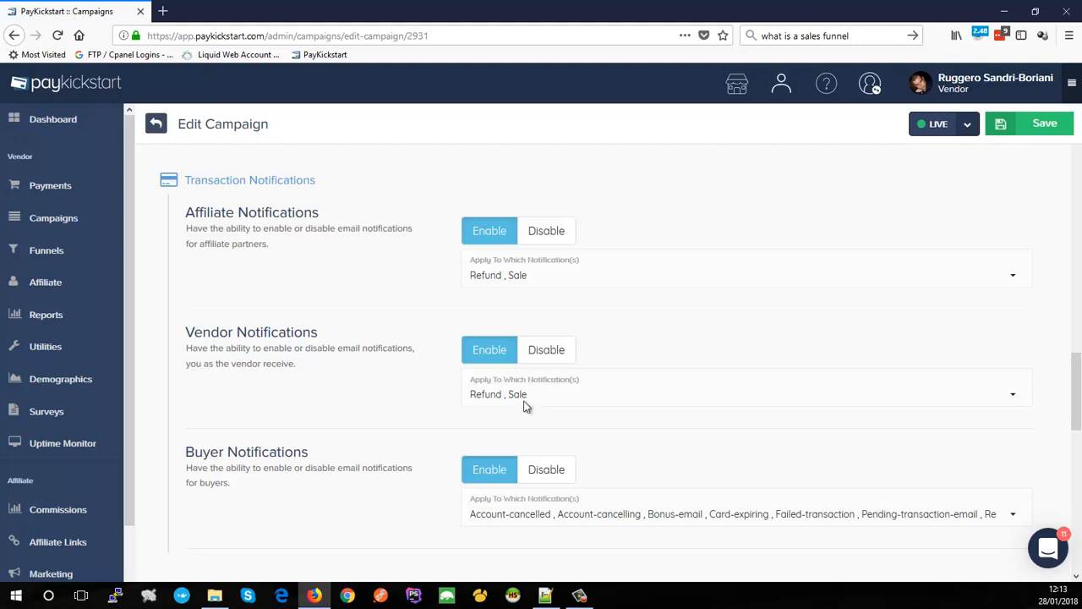
scroll("down", 3)
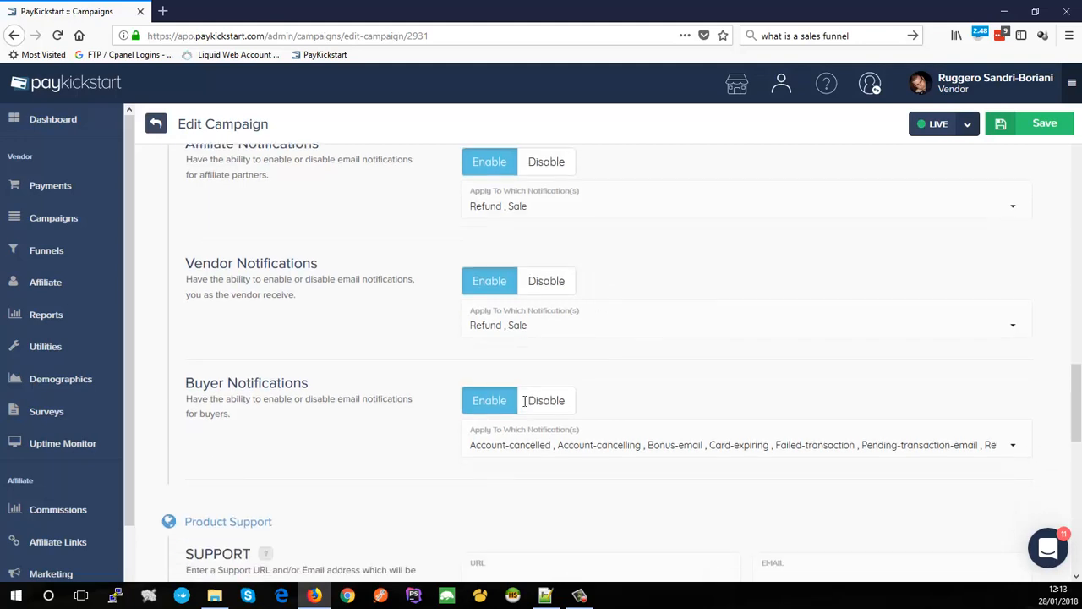
scroll("down", 3)
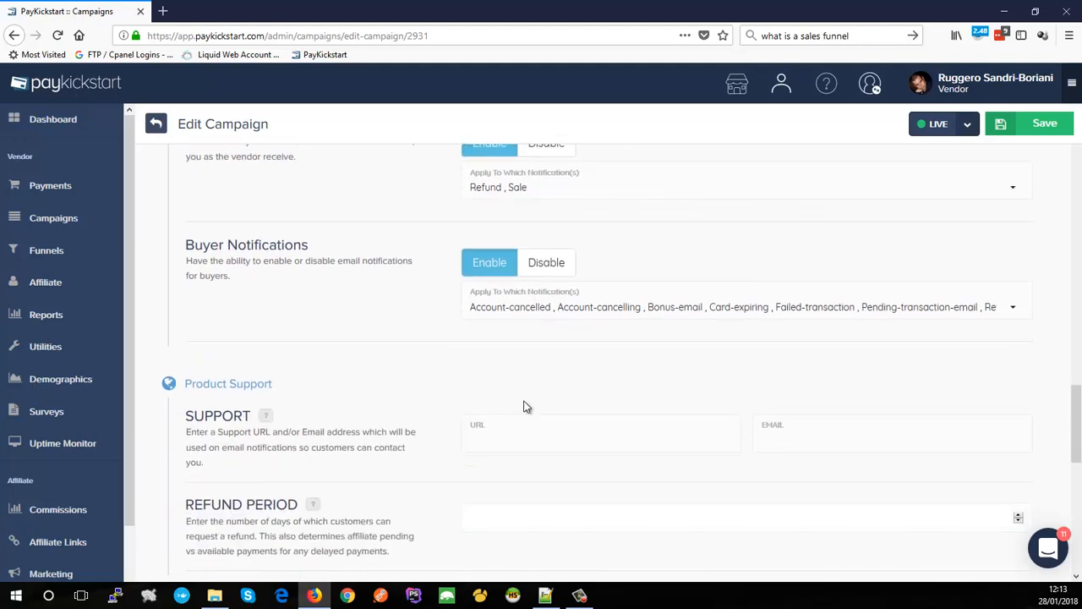
left_click(744, 306)
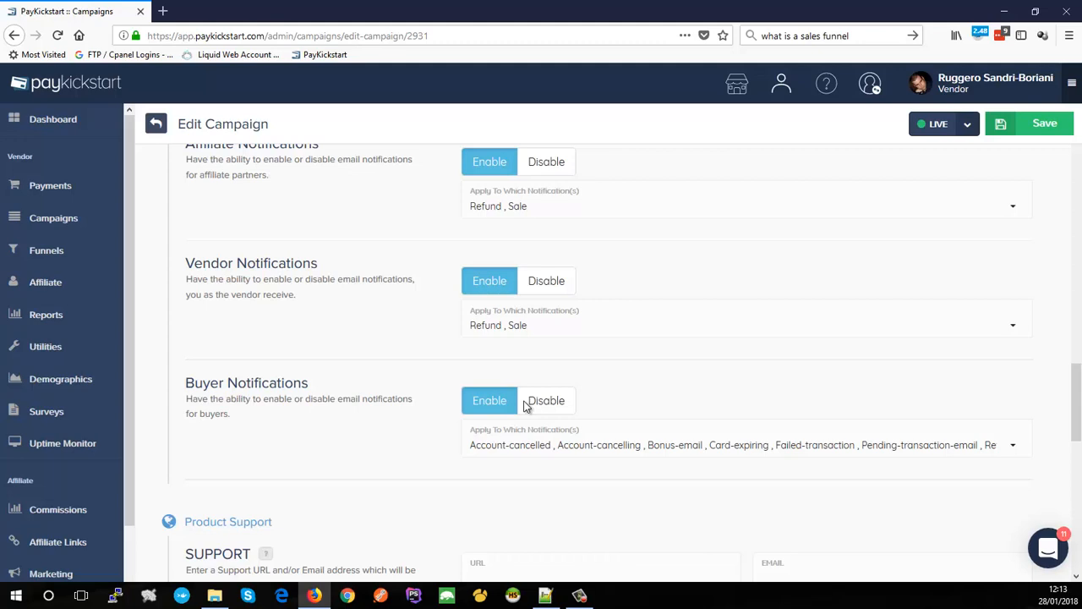
scroll("down", 3)
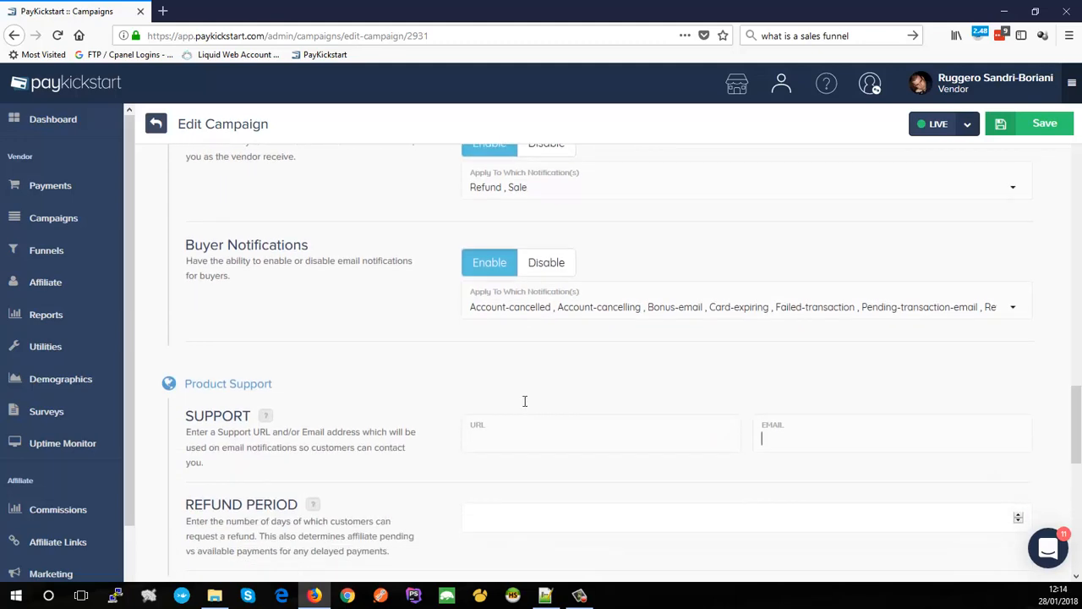
mouse_move(524, 406)
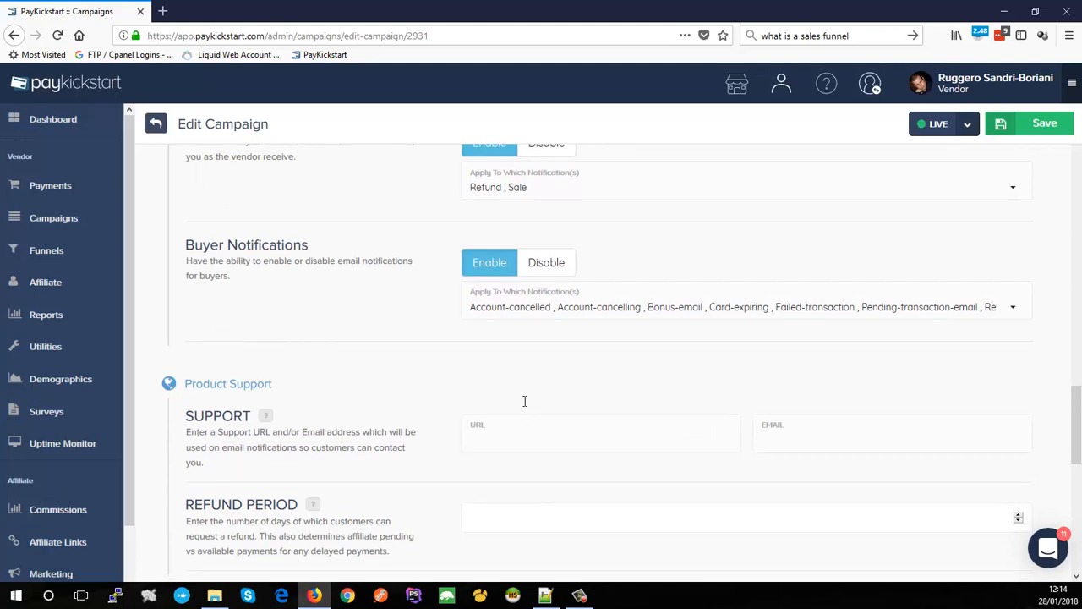
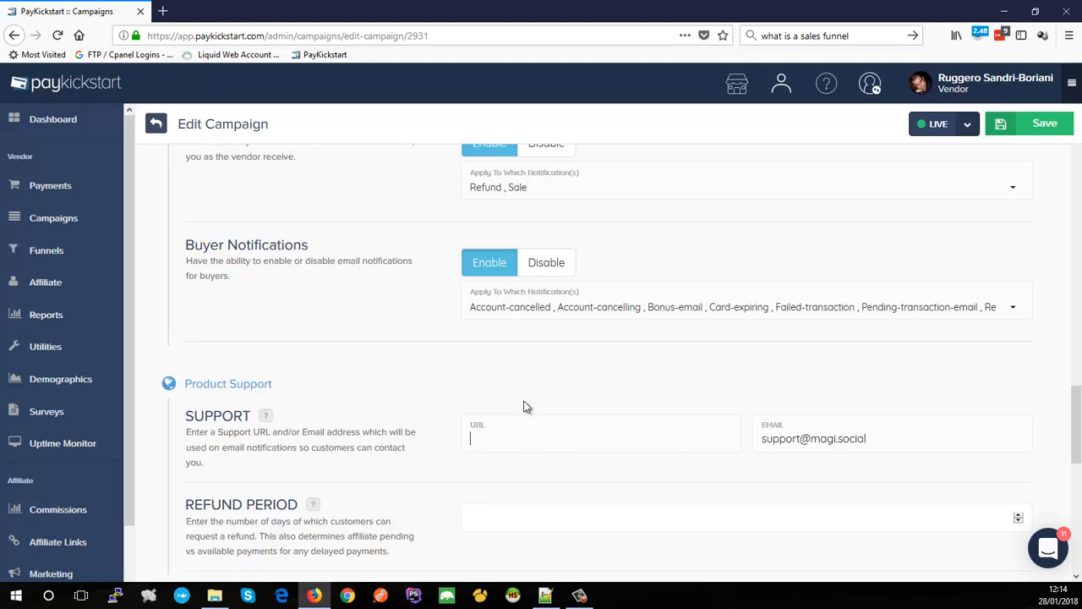
mouse_move(524, 408)
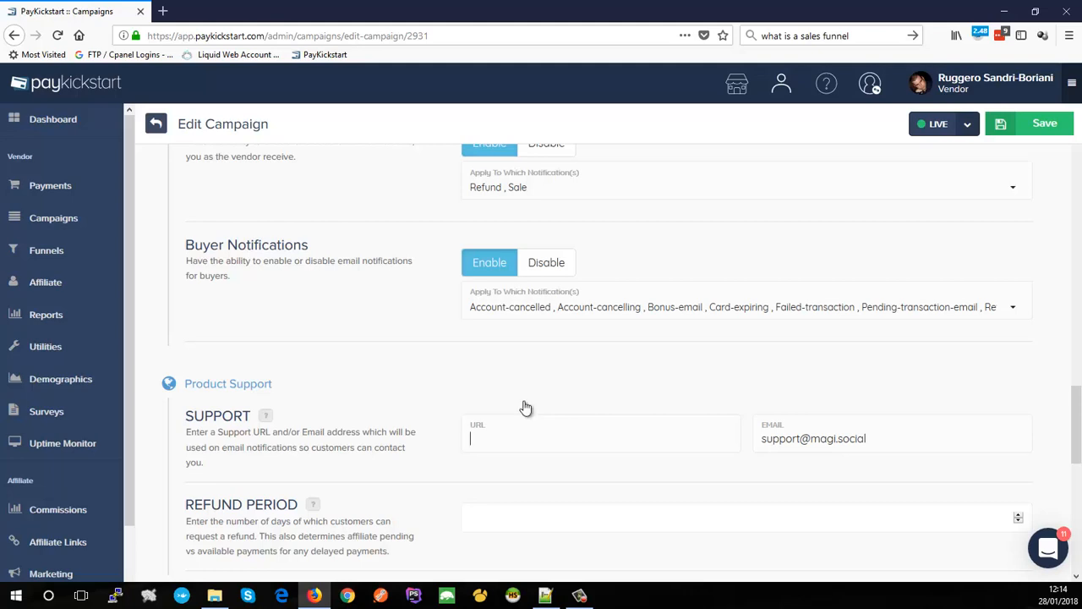
left_click(743, 306)
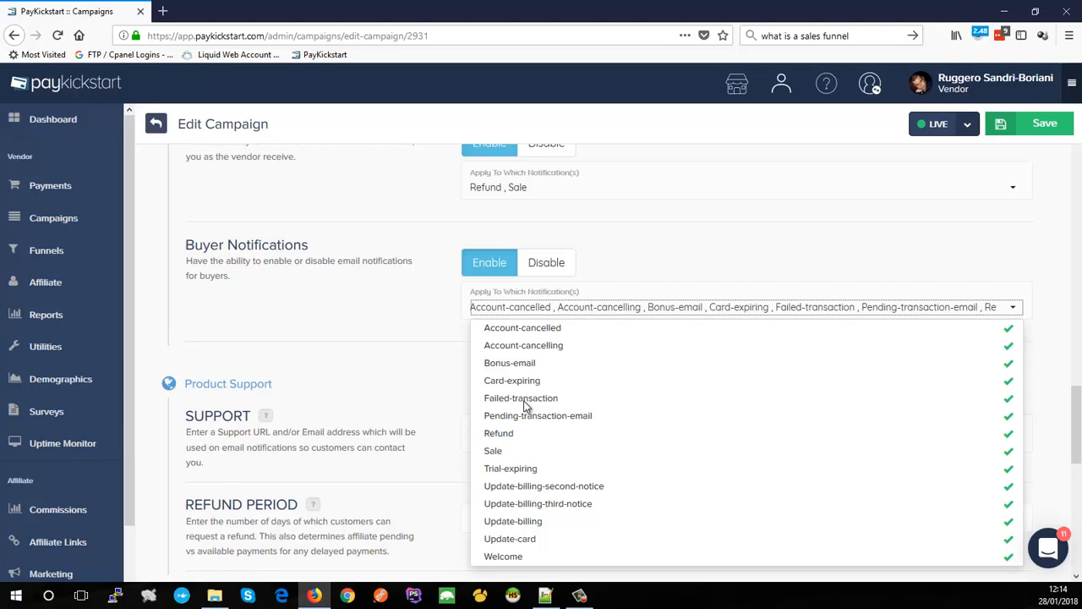
left_click(525, 401)
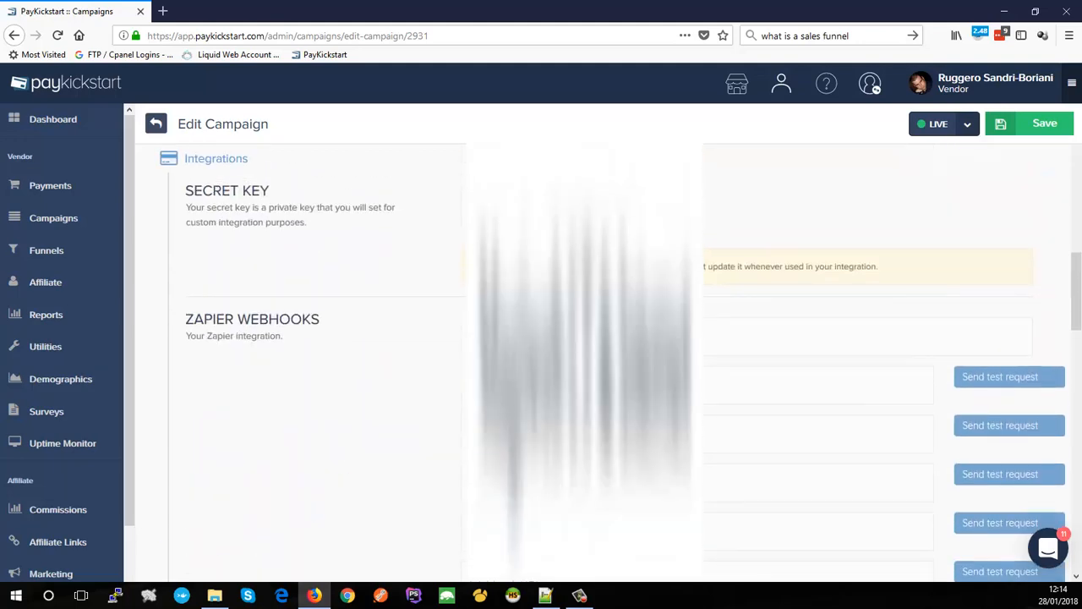
scroll("up", 3)
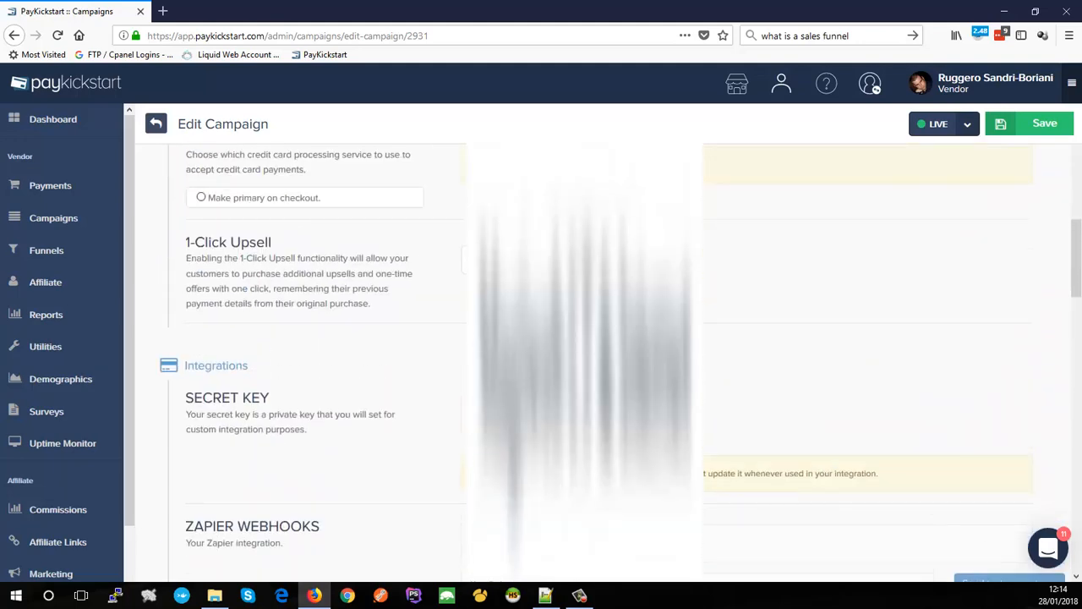
scroll("down", 3)
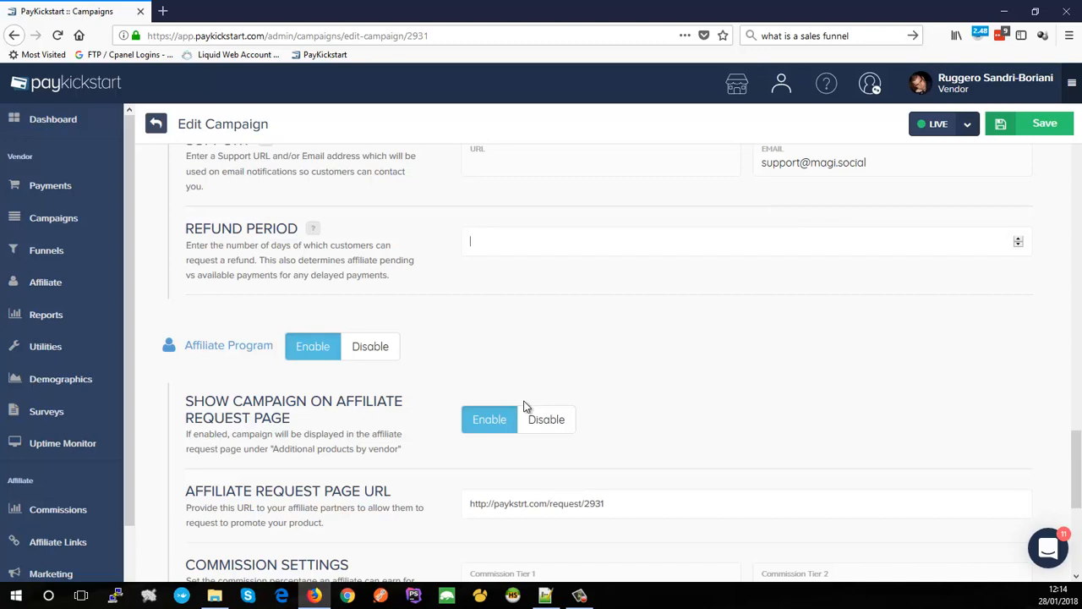
- Enter 30 days in the Refund Period field
type("30")
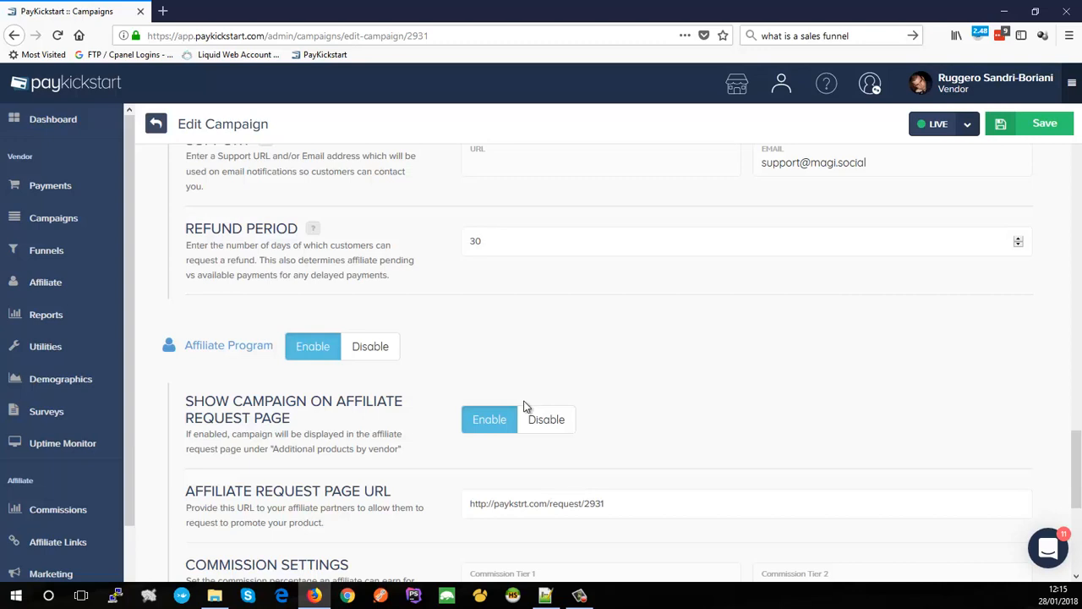
left_click(743, 240)
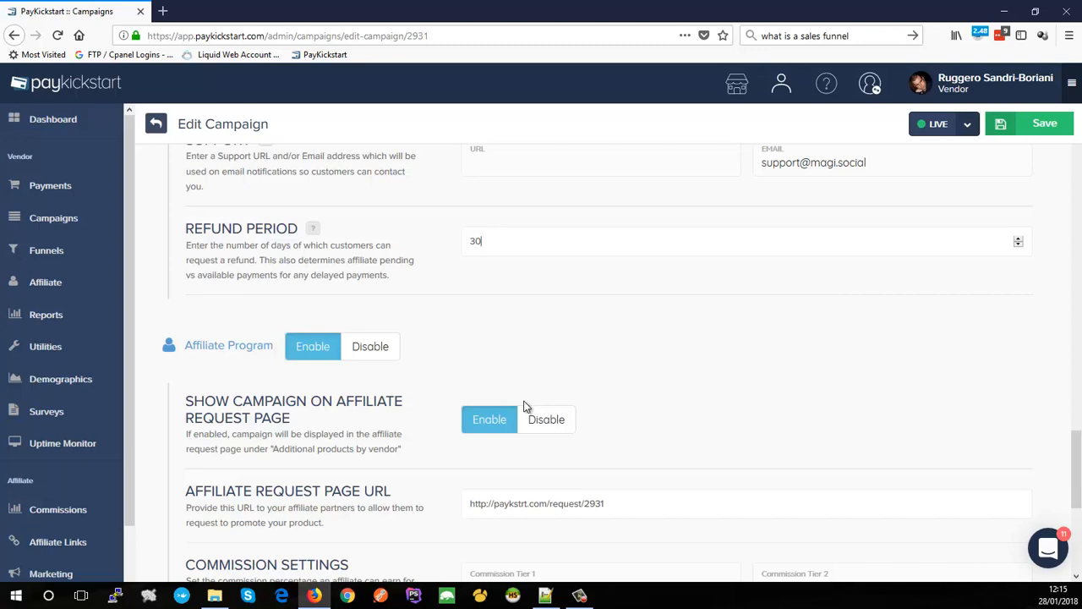
mouse_move(524, 401)
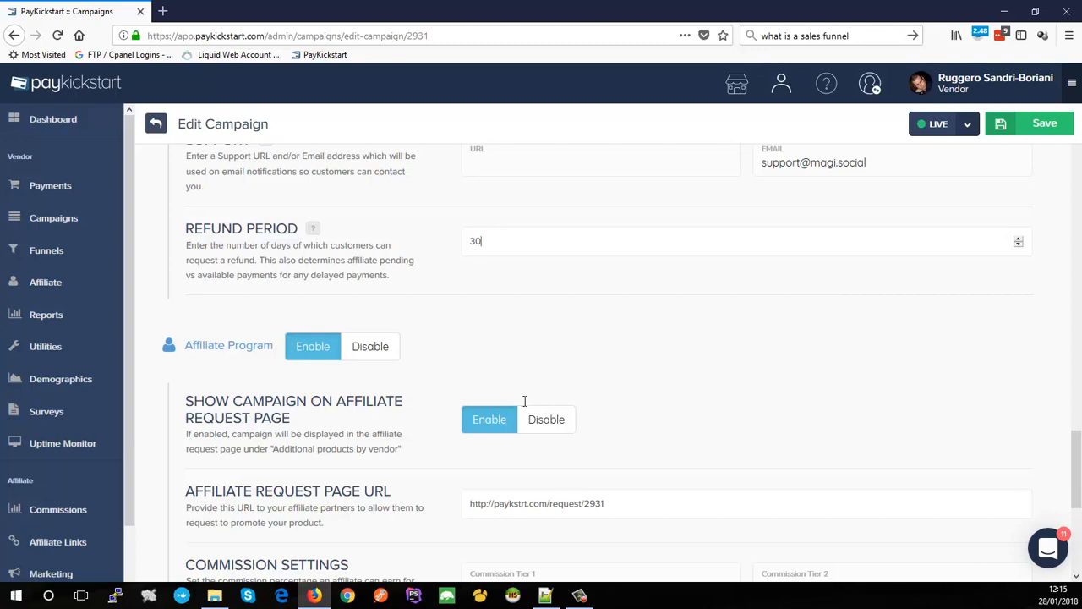
mouse_move(524, 407)
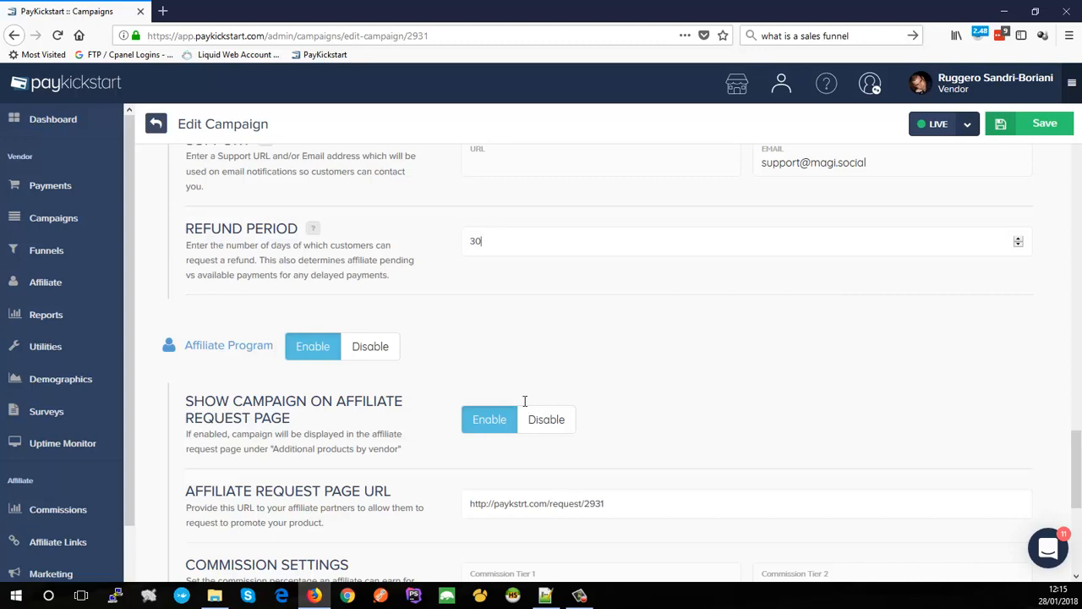
mouse_move(524, 406)
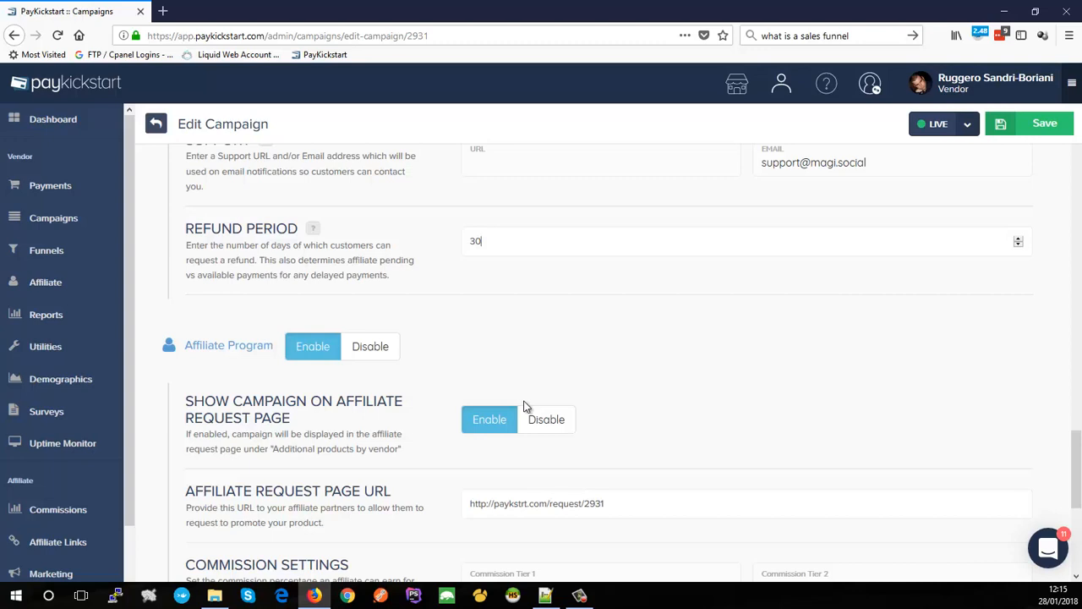
scroll("down", 3)
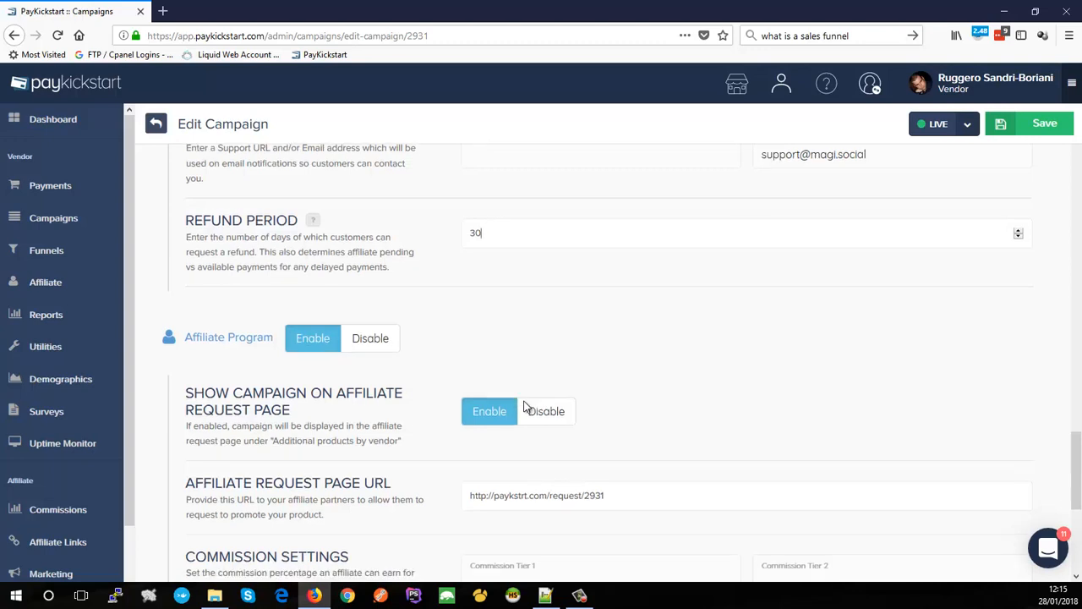
scroll("down", 3)
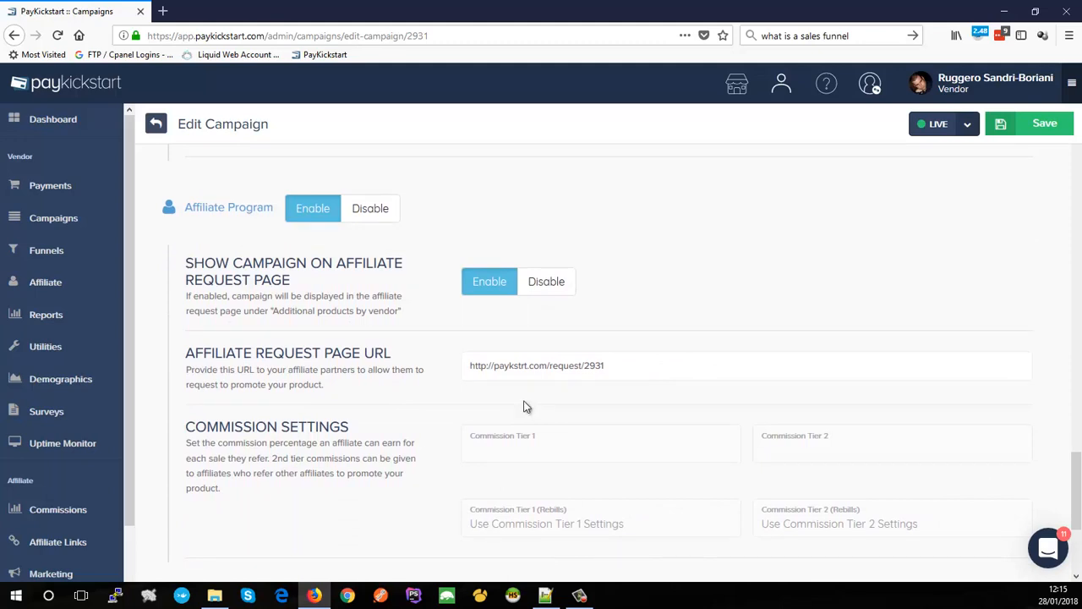
mouse_move(524, 408)
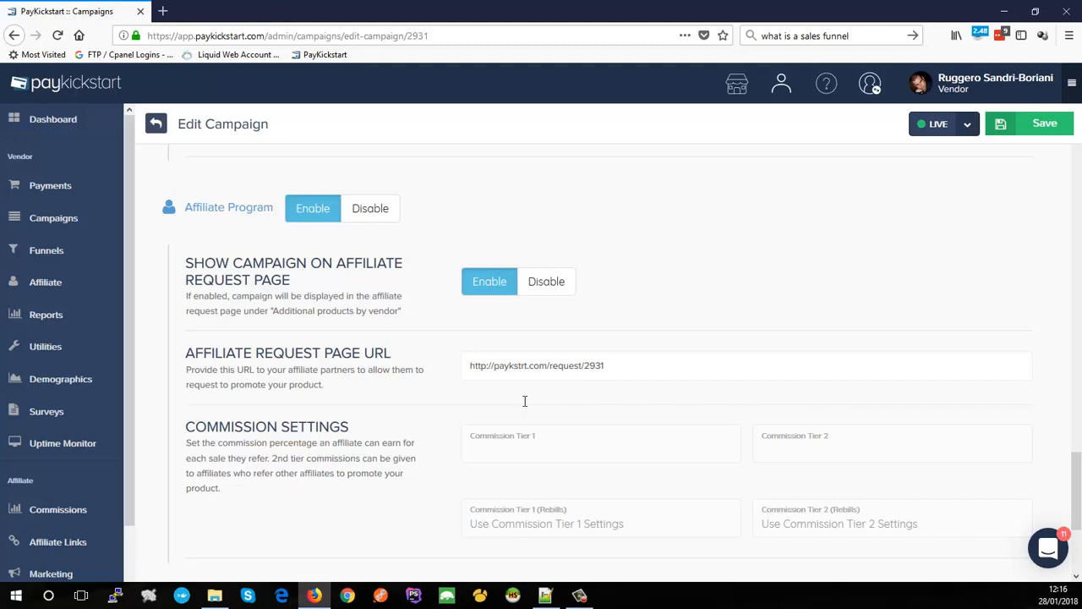
mouse_move(524, 405)
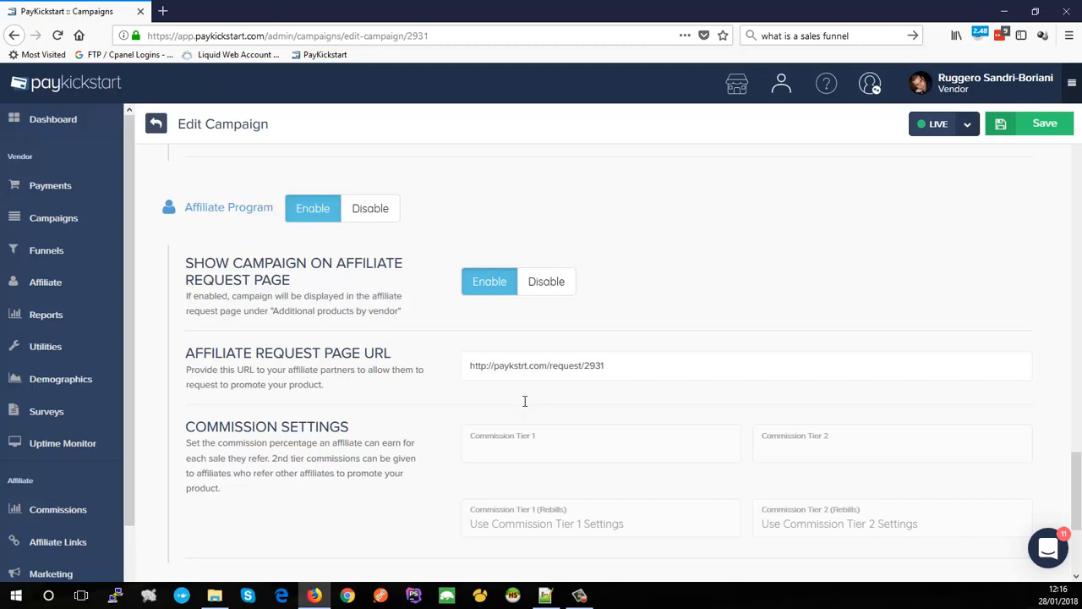
scroll("down", 3)
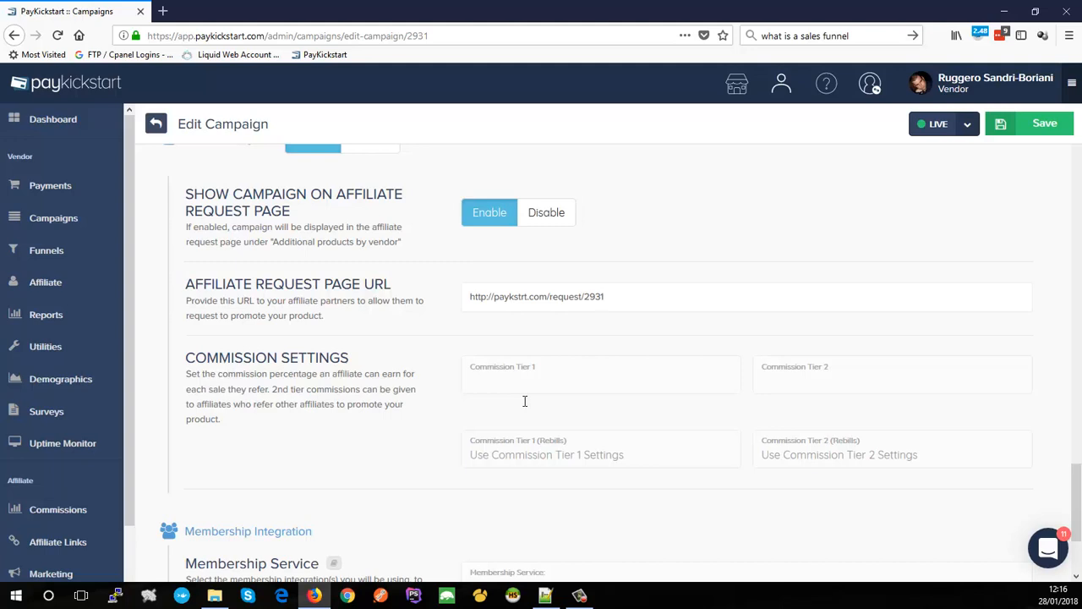
left_click(605, 296)
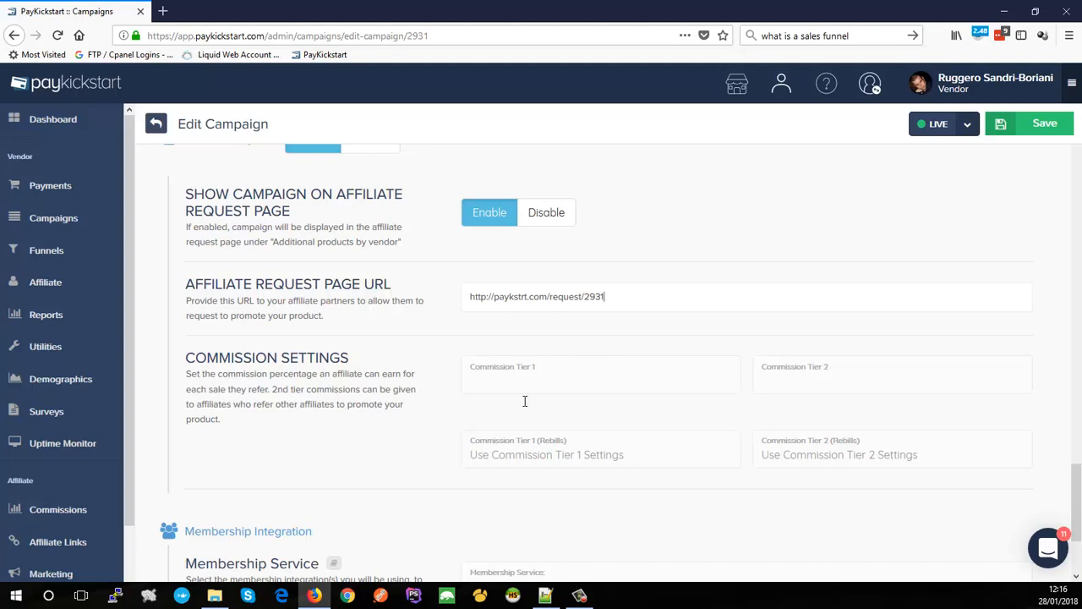
mouse_move(524, 405)
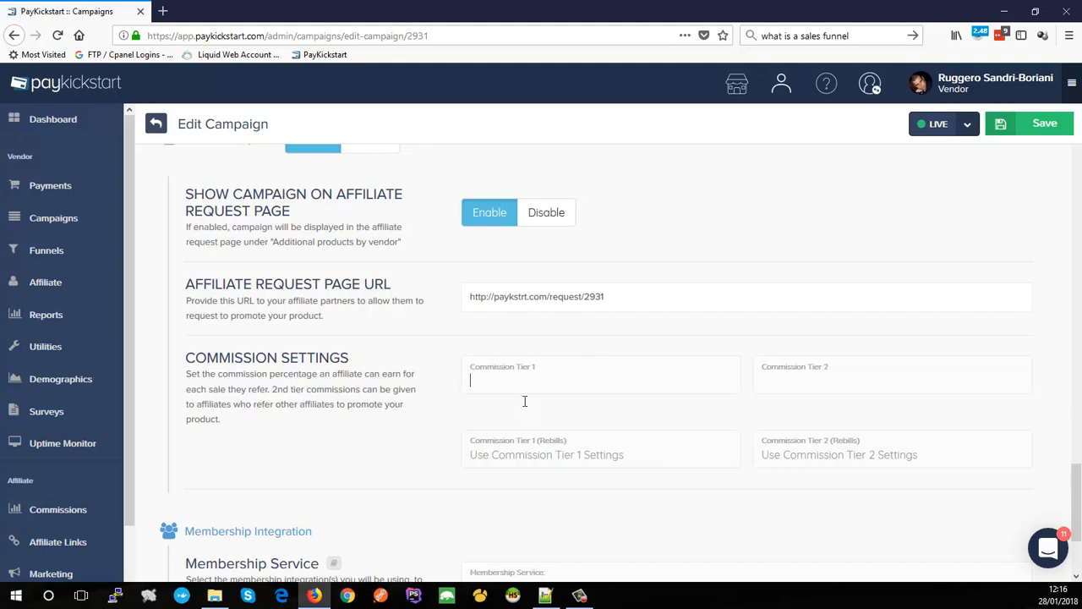
- Enter commission 50 for Tier 1 and 10 for Tier 2 on Magi.Social
type("50")
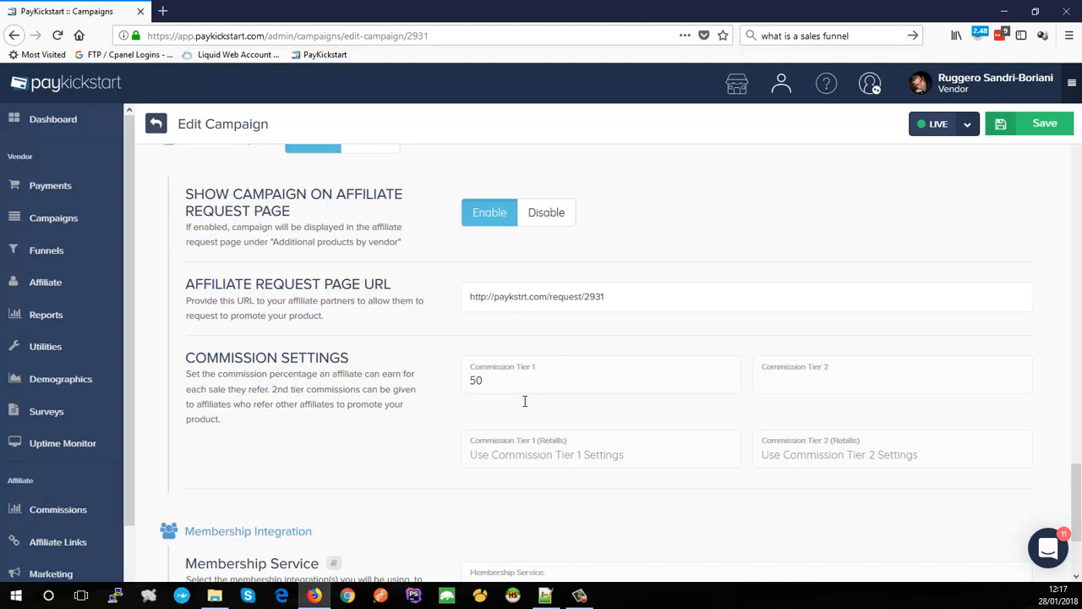
left_click(892, 379)
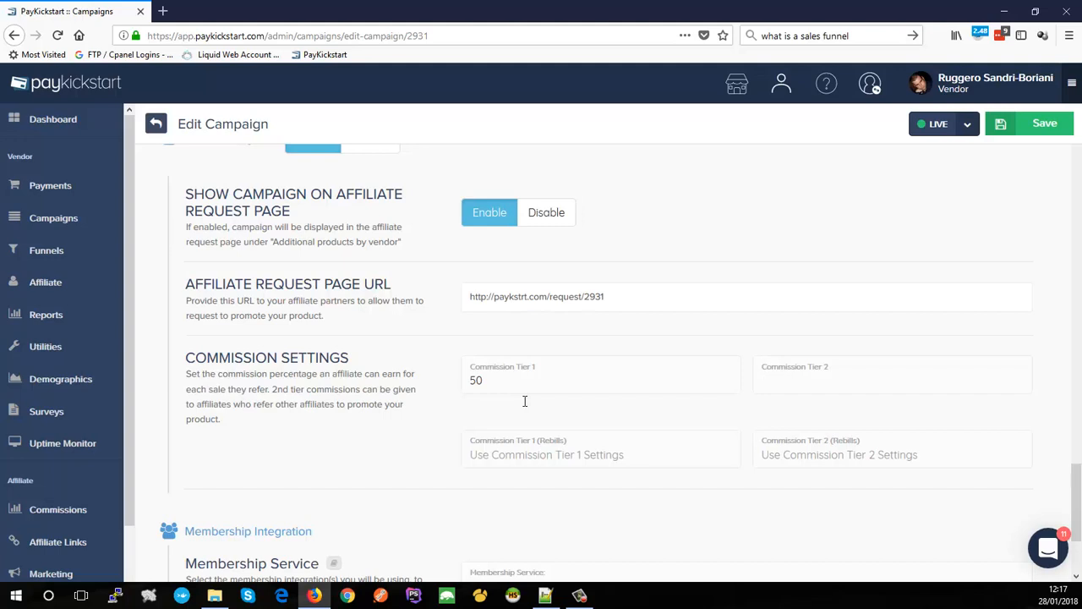
type("10")
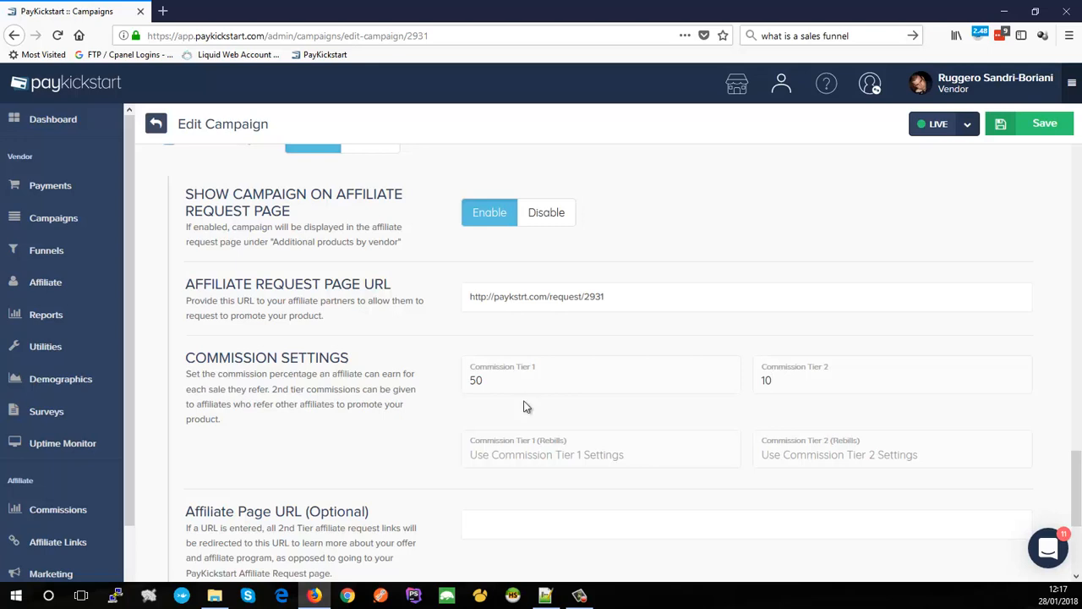
scroll("down", 3)
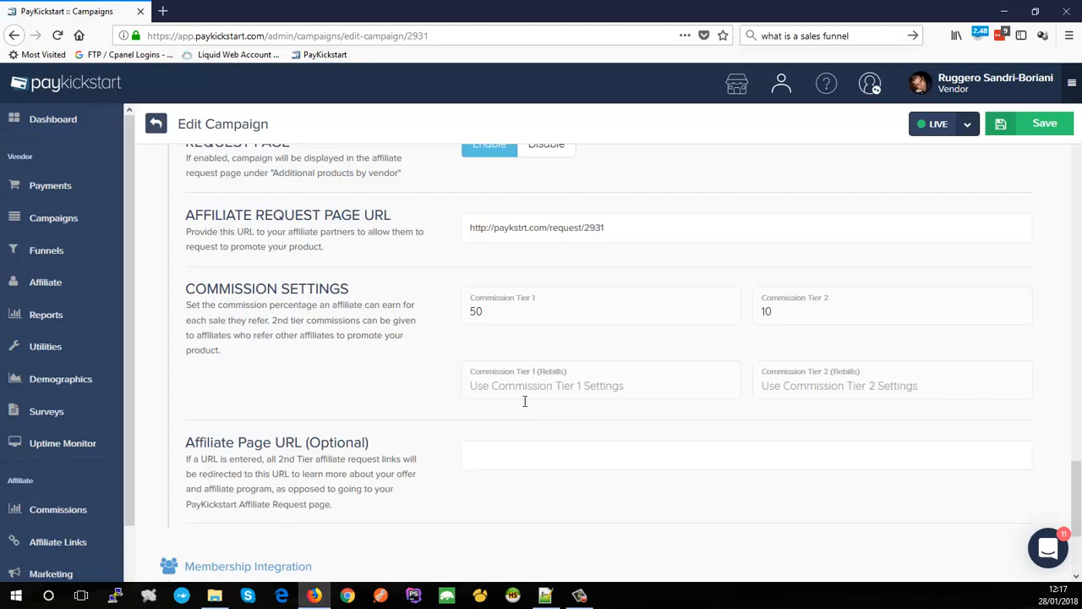
mouse_move(526, 406)
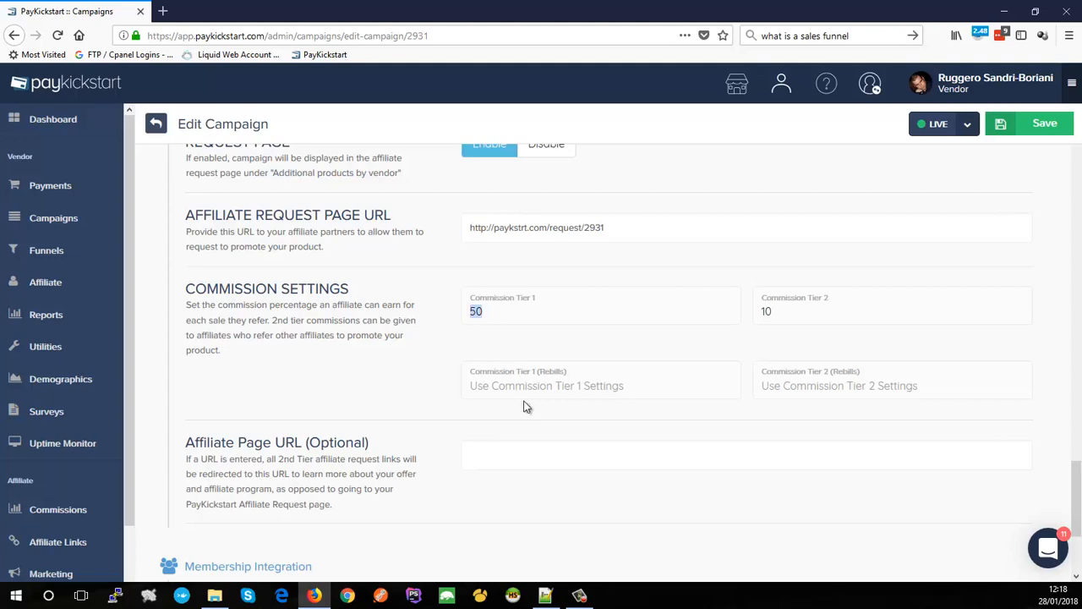
type("70")
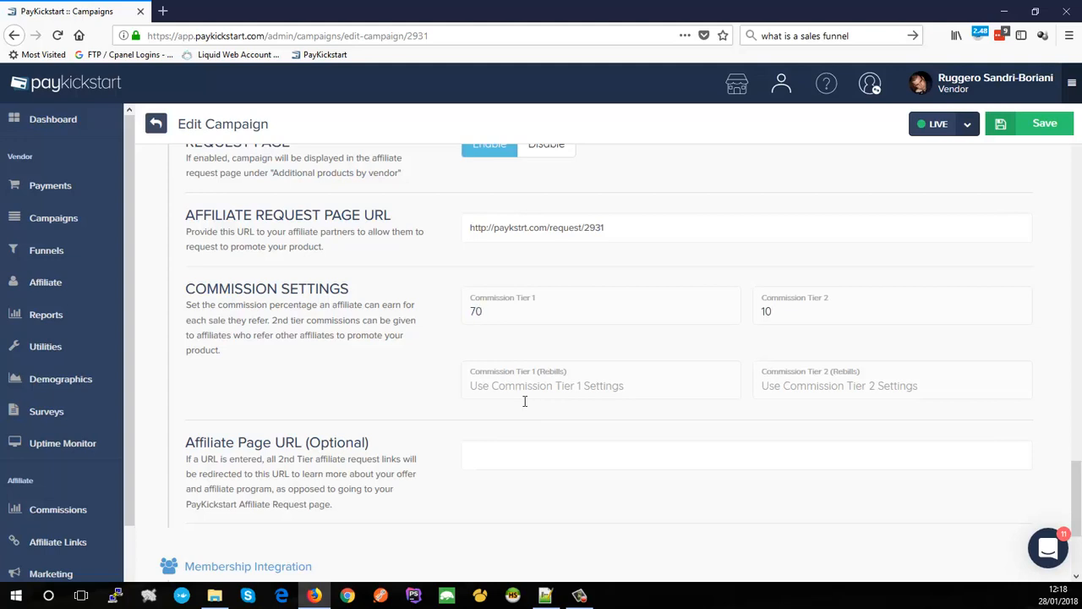
type("30")
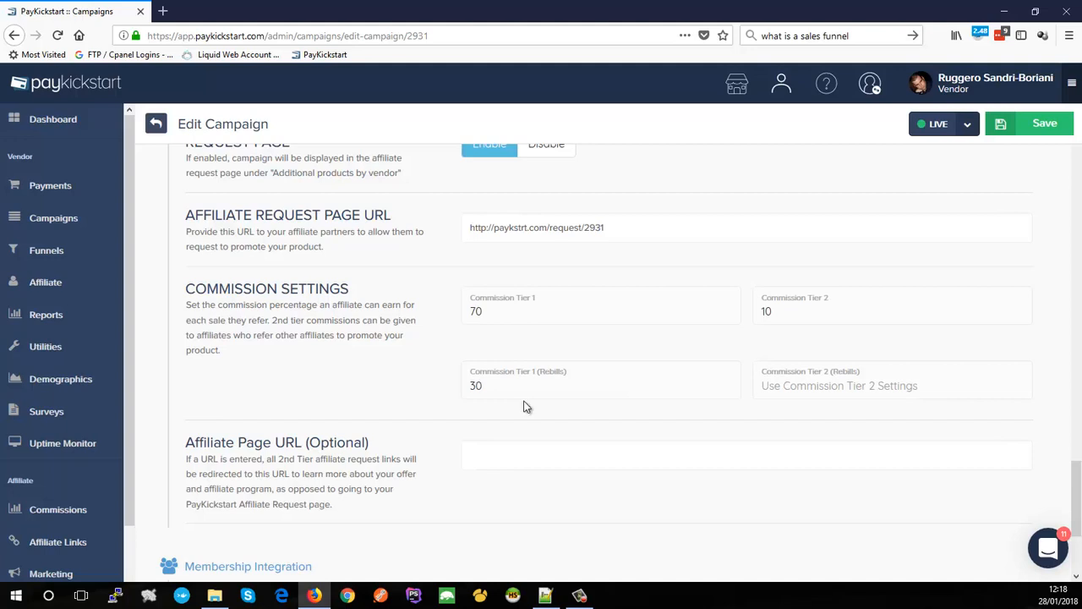
left_click(601, 386)
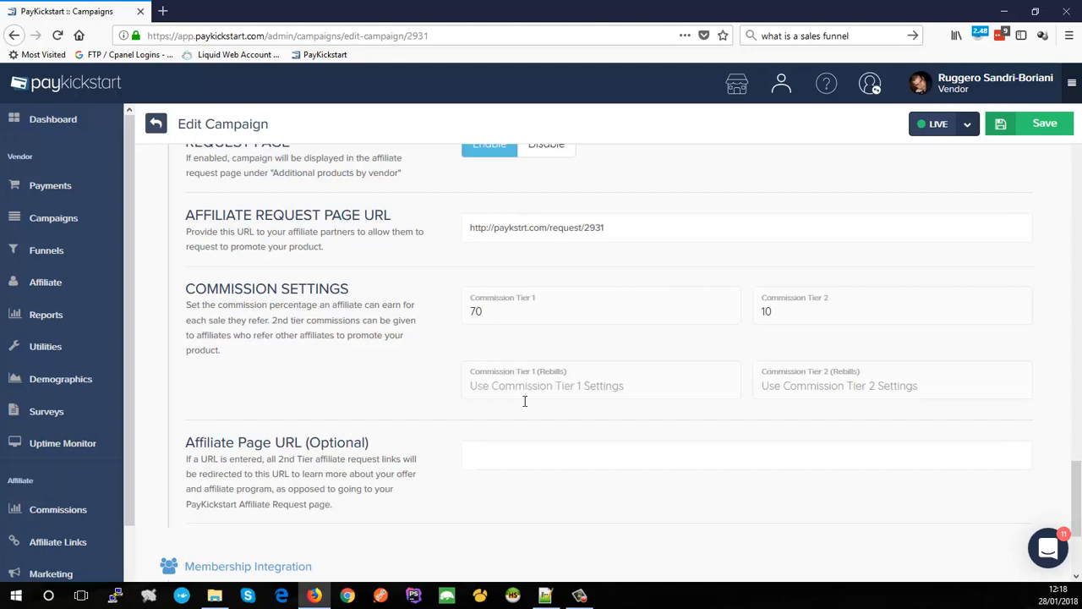
type("50")
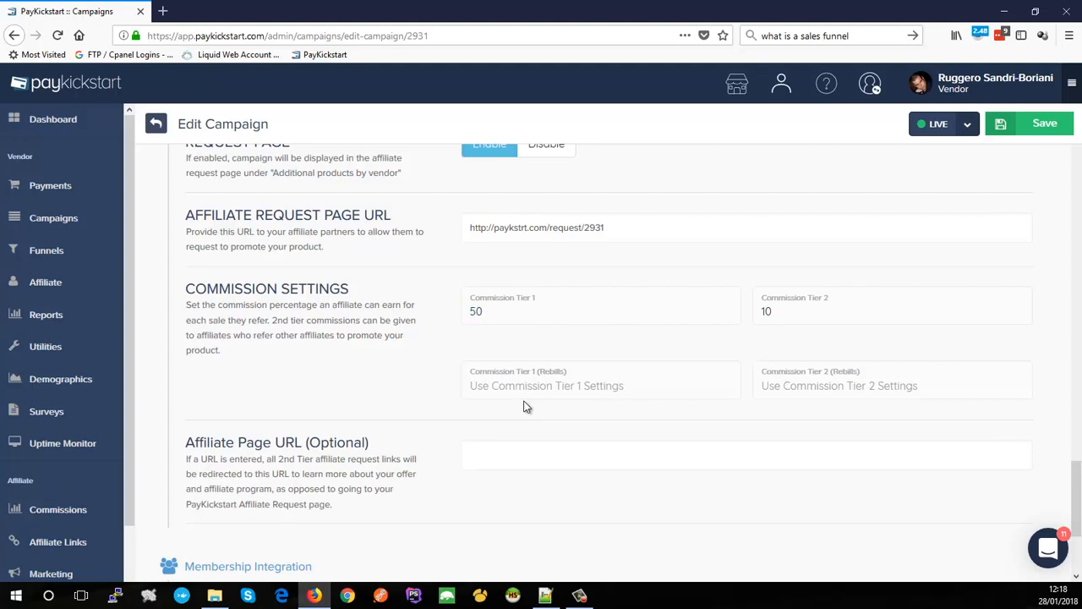
scroll("down", 3)
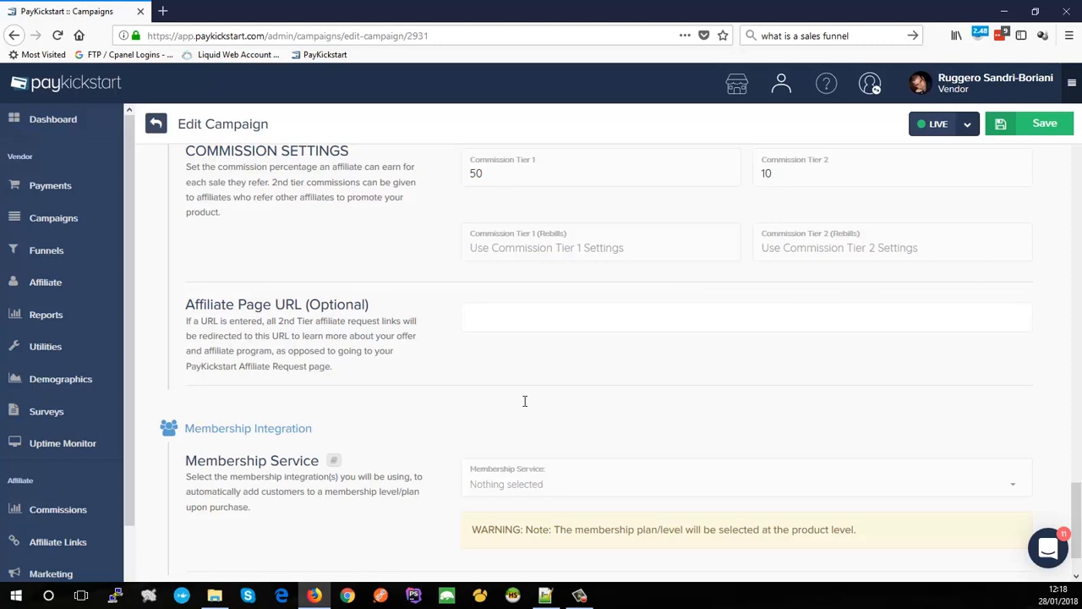
left_click(744, 317)
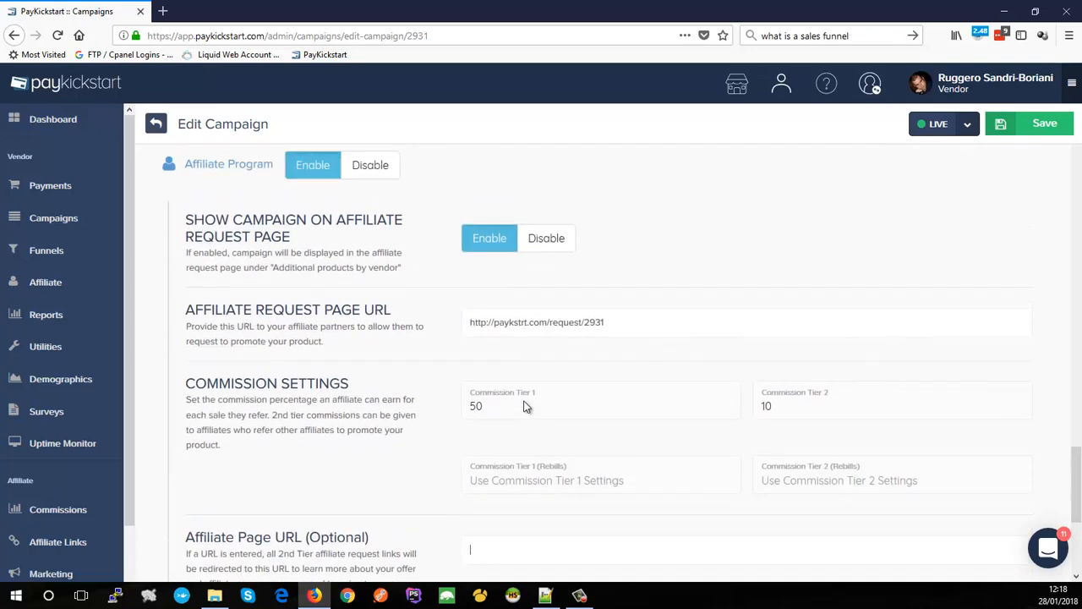
scroll("down", 3)
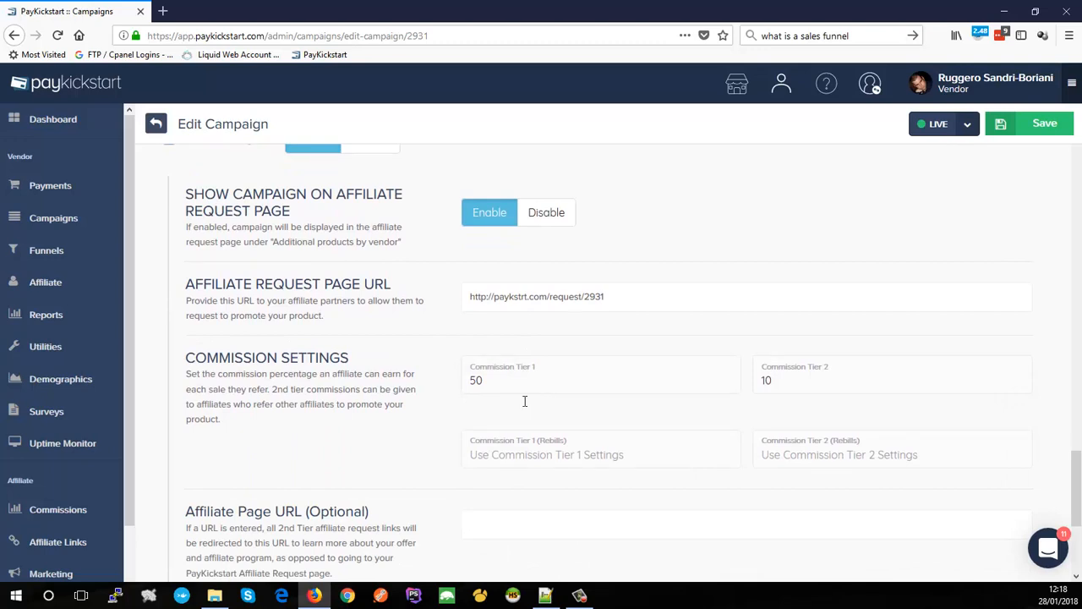
scroll("down", 3)
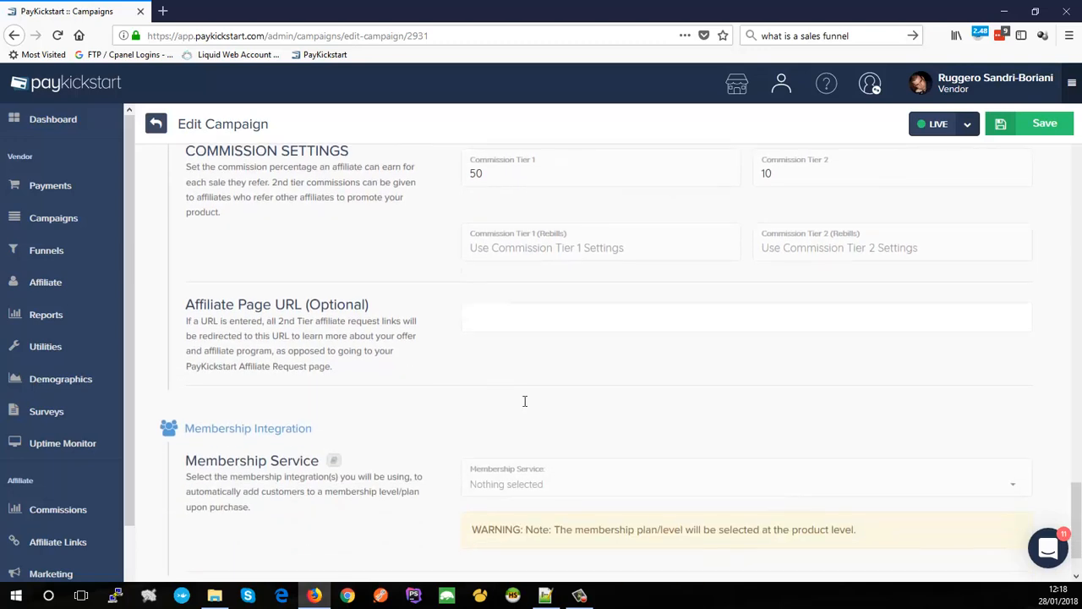
left_click(591, 317)
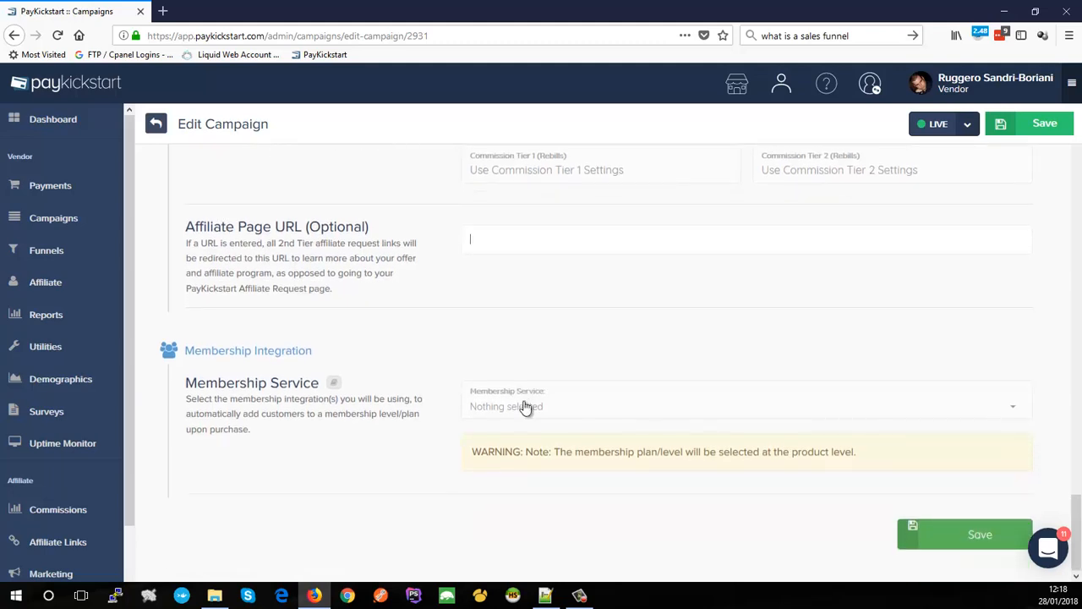
mouse_move(524, 407)
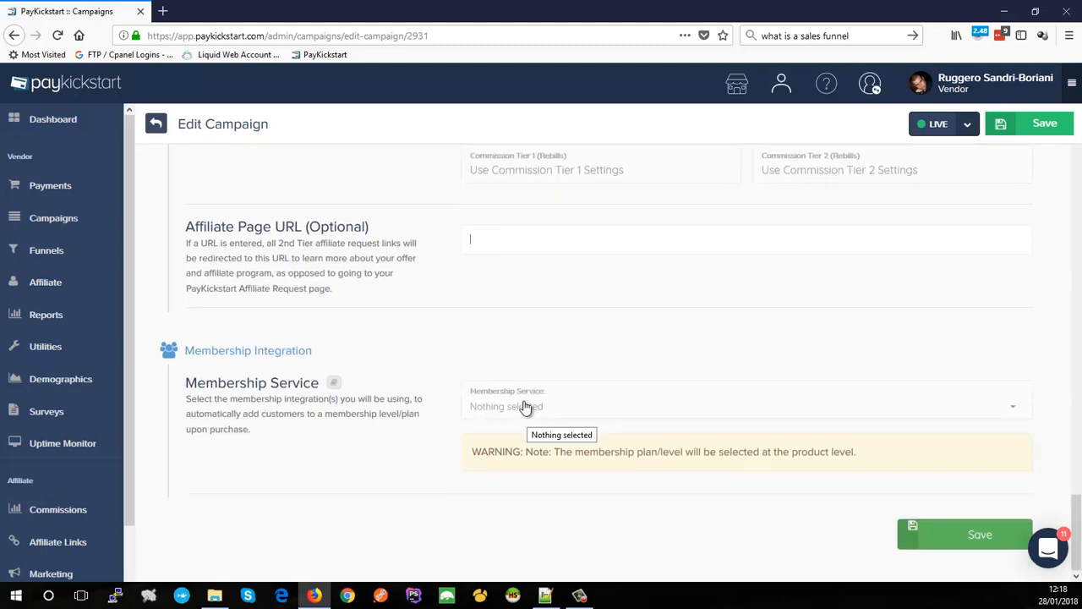
left_click(744, 406)
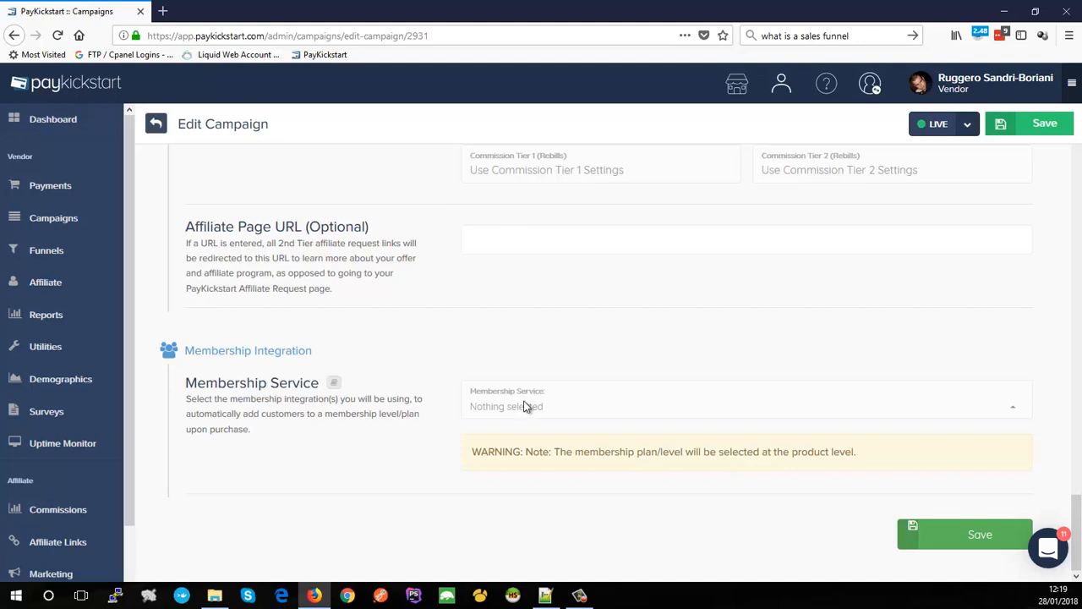
mouse_move(525, 408)
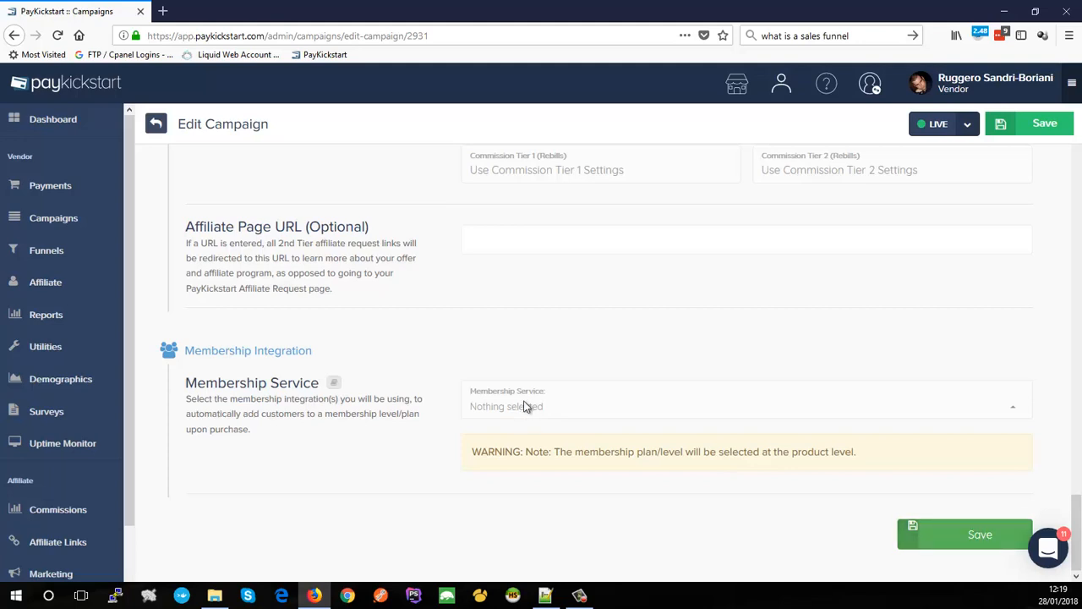
- Save the Magi.Social Edit Campaign page and confirm the 'Well done!' update message
left_click(979, 534)
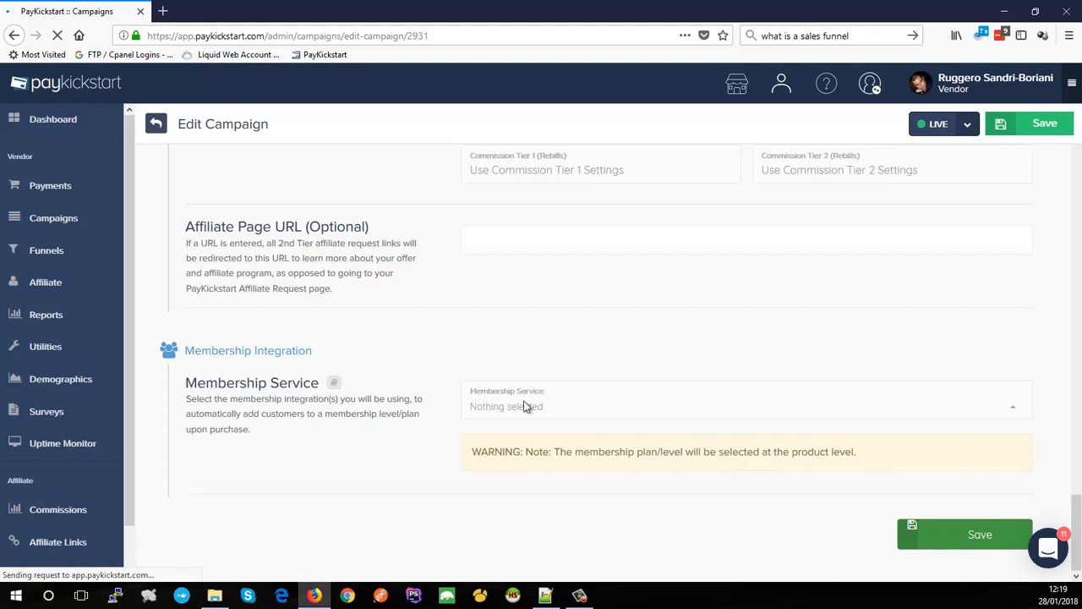
left_click(979, 533)
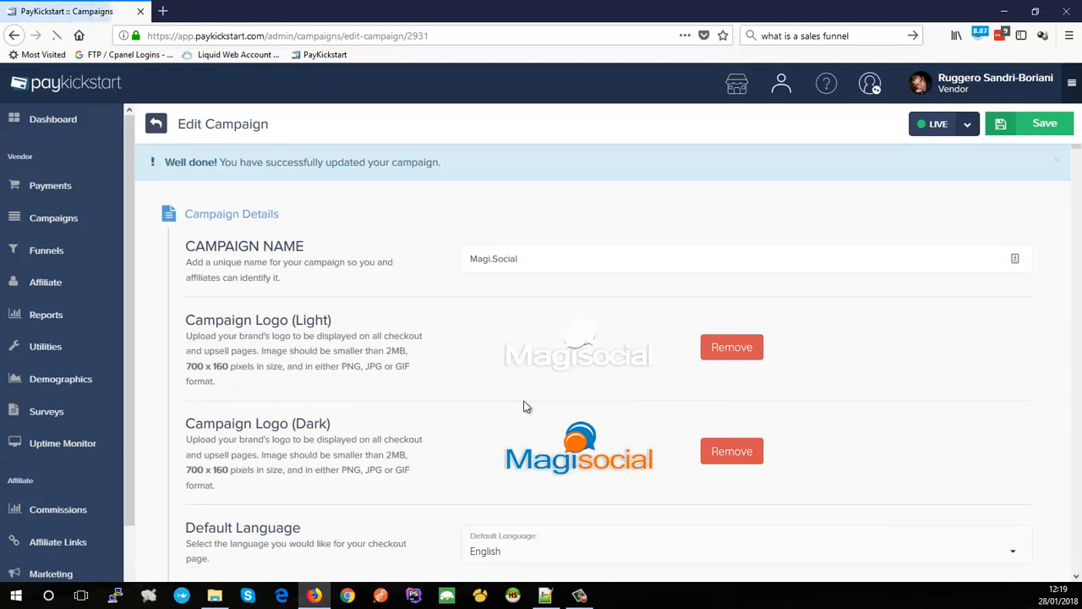
scroll("down", 3)
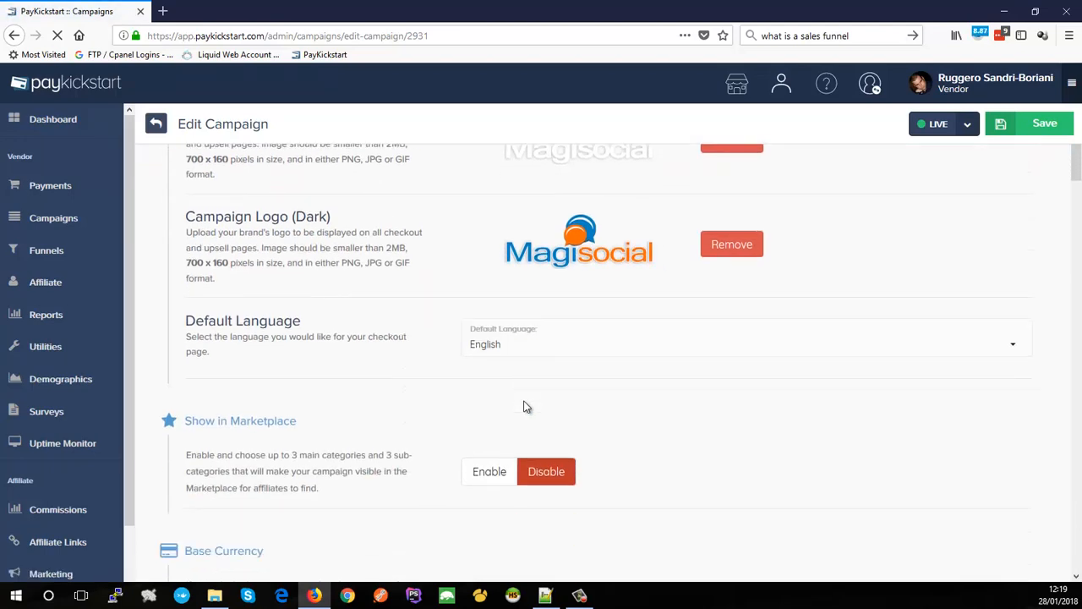
scroll("down", 3)
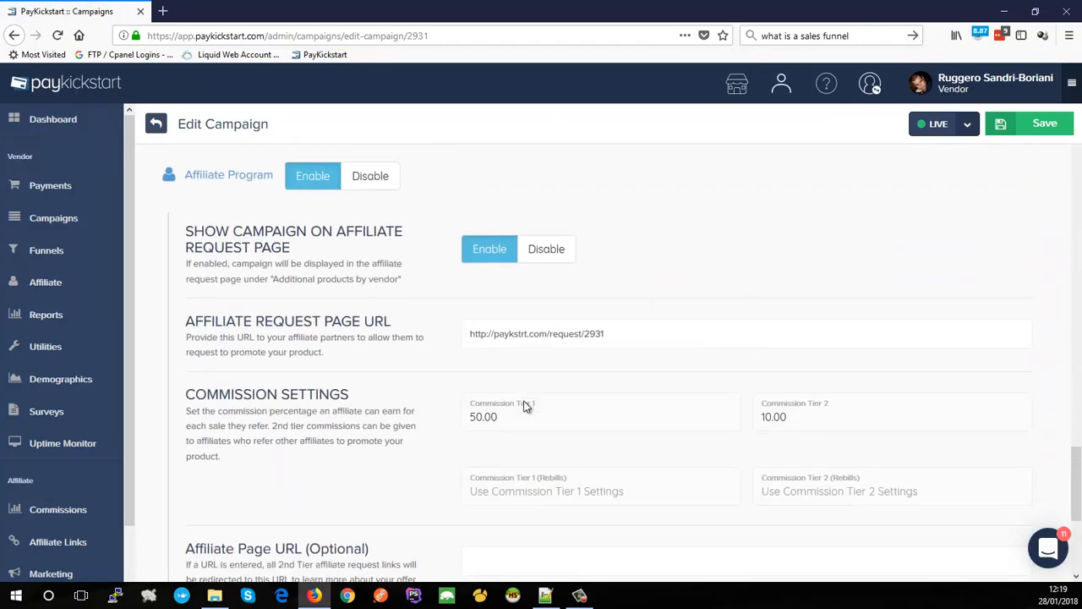
scroll("down", 3)
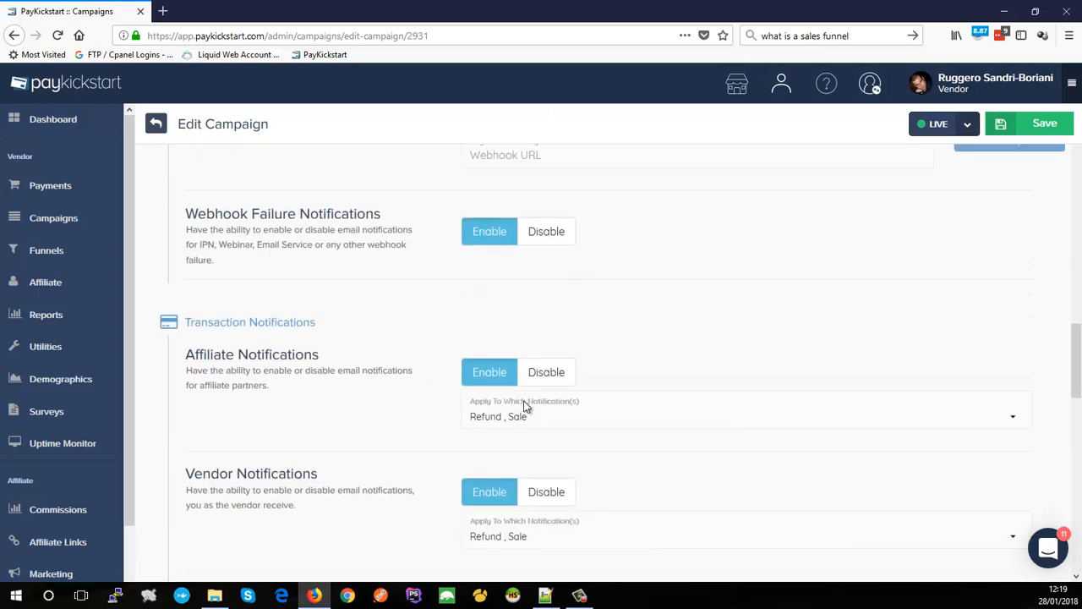
left_click(1045, 124)
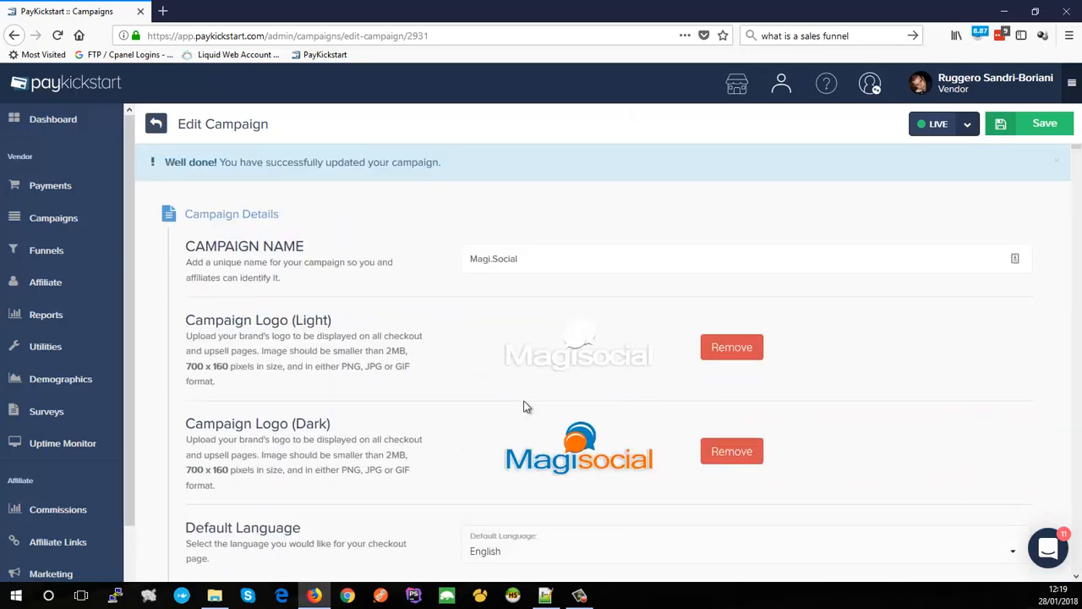